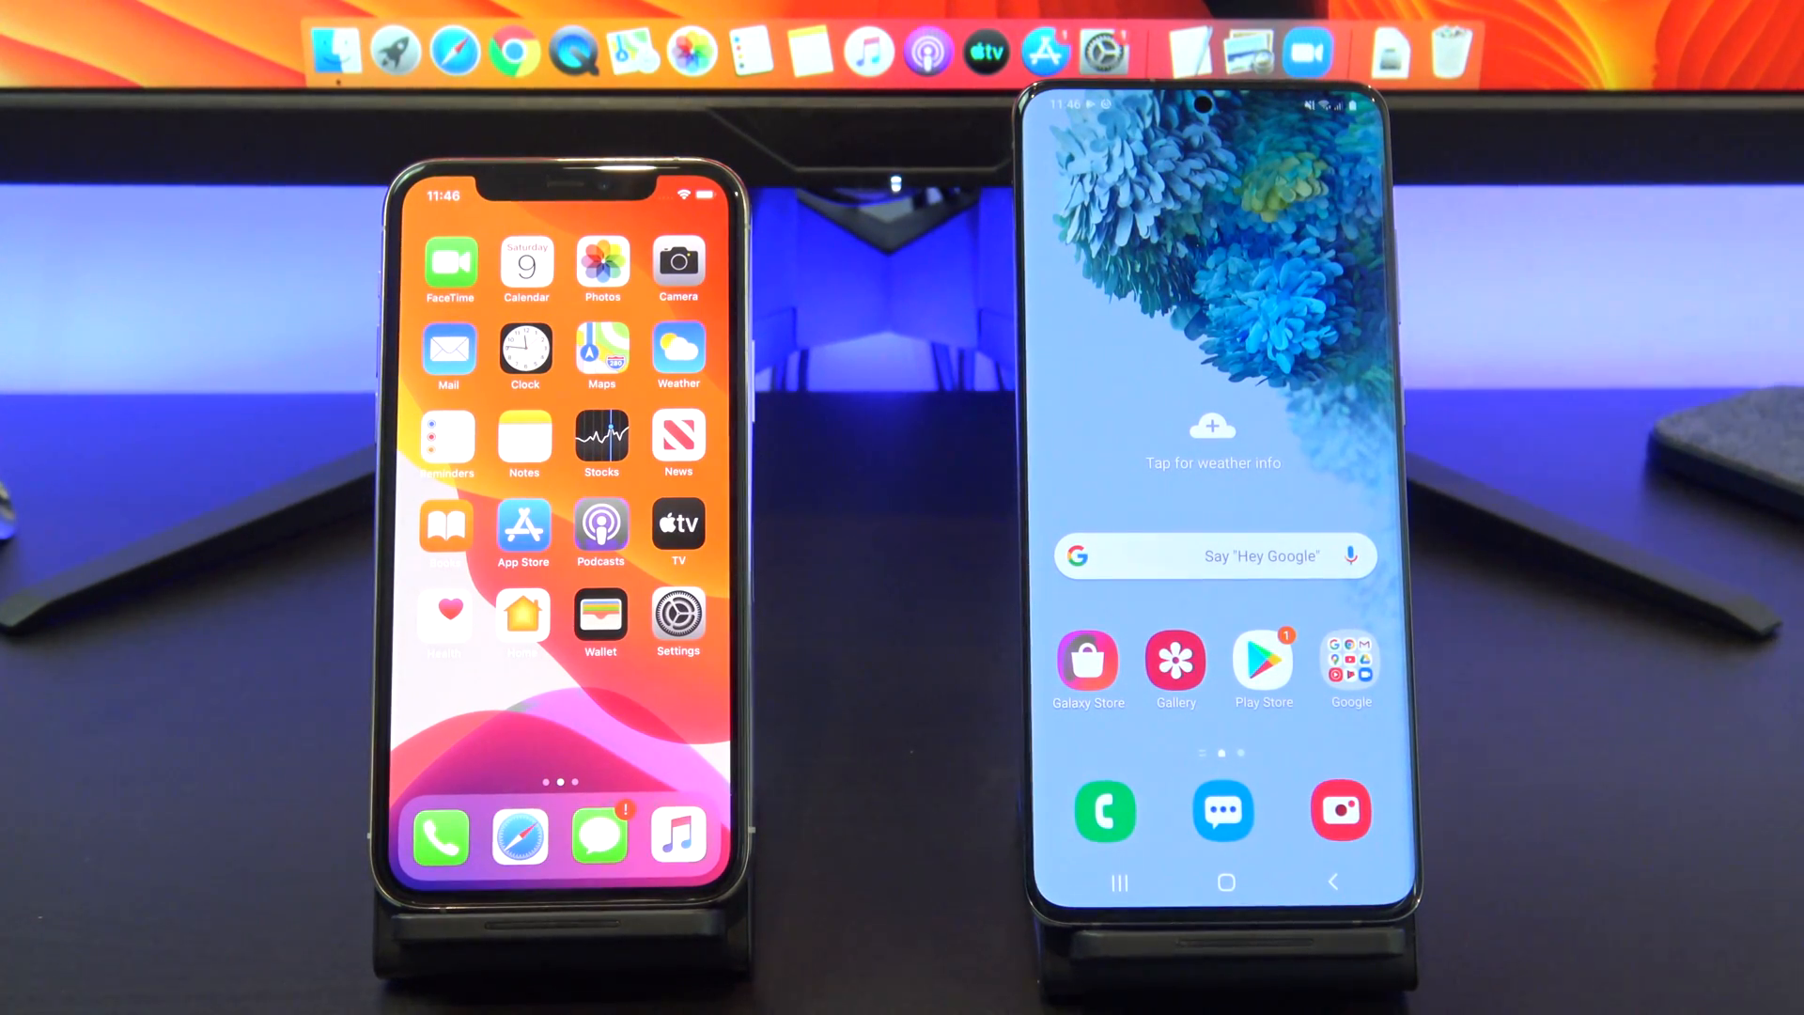
Go from the iPhone home screen through Settings and Apple ID to the iCloud sync list.
{"action": "left_click", "coordinate": [677, 621]}
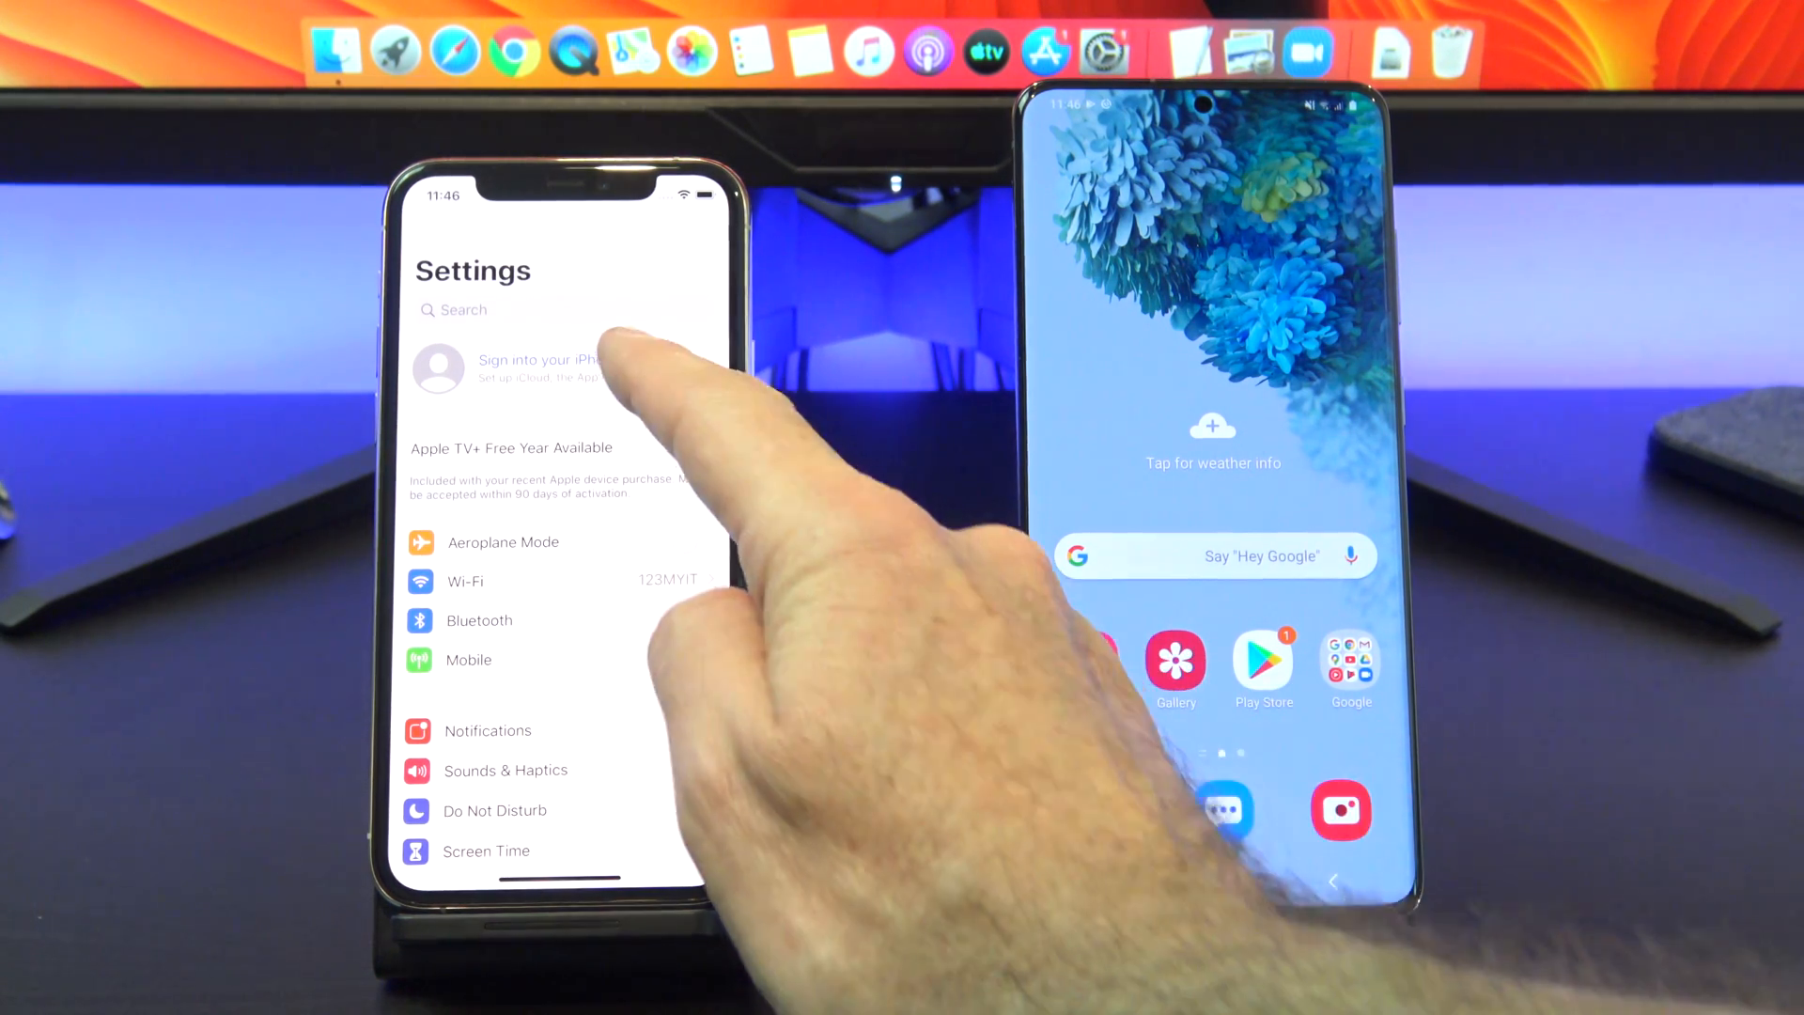
{"action": "left_click", "coordinate": [518, 368]}
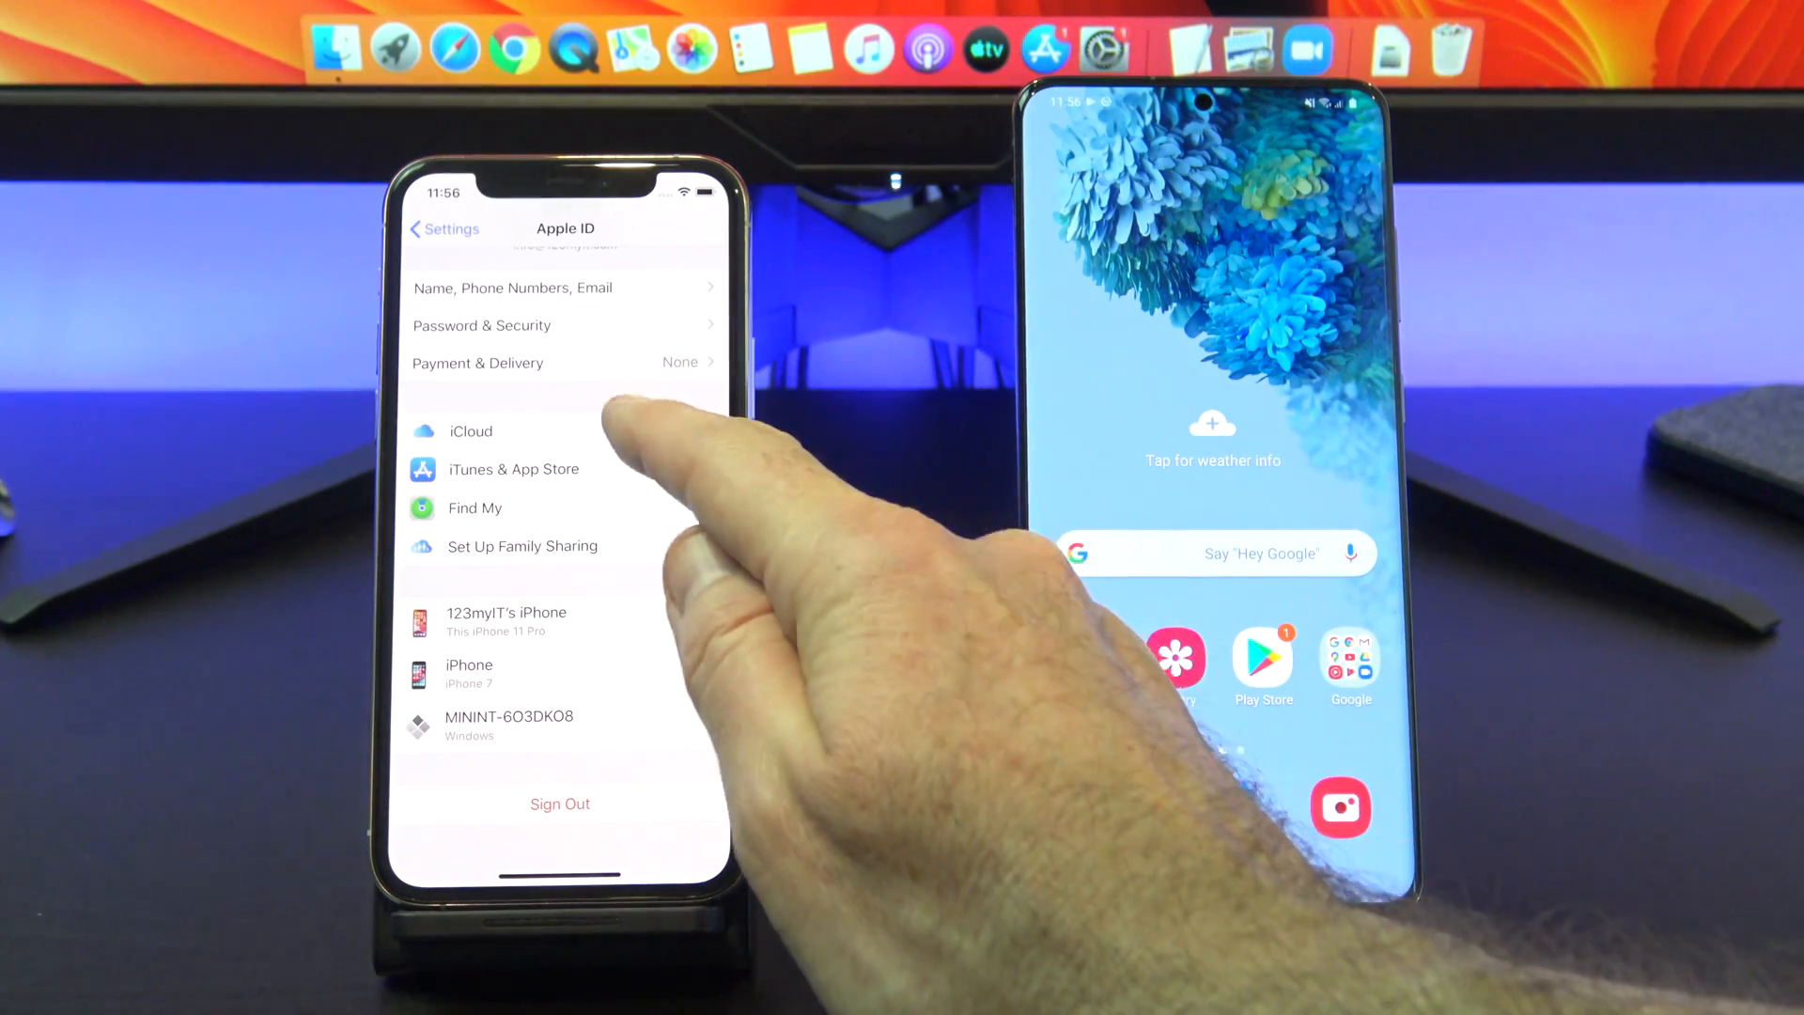
{"action": "left_click", "coordinate": [468, 431]}
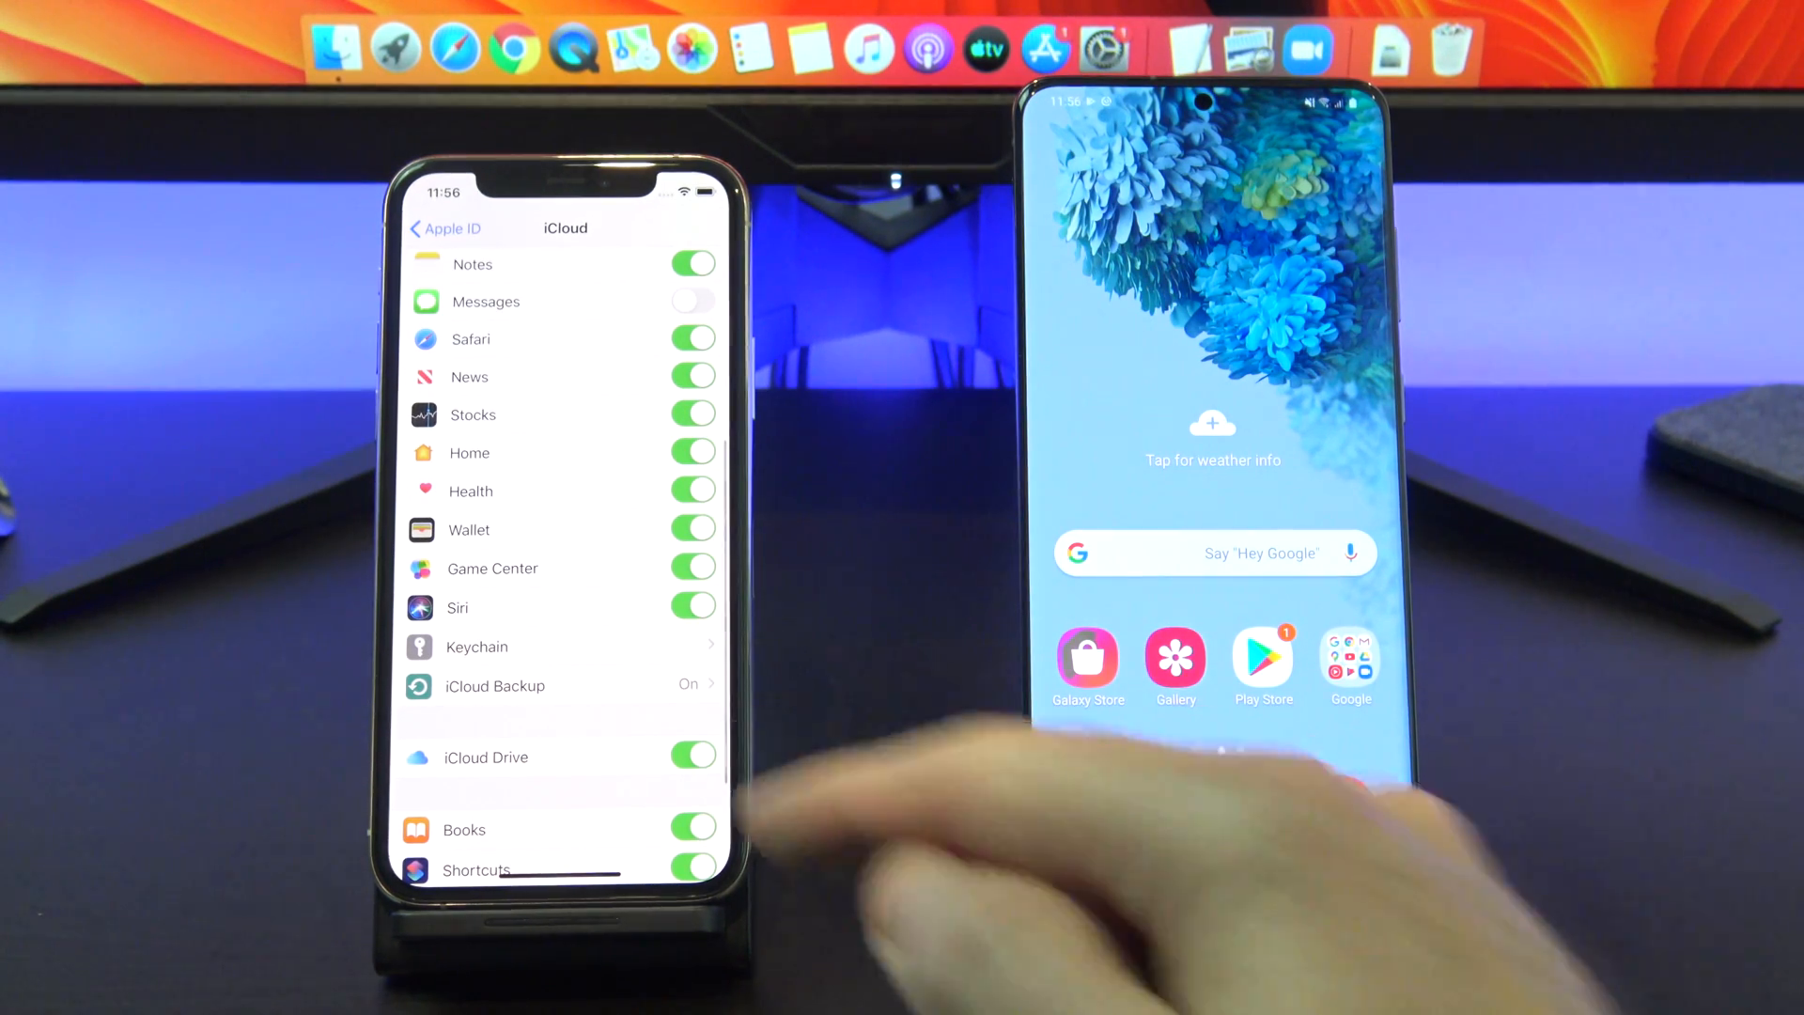
Turn off iCloud sync for Safari and the other apps, keeping their data on the iPhone.
{"action": "scroll", "scroll_direction": "down", "scroll_amount": 3}
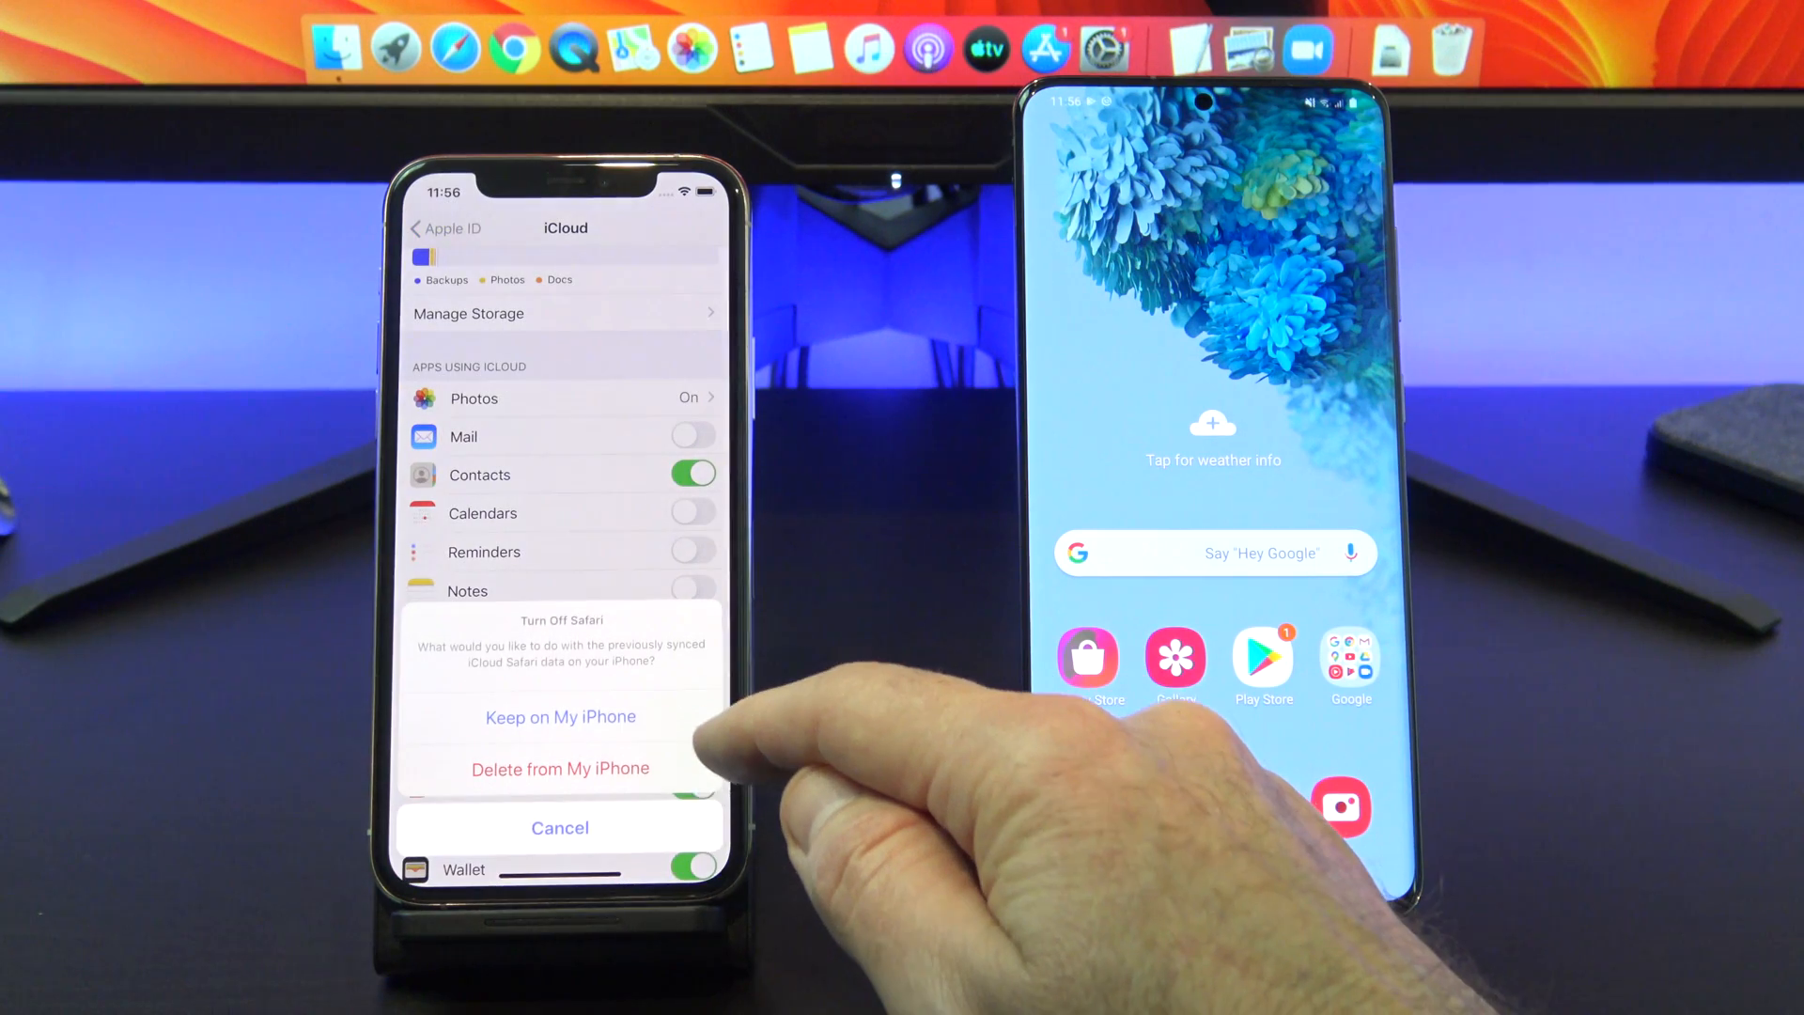
{"action": "left_click", "coordinate": [559, 716]}
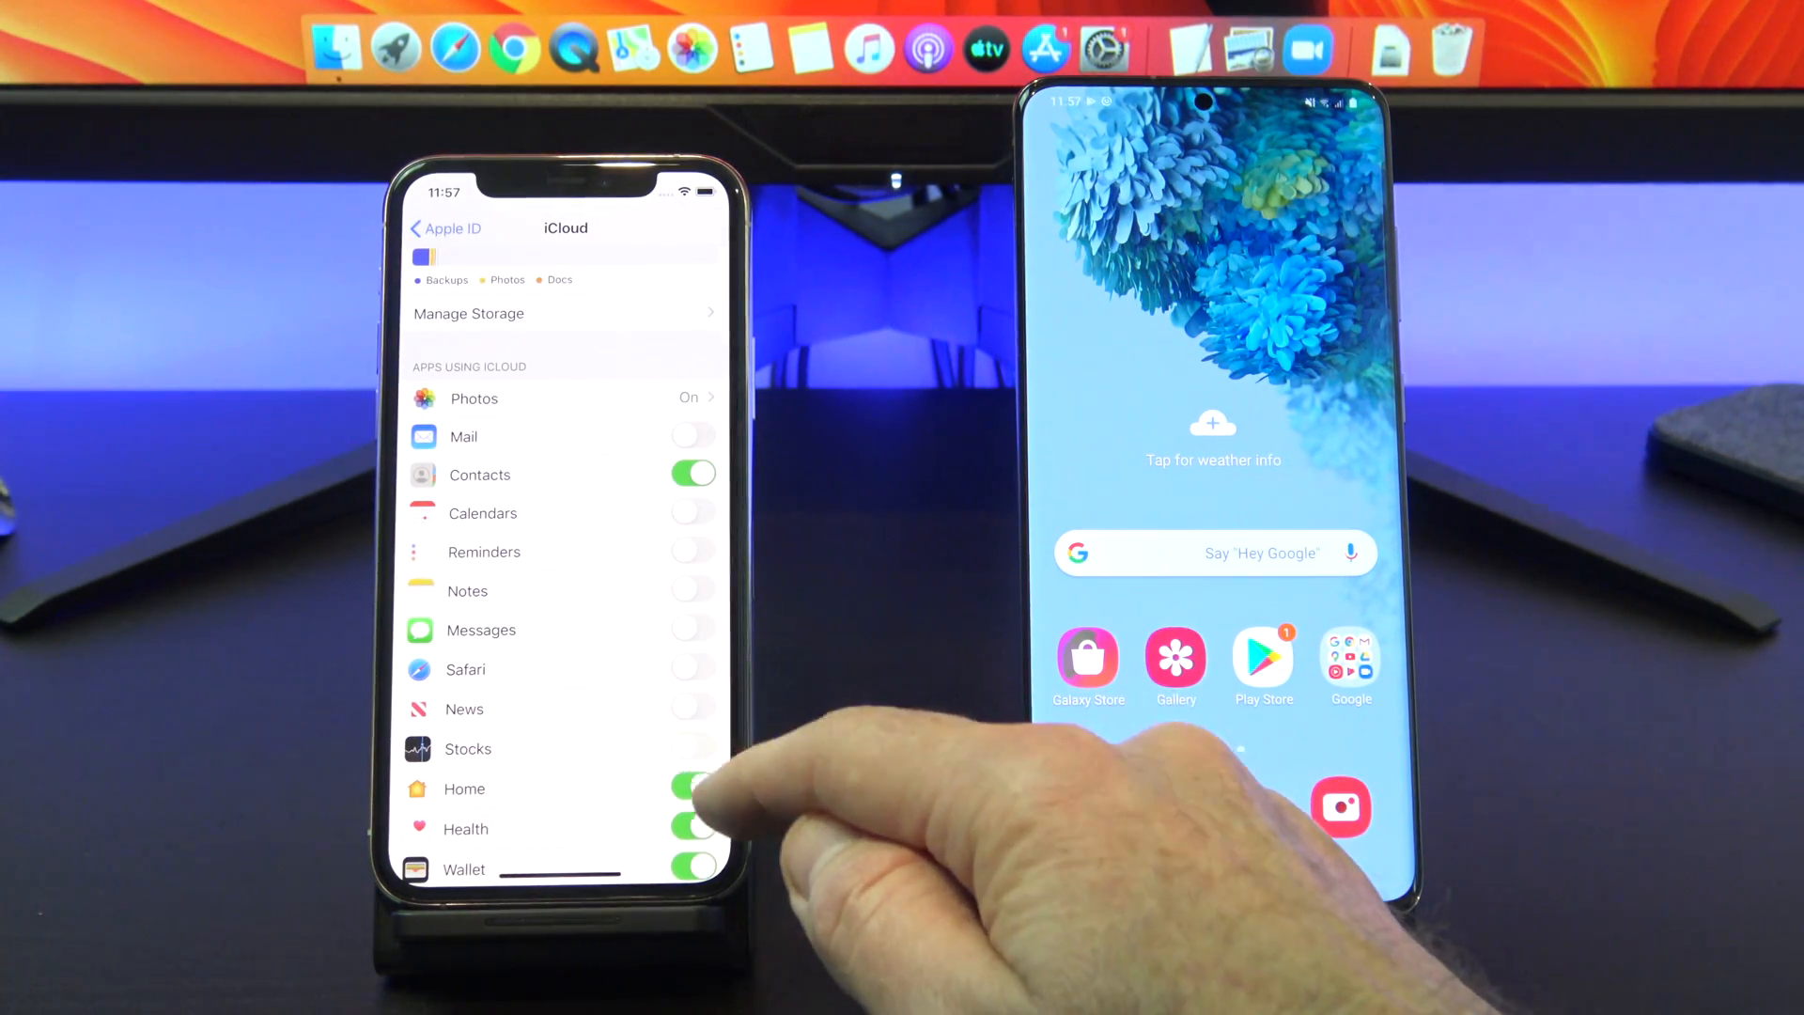
{"action": "scroll", "scroll_direction": "down", "scroll_amount": 3}
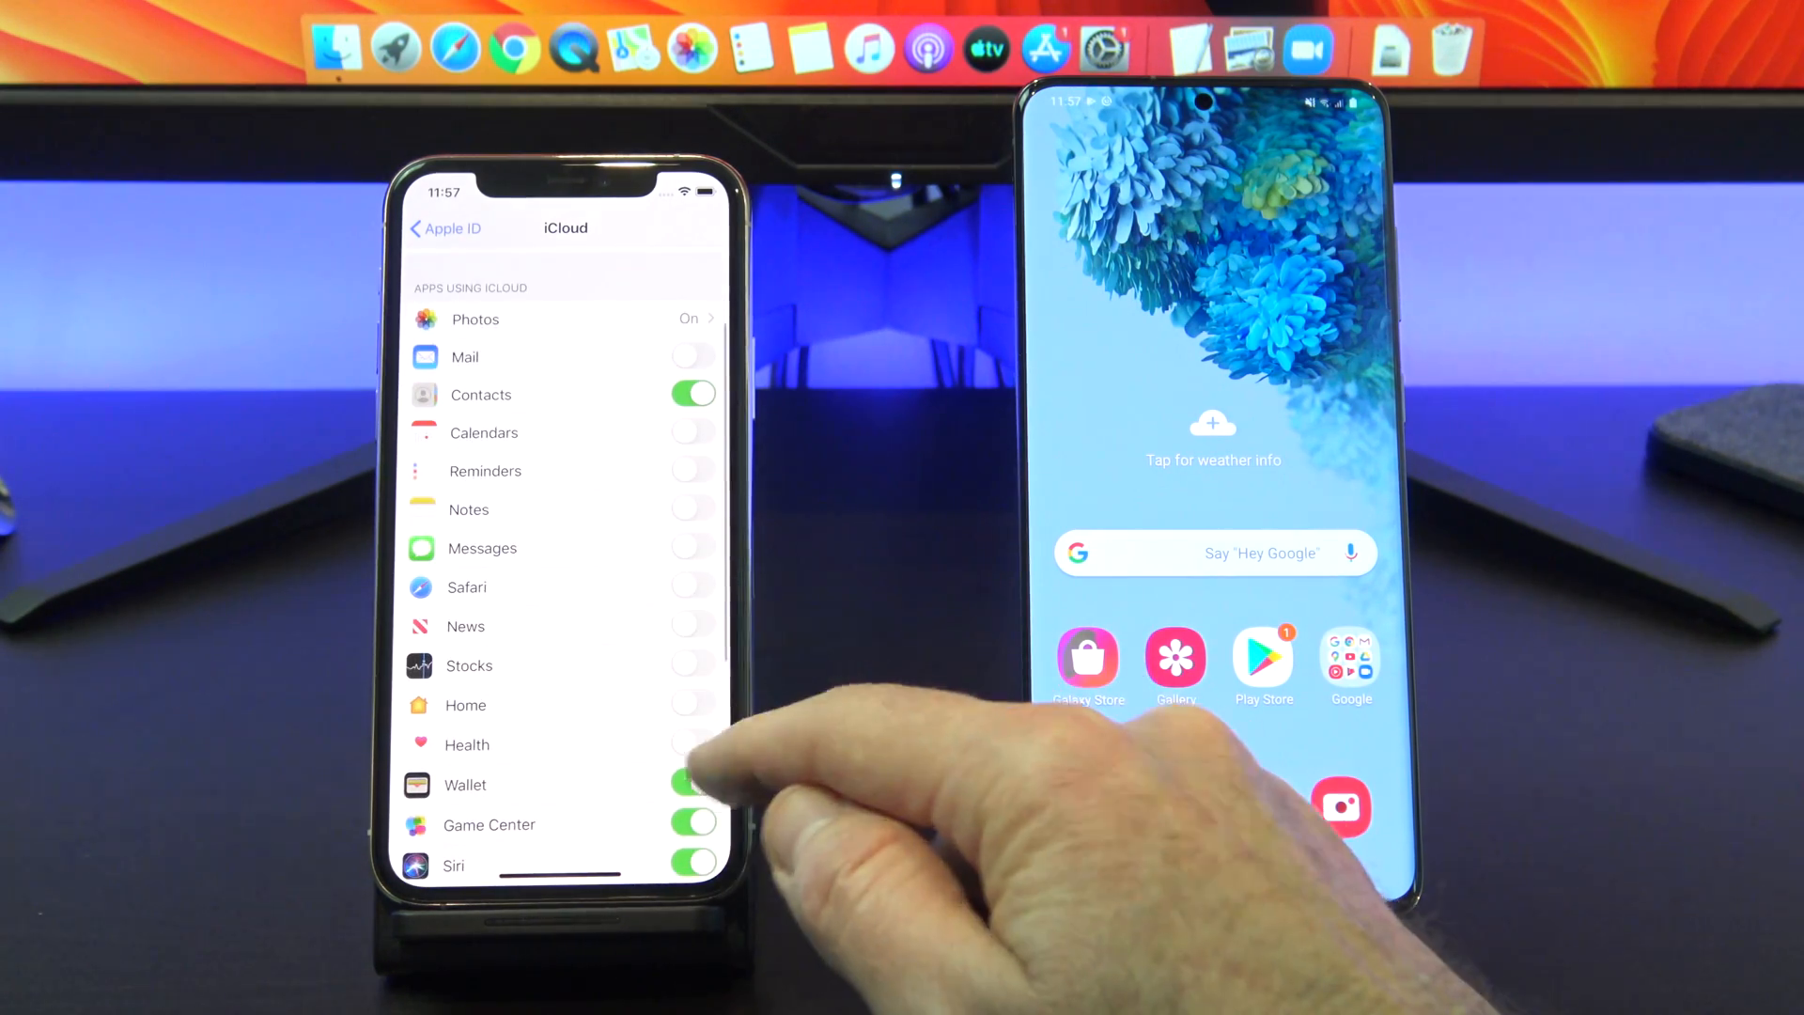
{"action": "scroll", "scroll_direction": "down", "scroll_amount": 3}
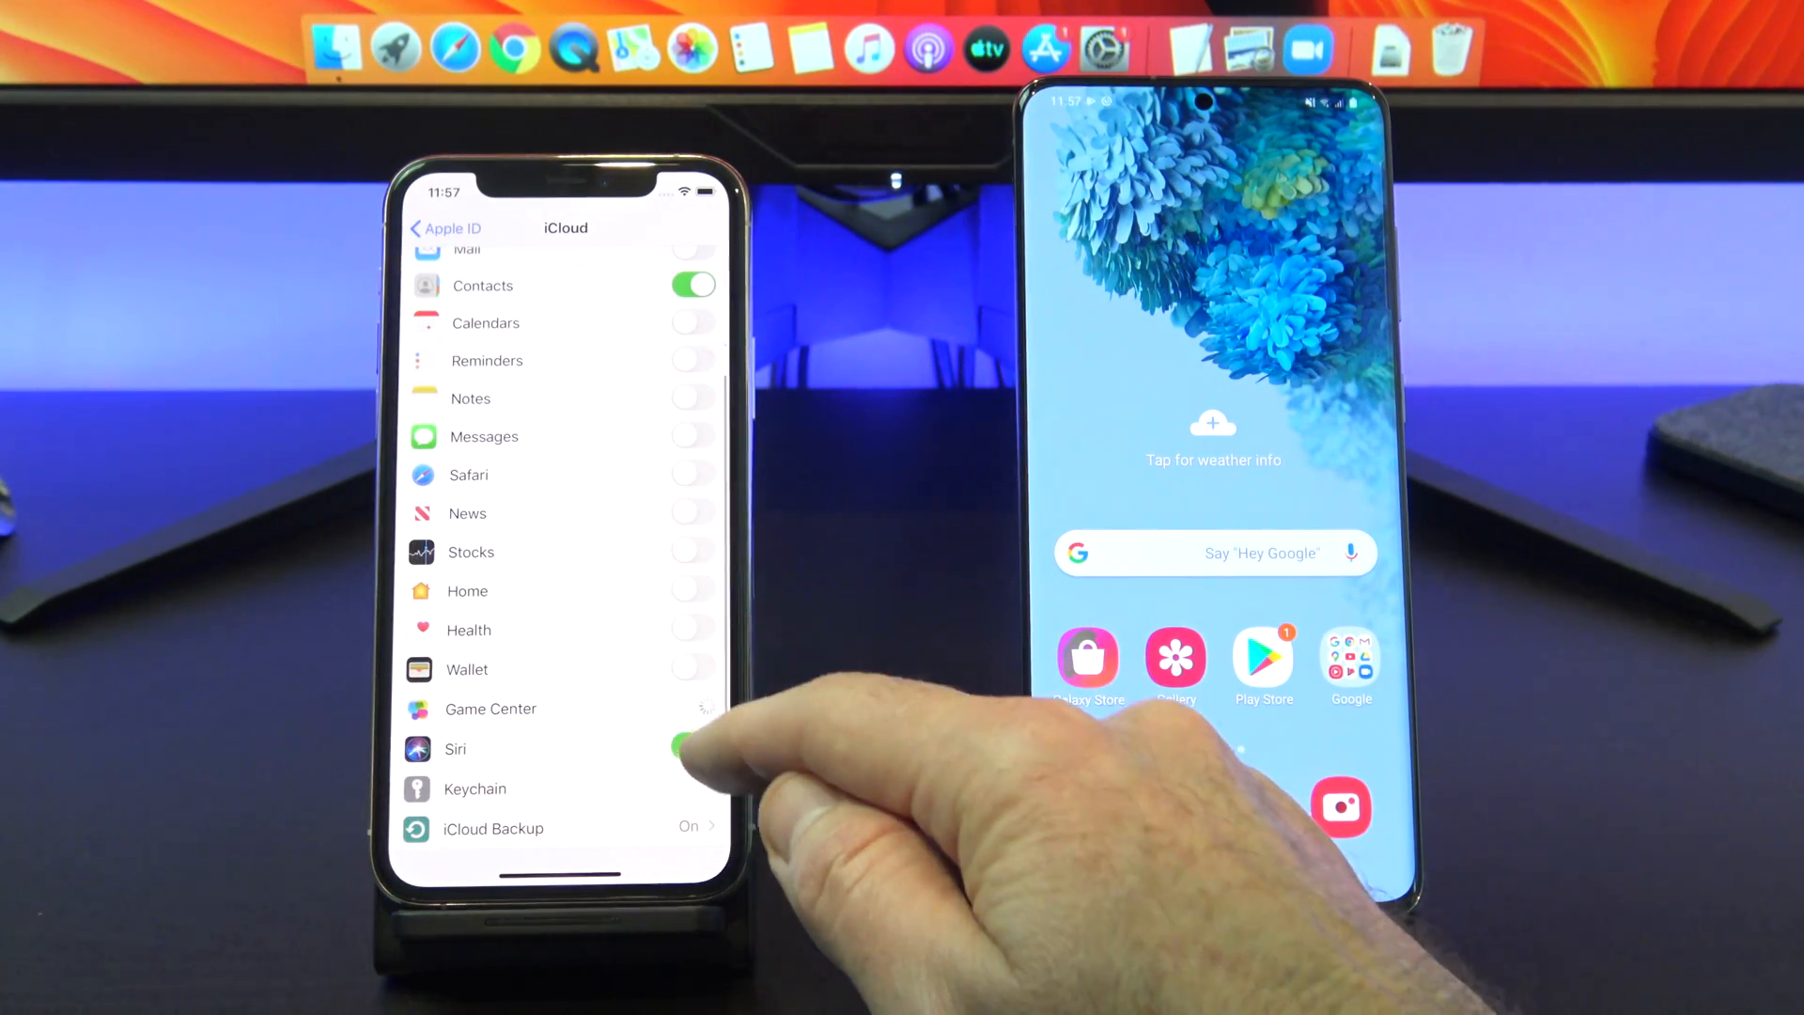
{"action": "scroll", "scroll_direction": "down", "scroll_amount": 3}
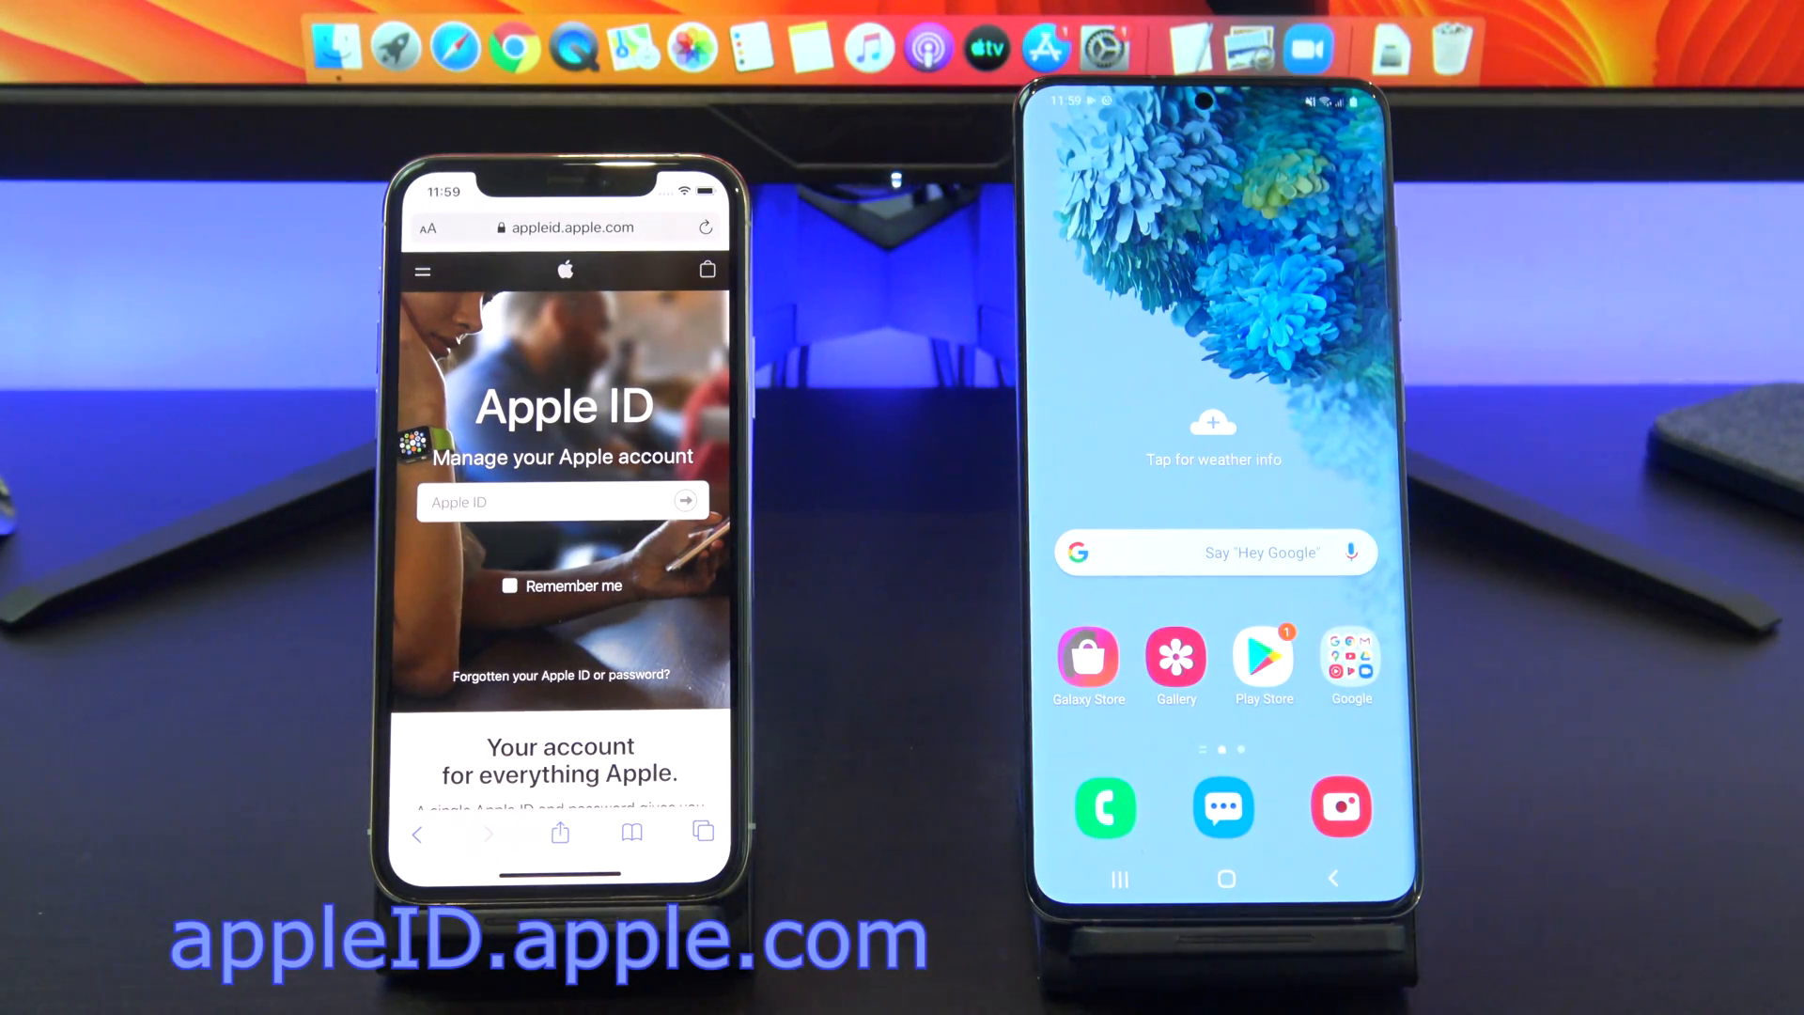
Bring up the appleid.apple.com sign-in page in Safari.
{"action": "left_click", "coordinate": [553, 501]}
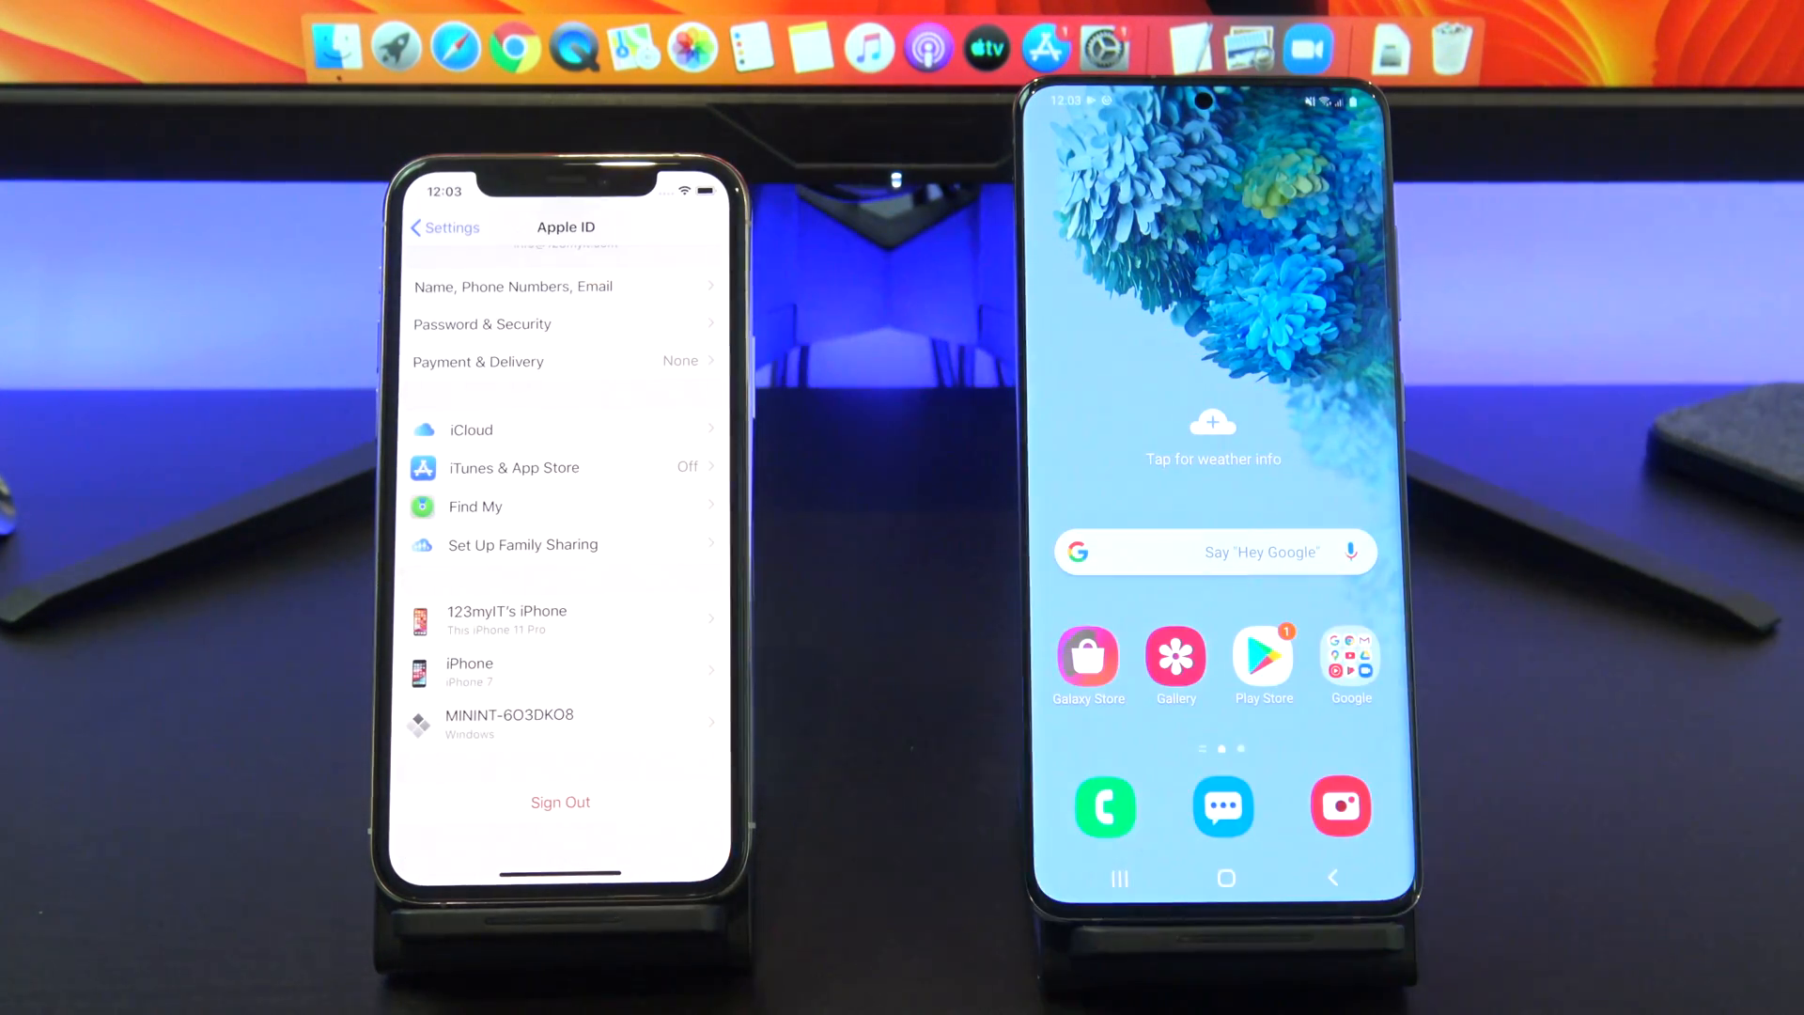
Switch Find My iPhone off and confirm the change.
{"action": "left_click", "coordinate": [473, 506]}
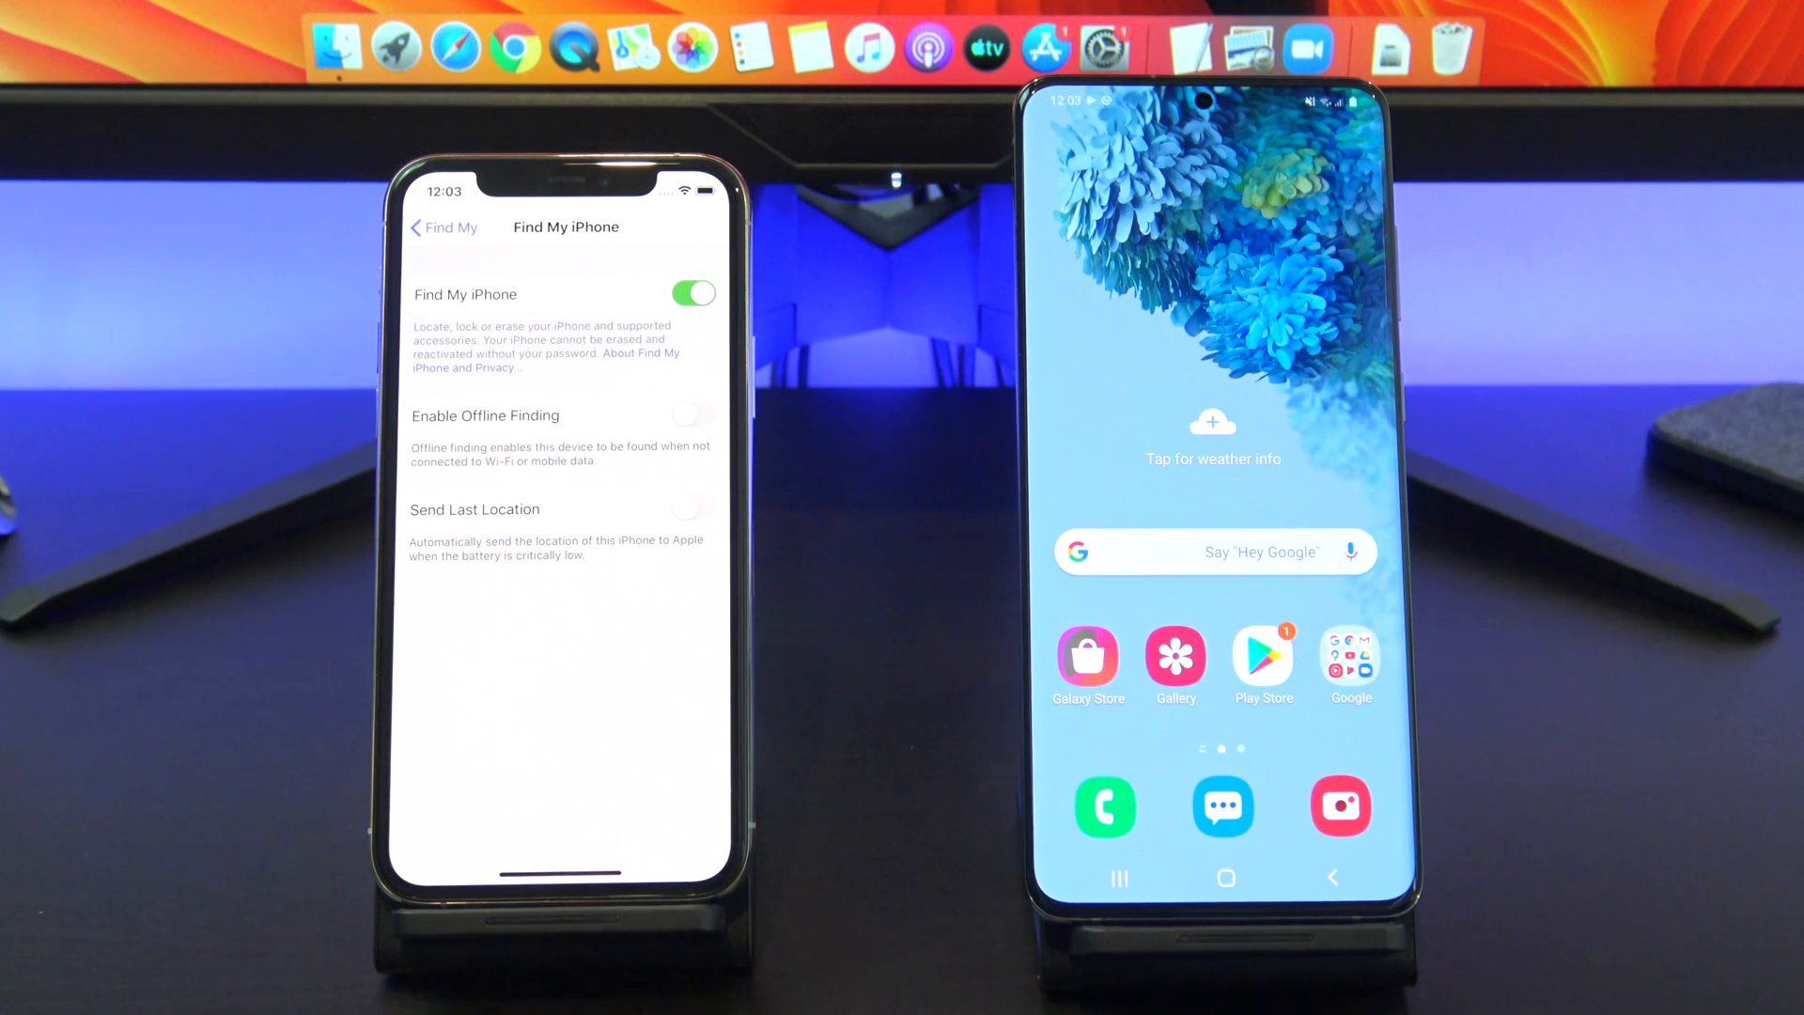
{"action": "left_click", "coordinate": [693, 293]}
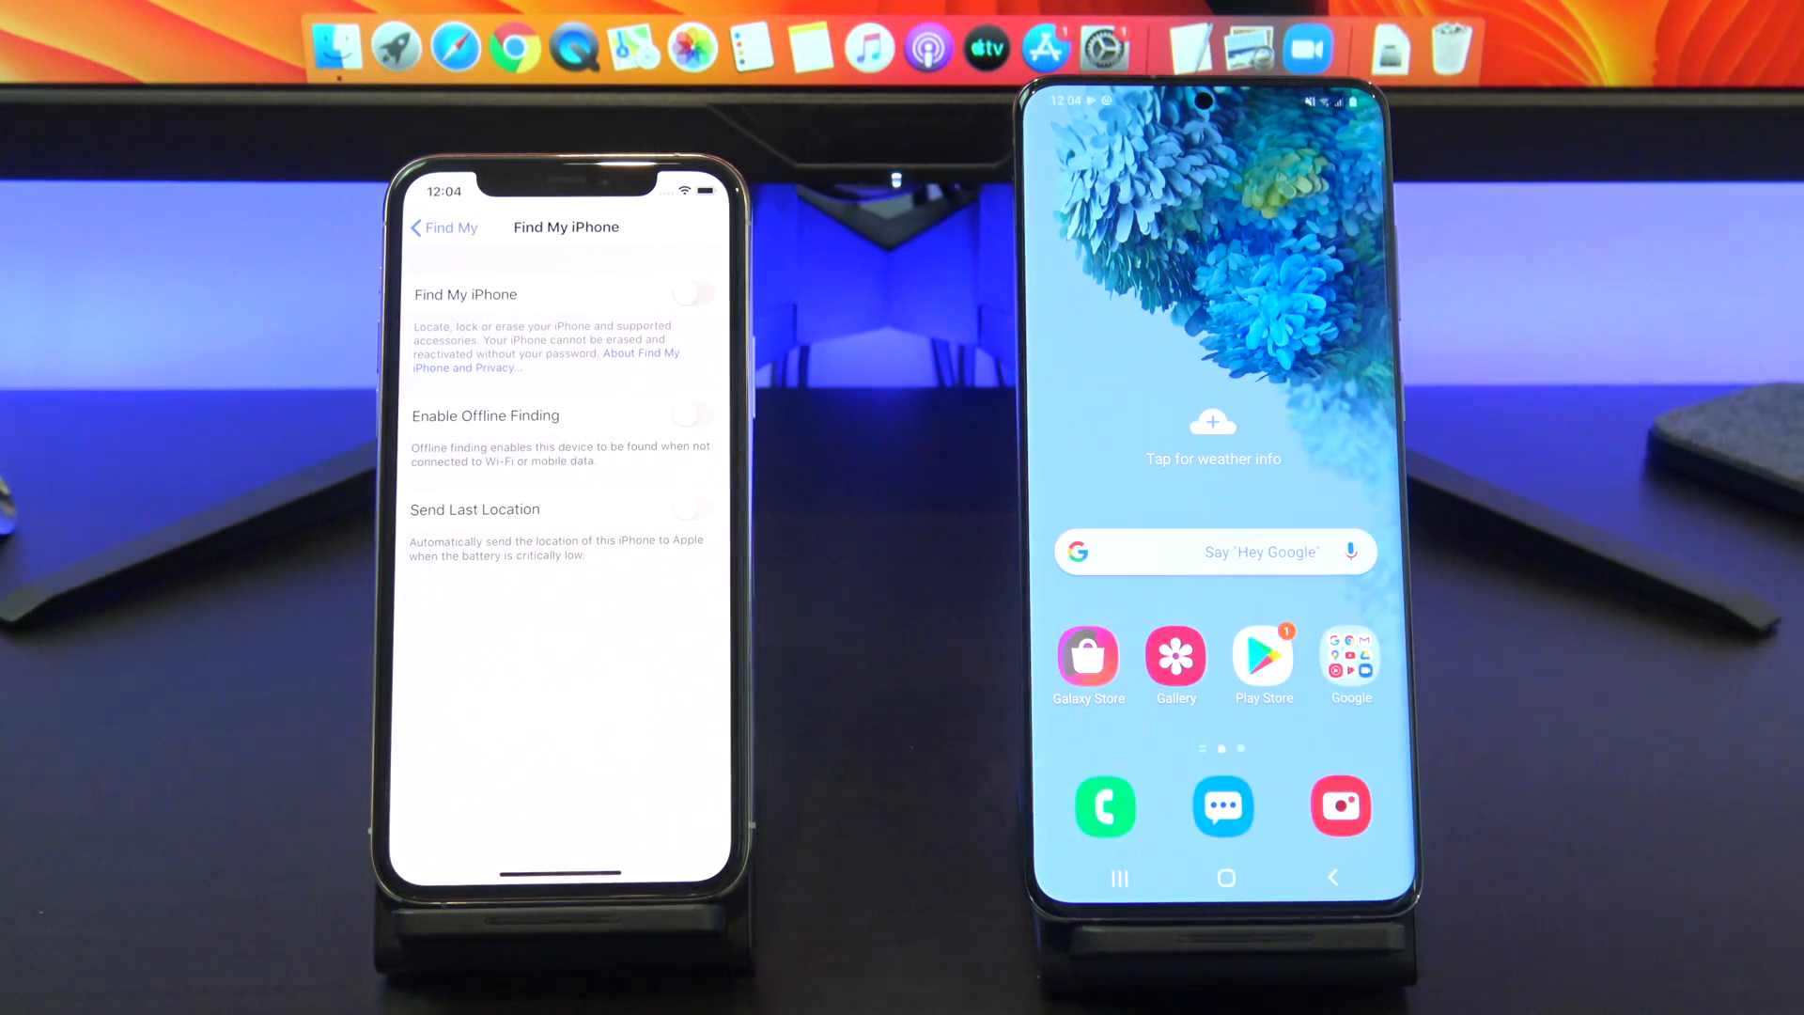
{"action": "left_click", "coordinate": [691, 294]}
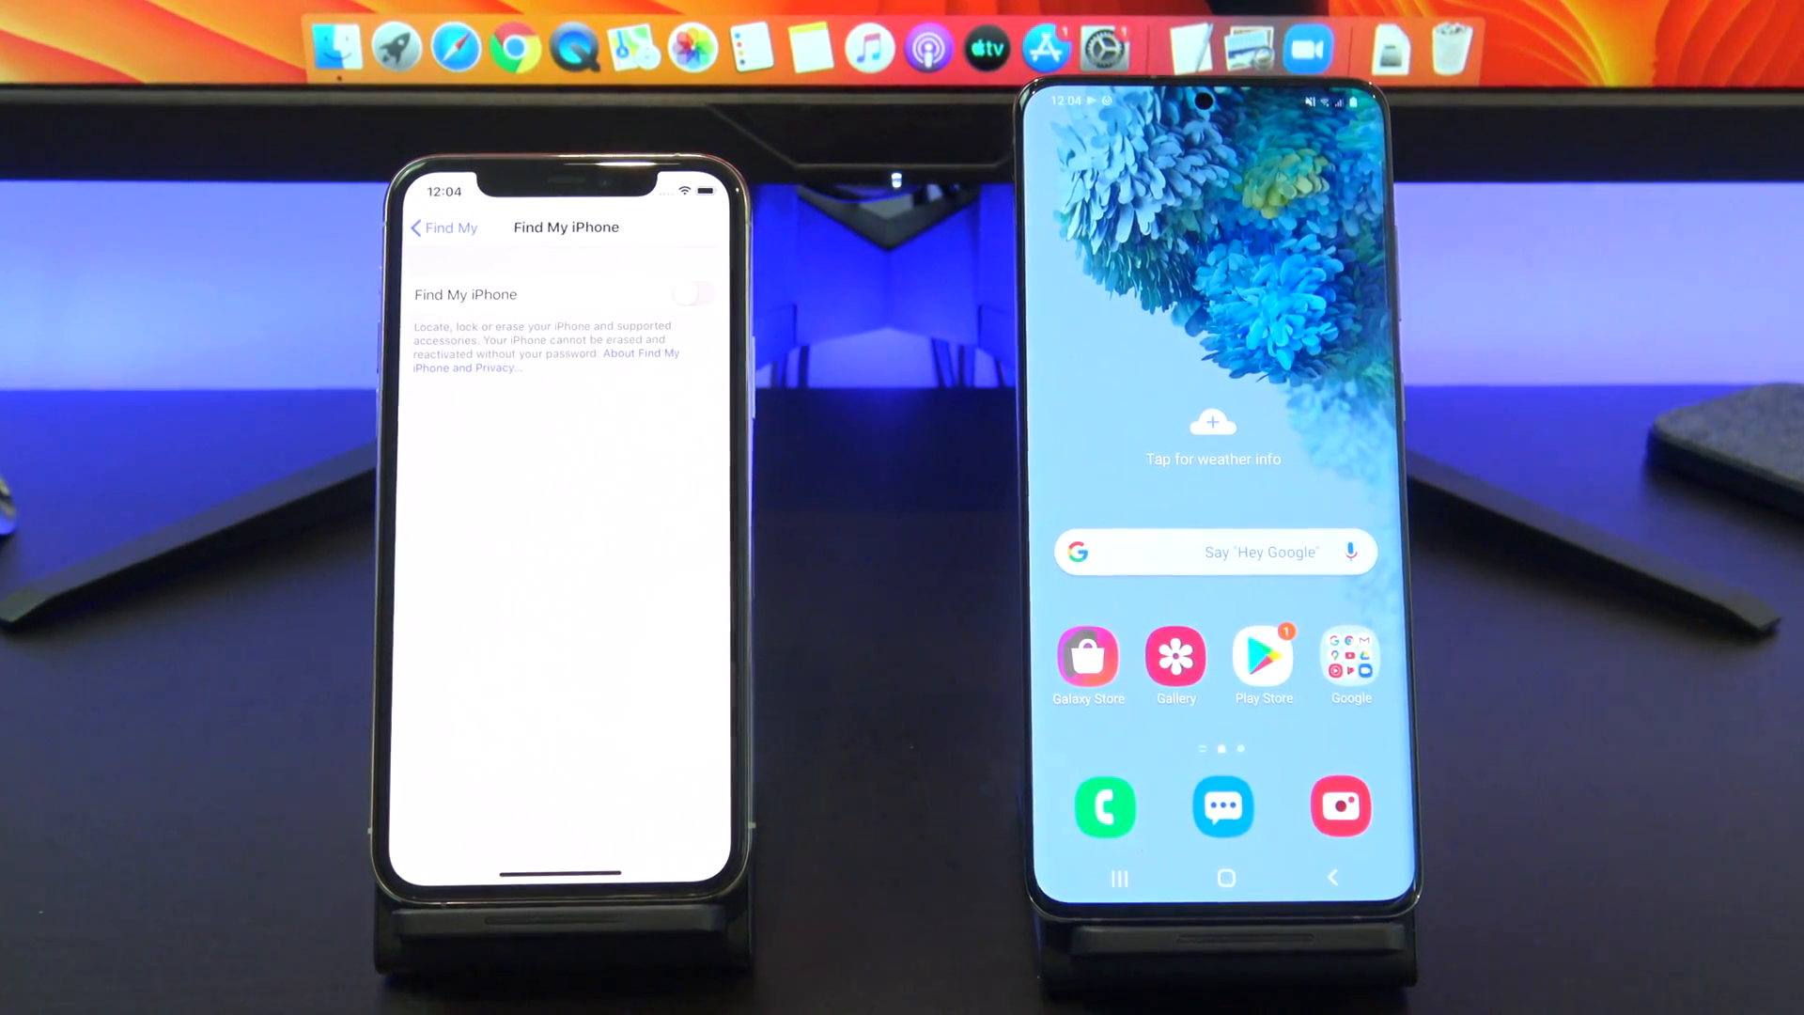
Back out through Find My and Apple ID to the main Settings list.
{"action": "left_click", "coordinate": [441, 227]}
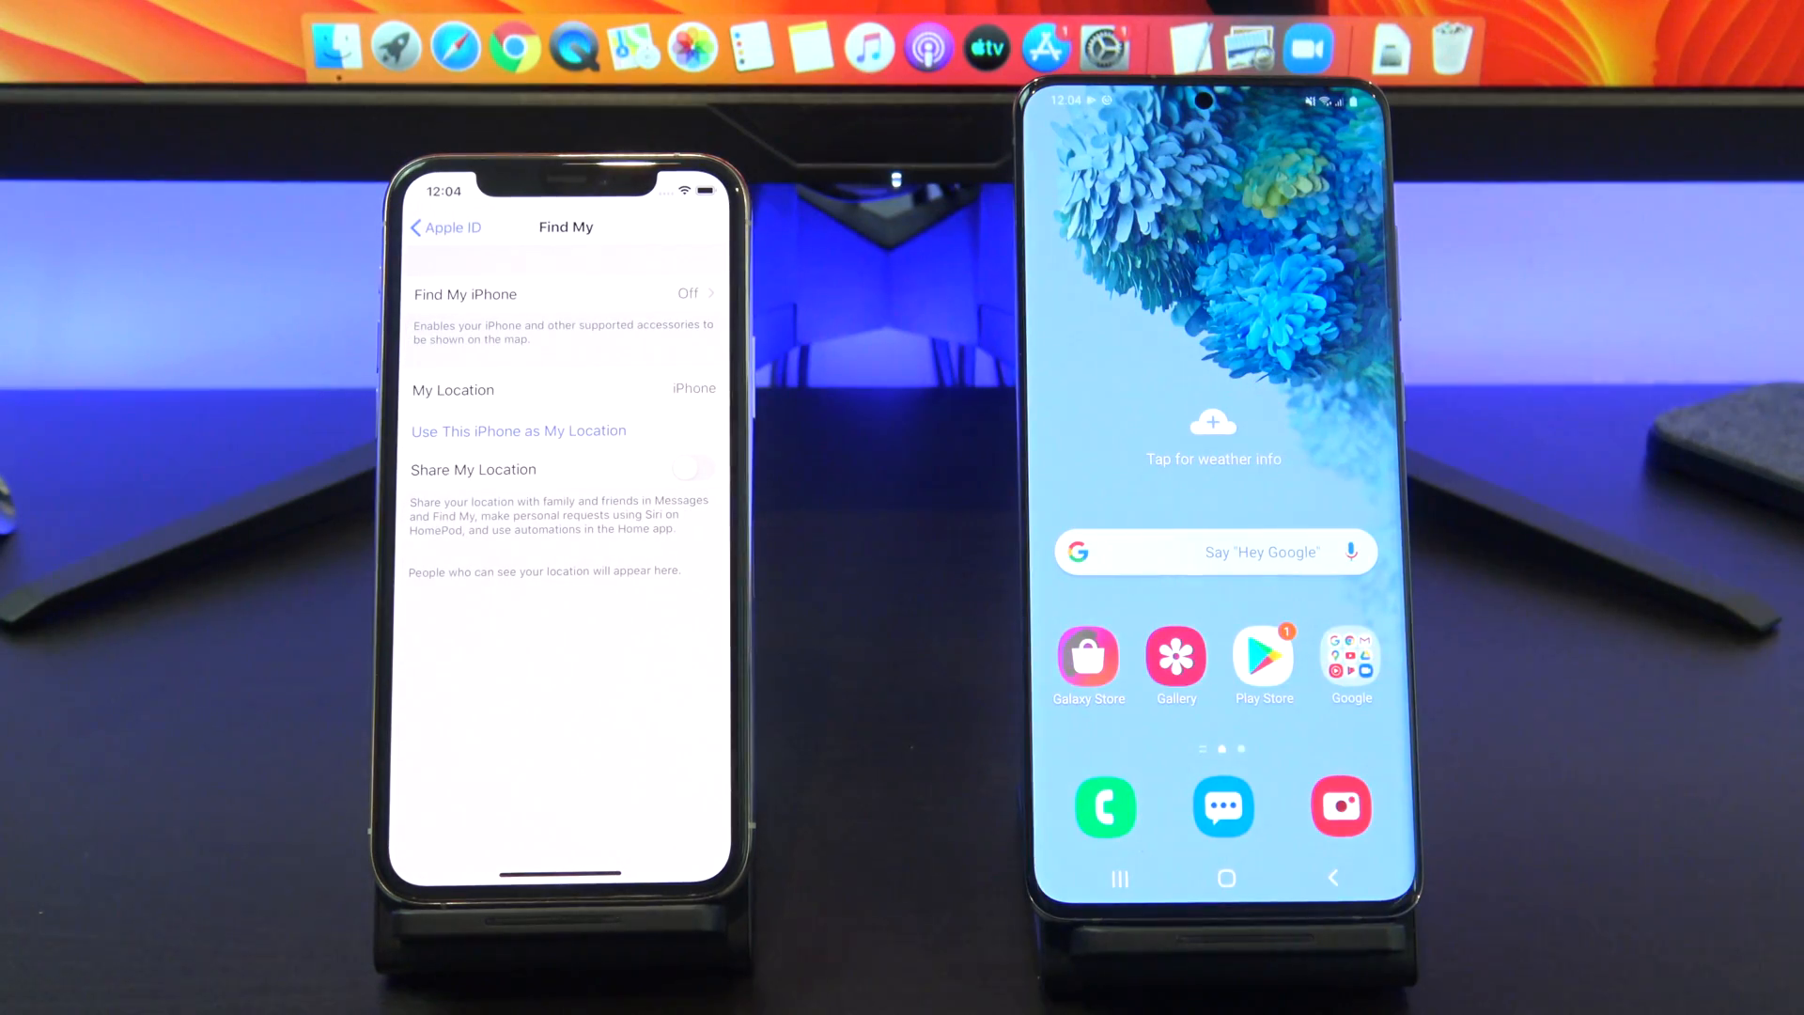
{"action": "left_click", "coordinate": [442, 227]}
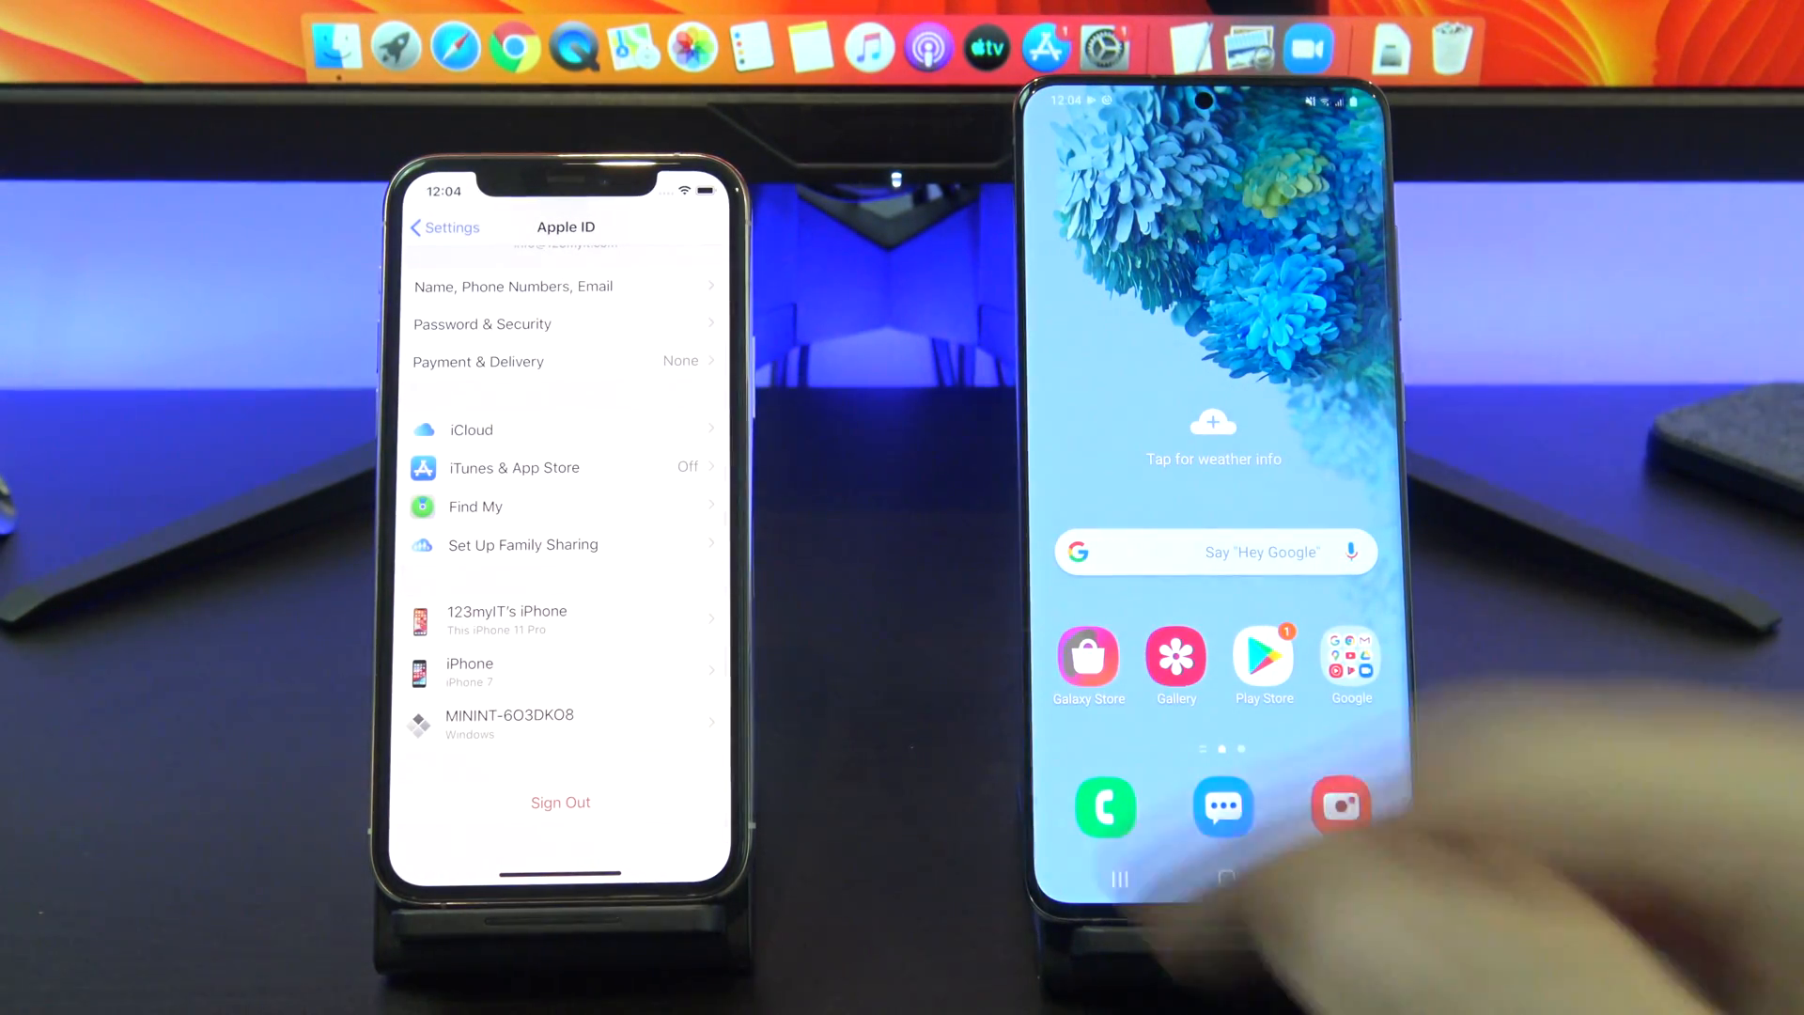
{"action": "left_click", "coordinate": [443, 227]}
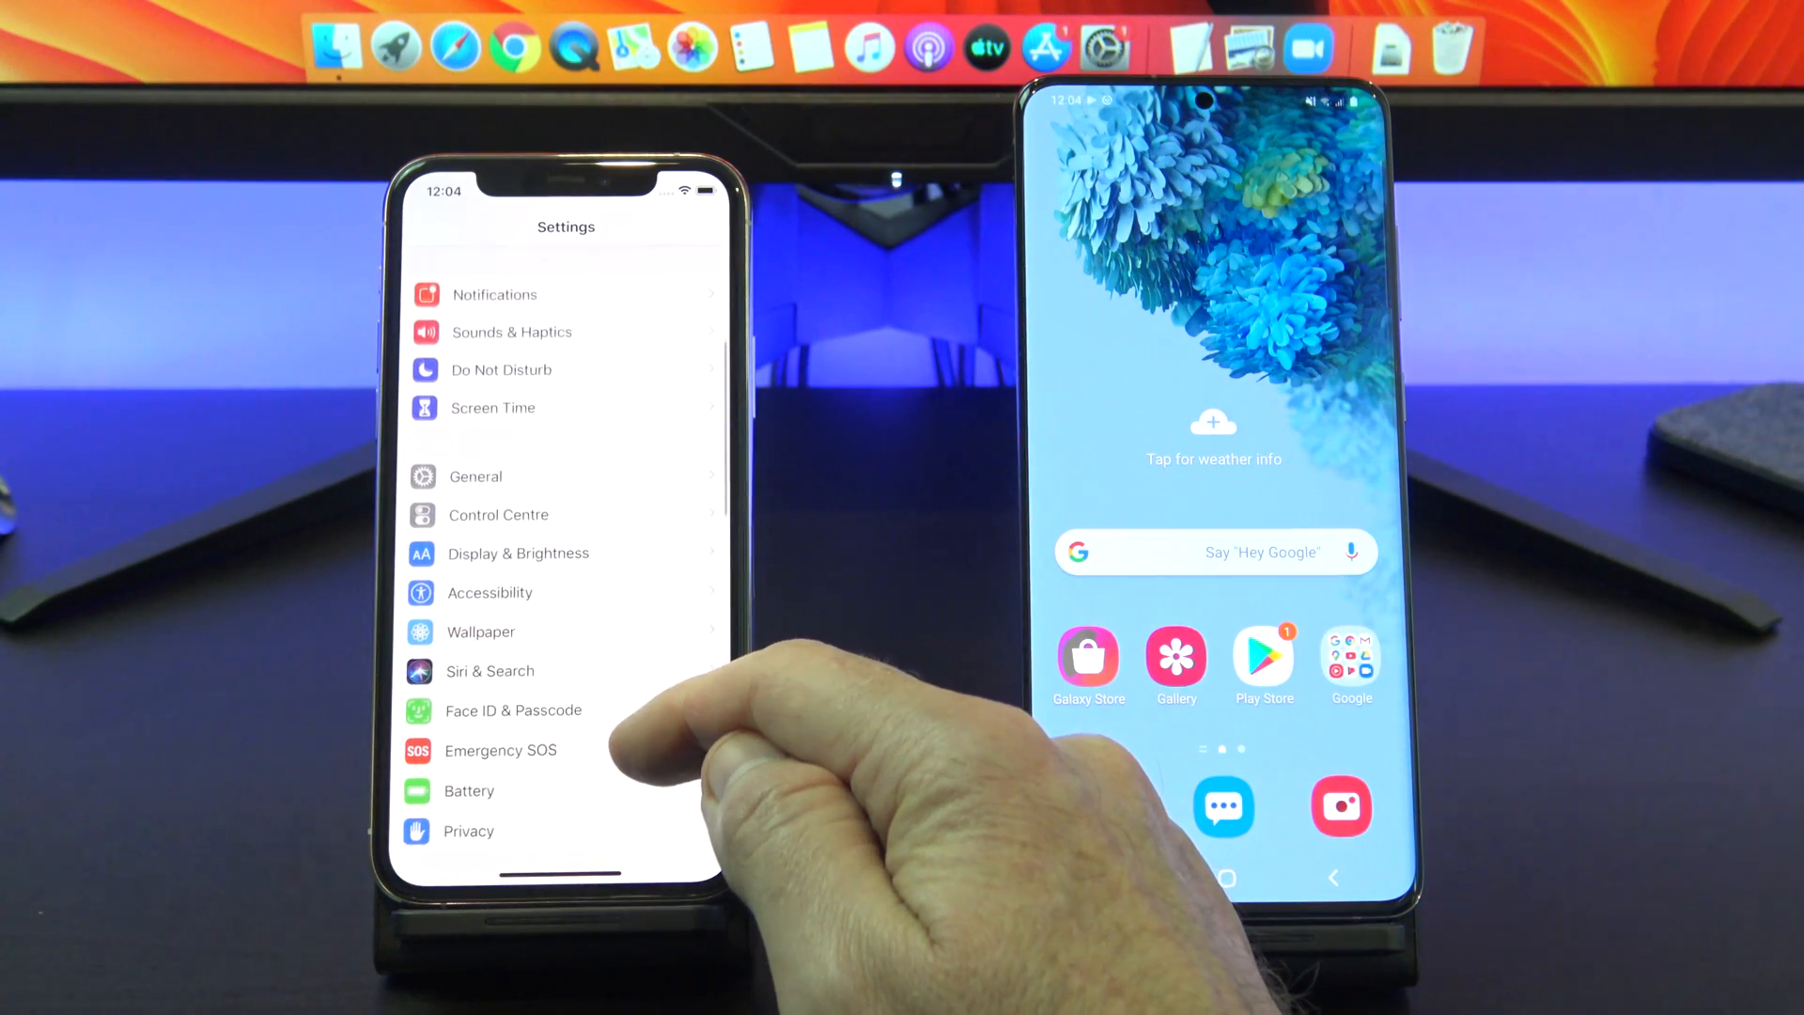
{"action": "scroll", "scroll_direction": "down", "scroll_amount": 3}
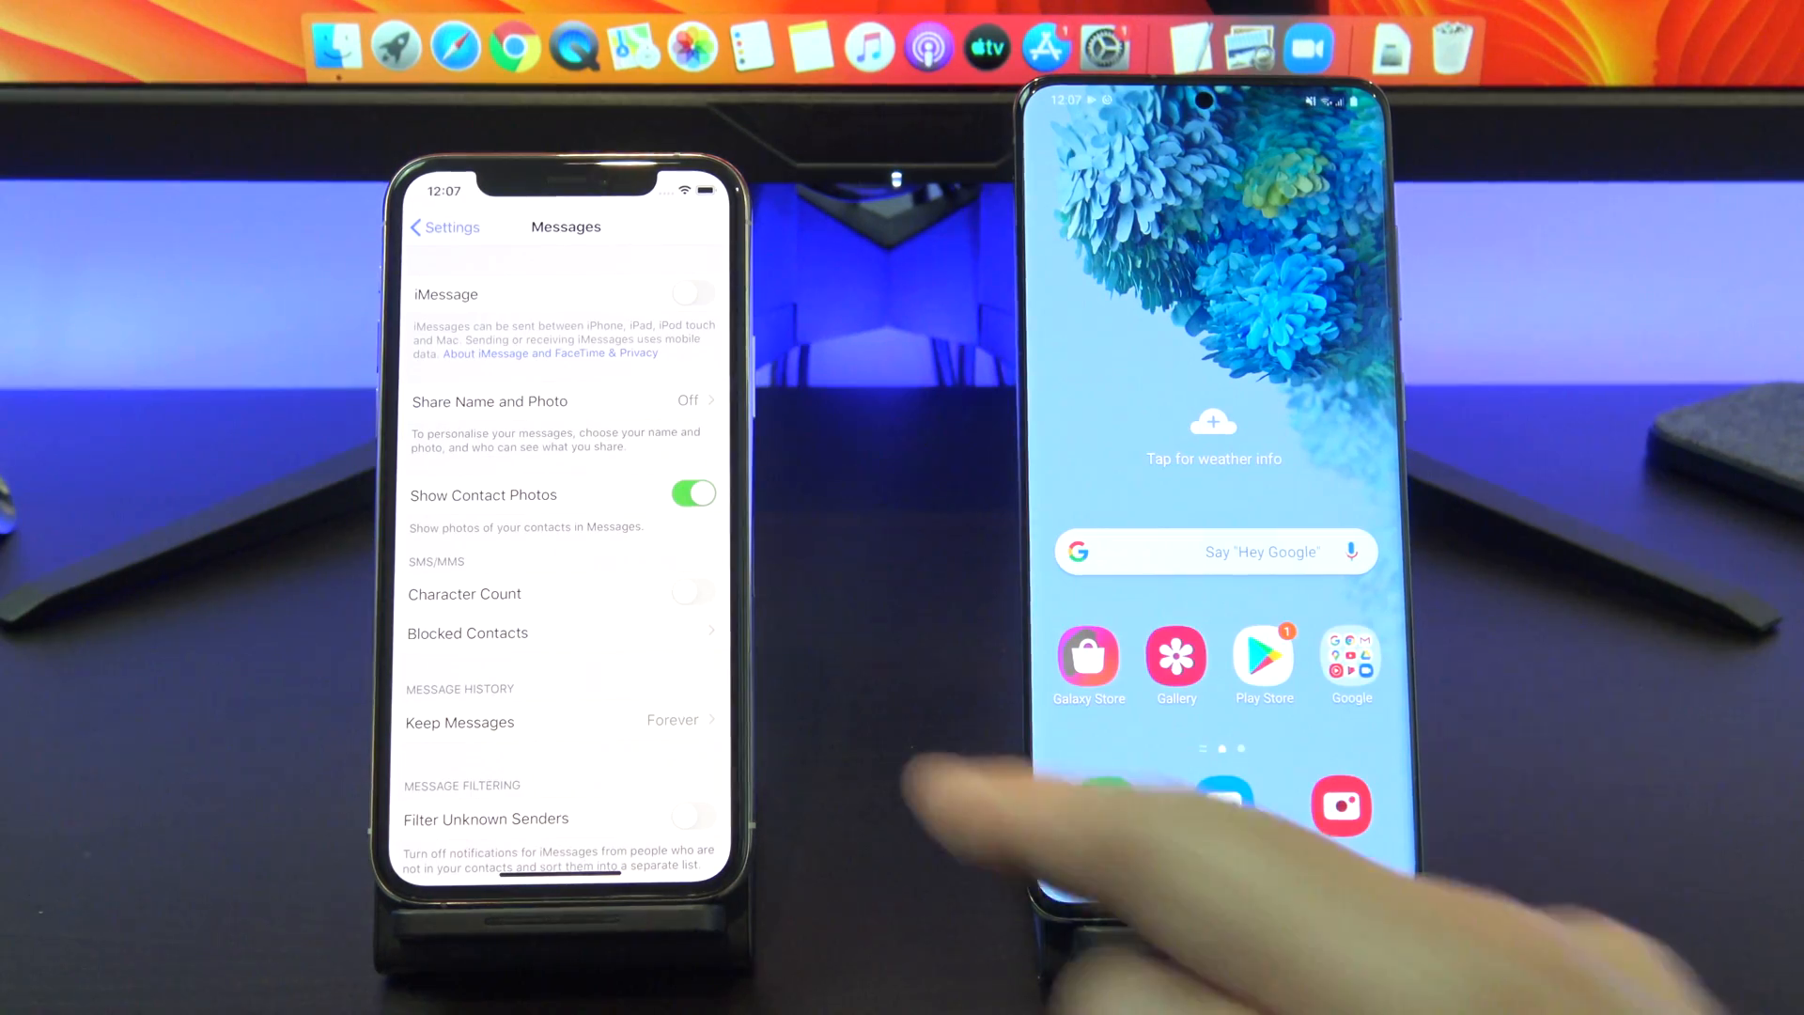
Turn on iCloud Backup under Apple ID > iCloud and start Back Up Now.
{"action": "left_click", "coordinate": [441, 227]}
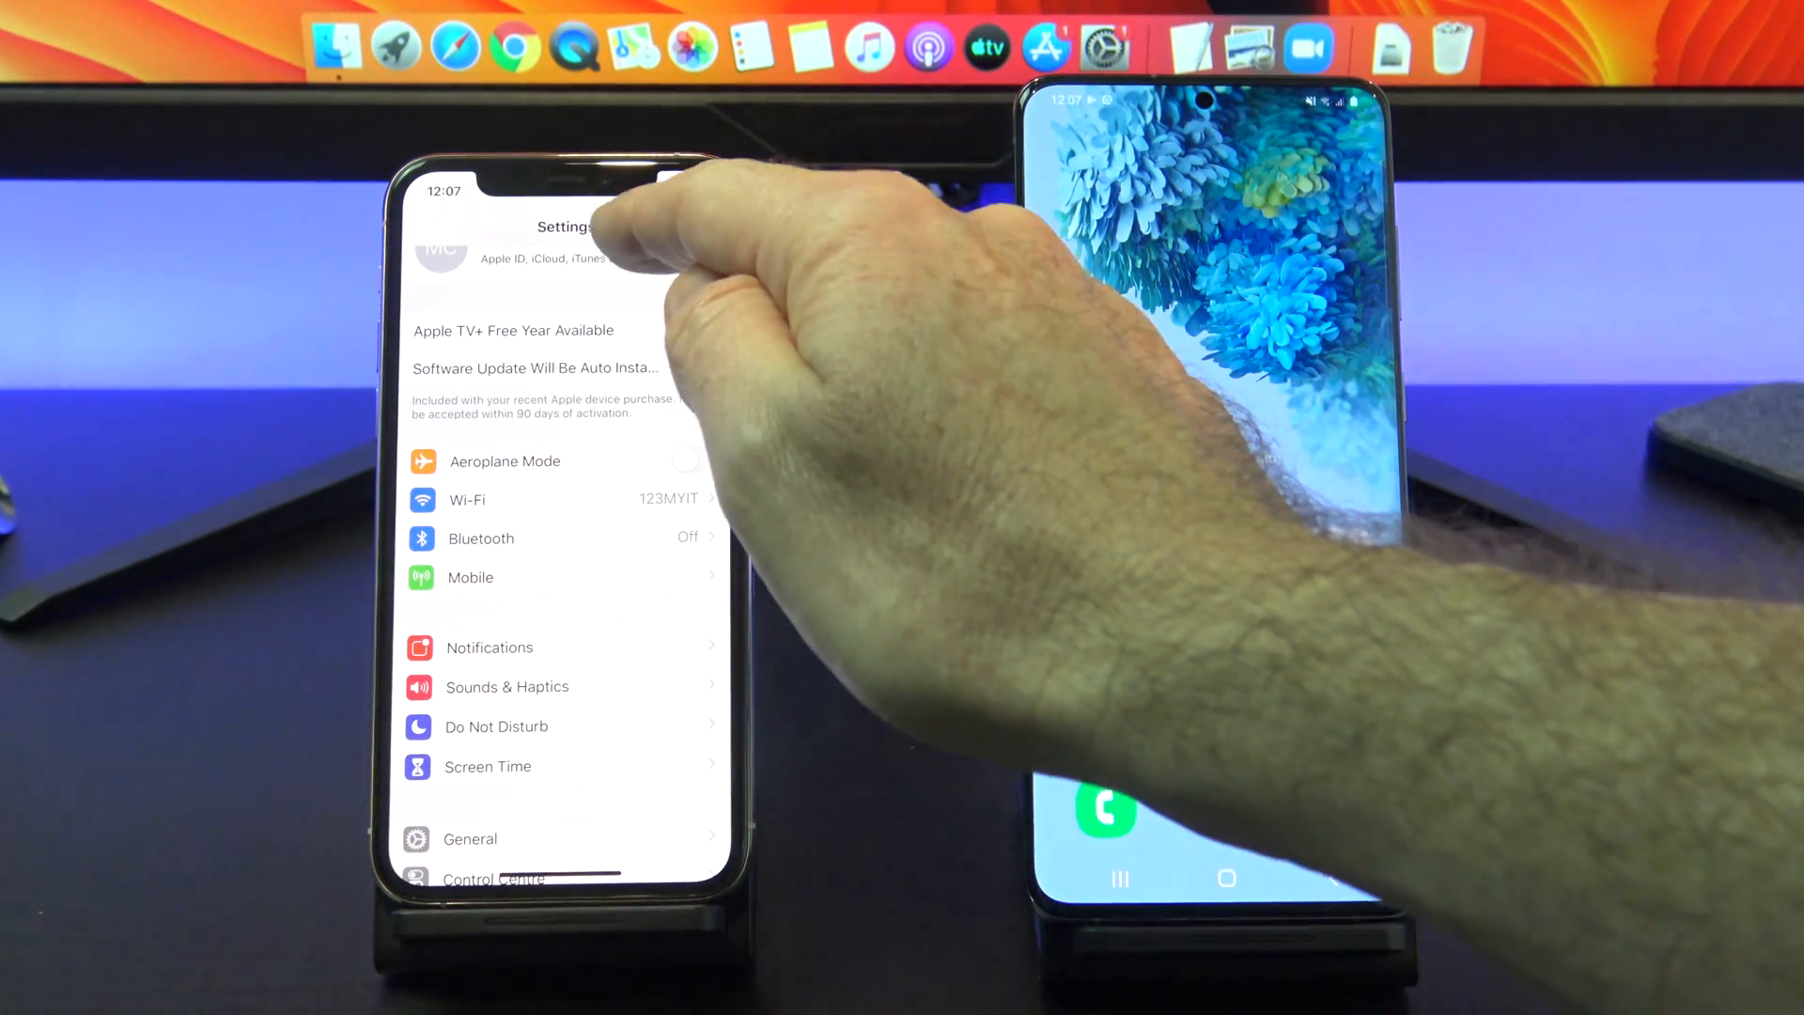
{"action": "left_click", "coordinate": [552, 251]}
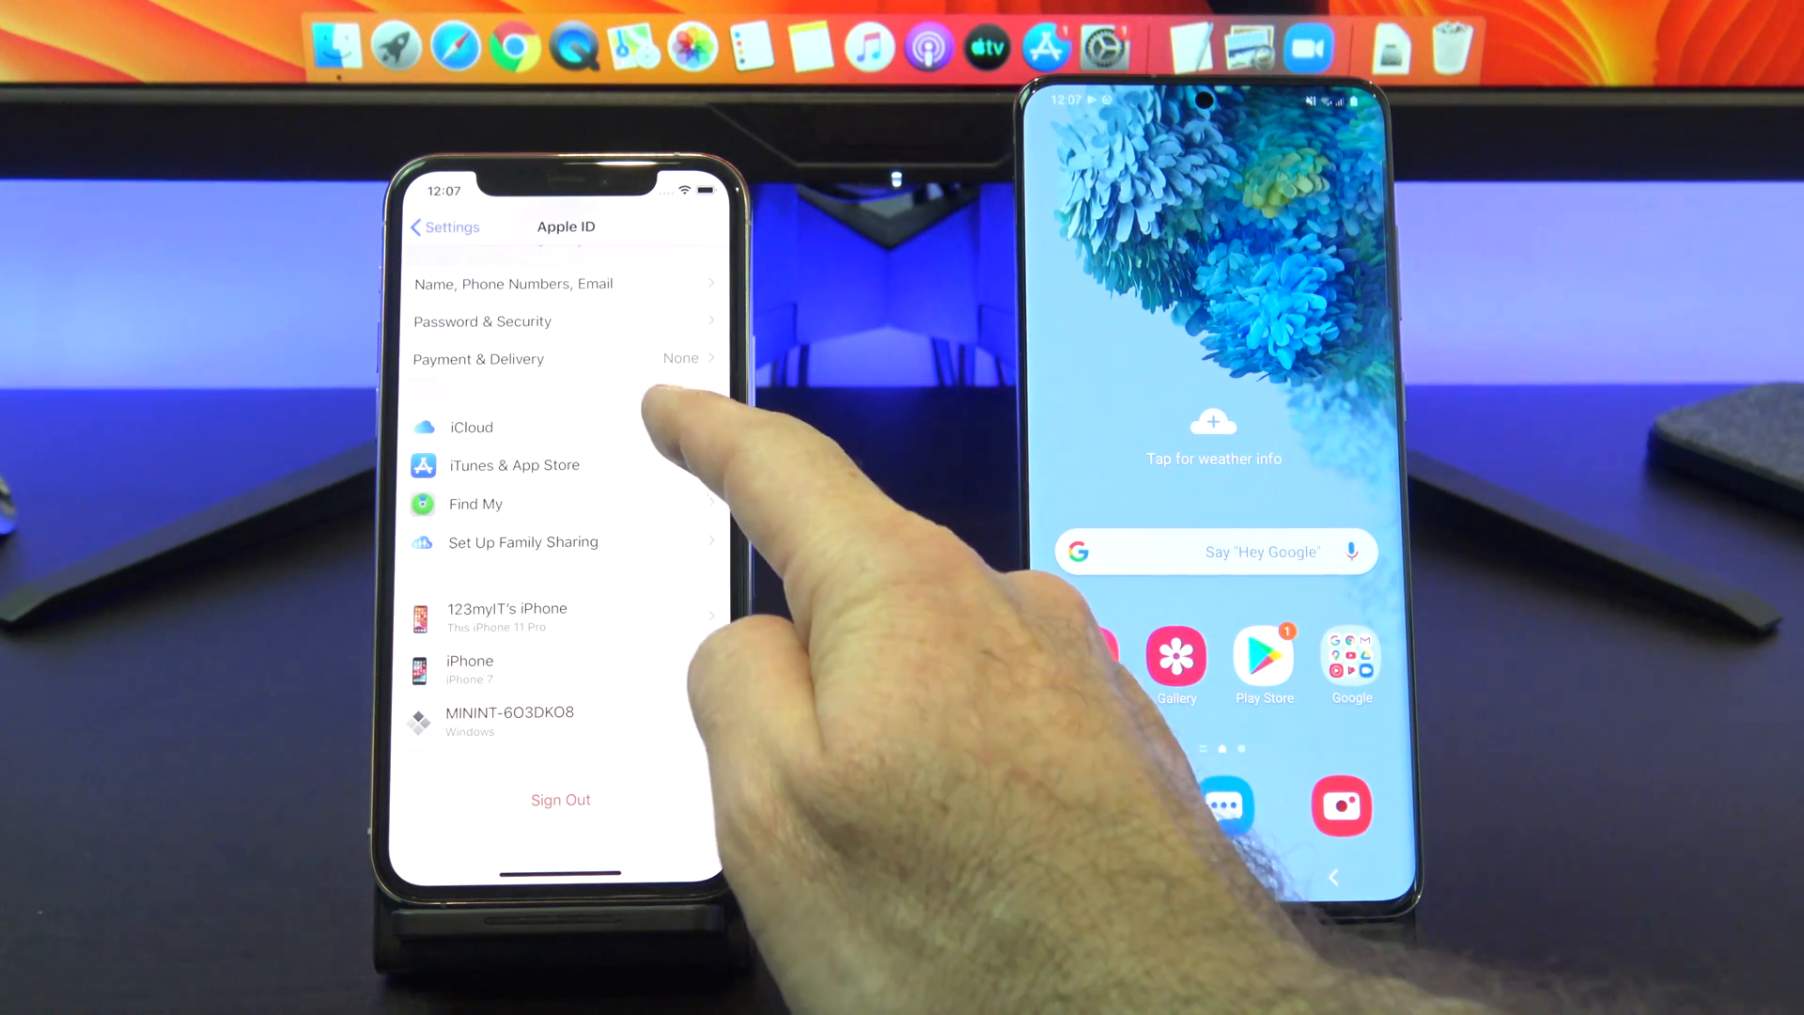
{"action": "left_click", "coordinate": [470, 426]}
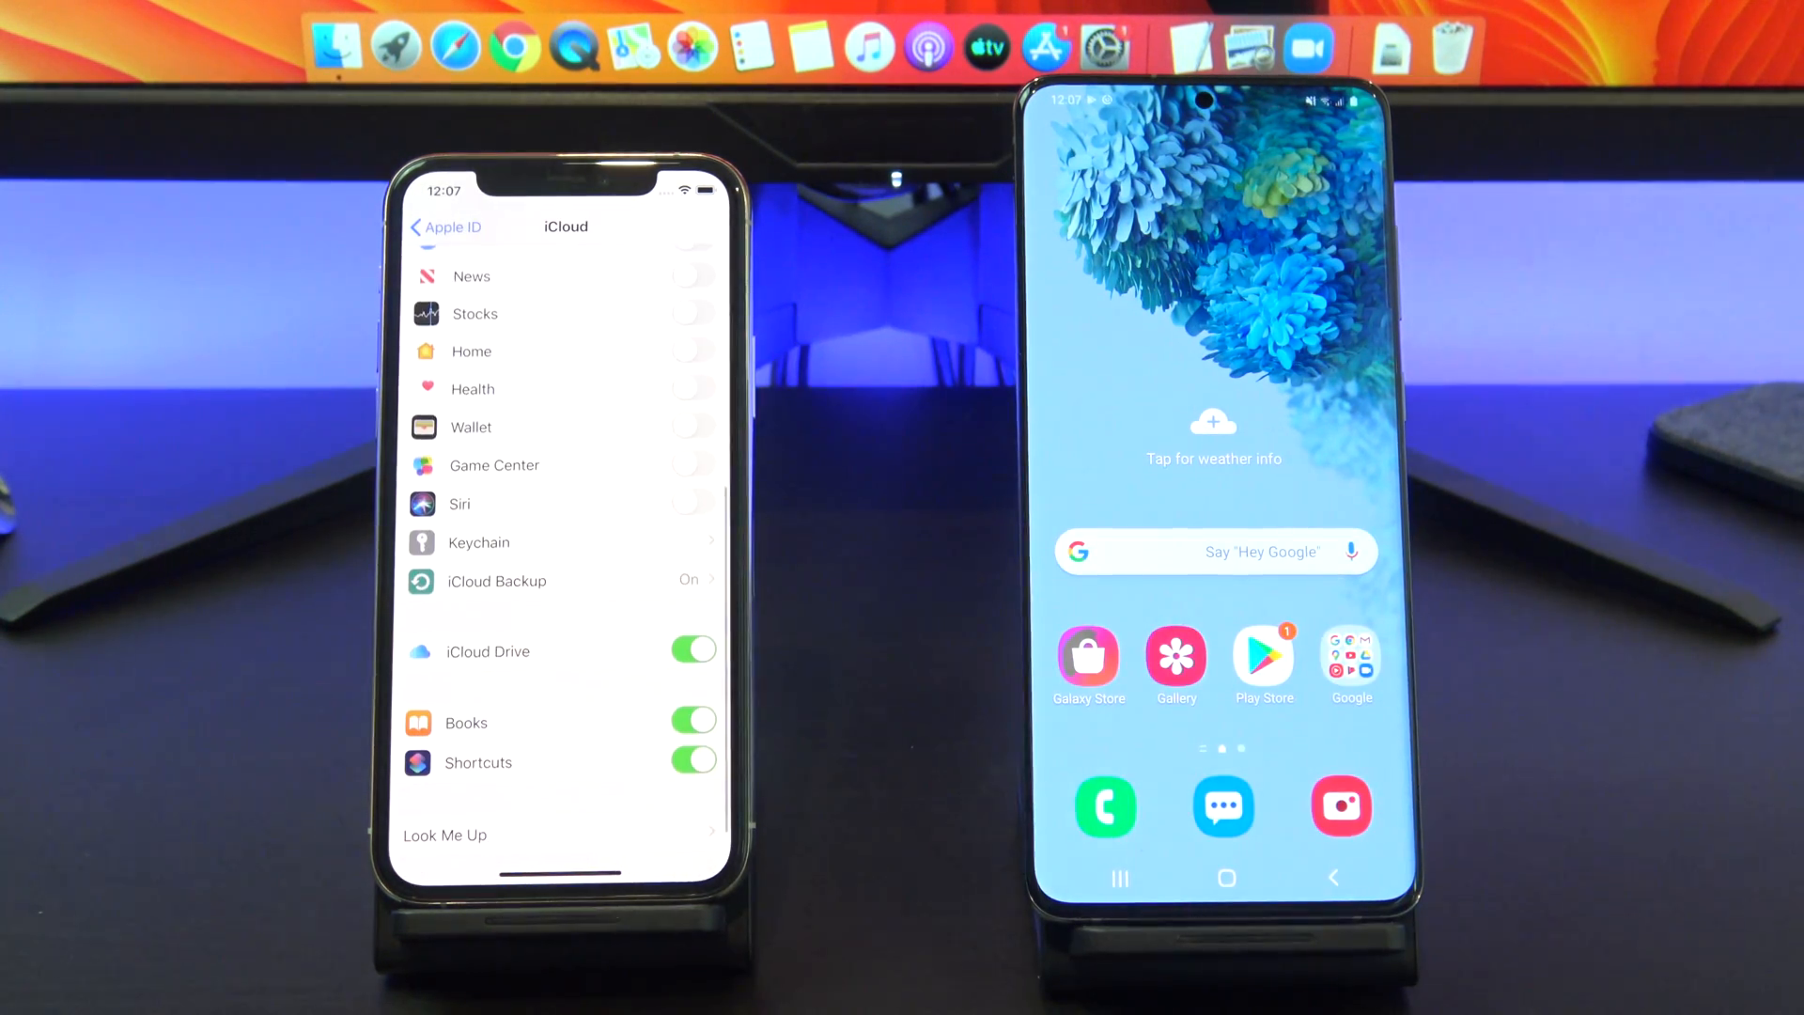
{"action": "left_click", "coordinate": [497, 580]}
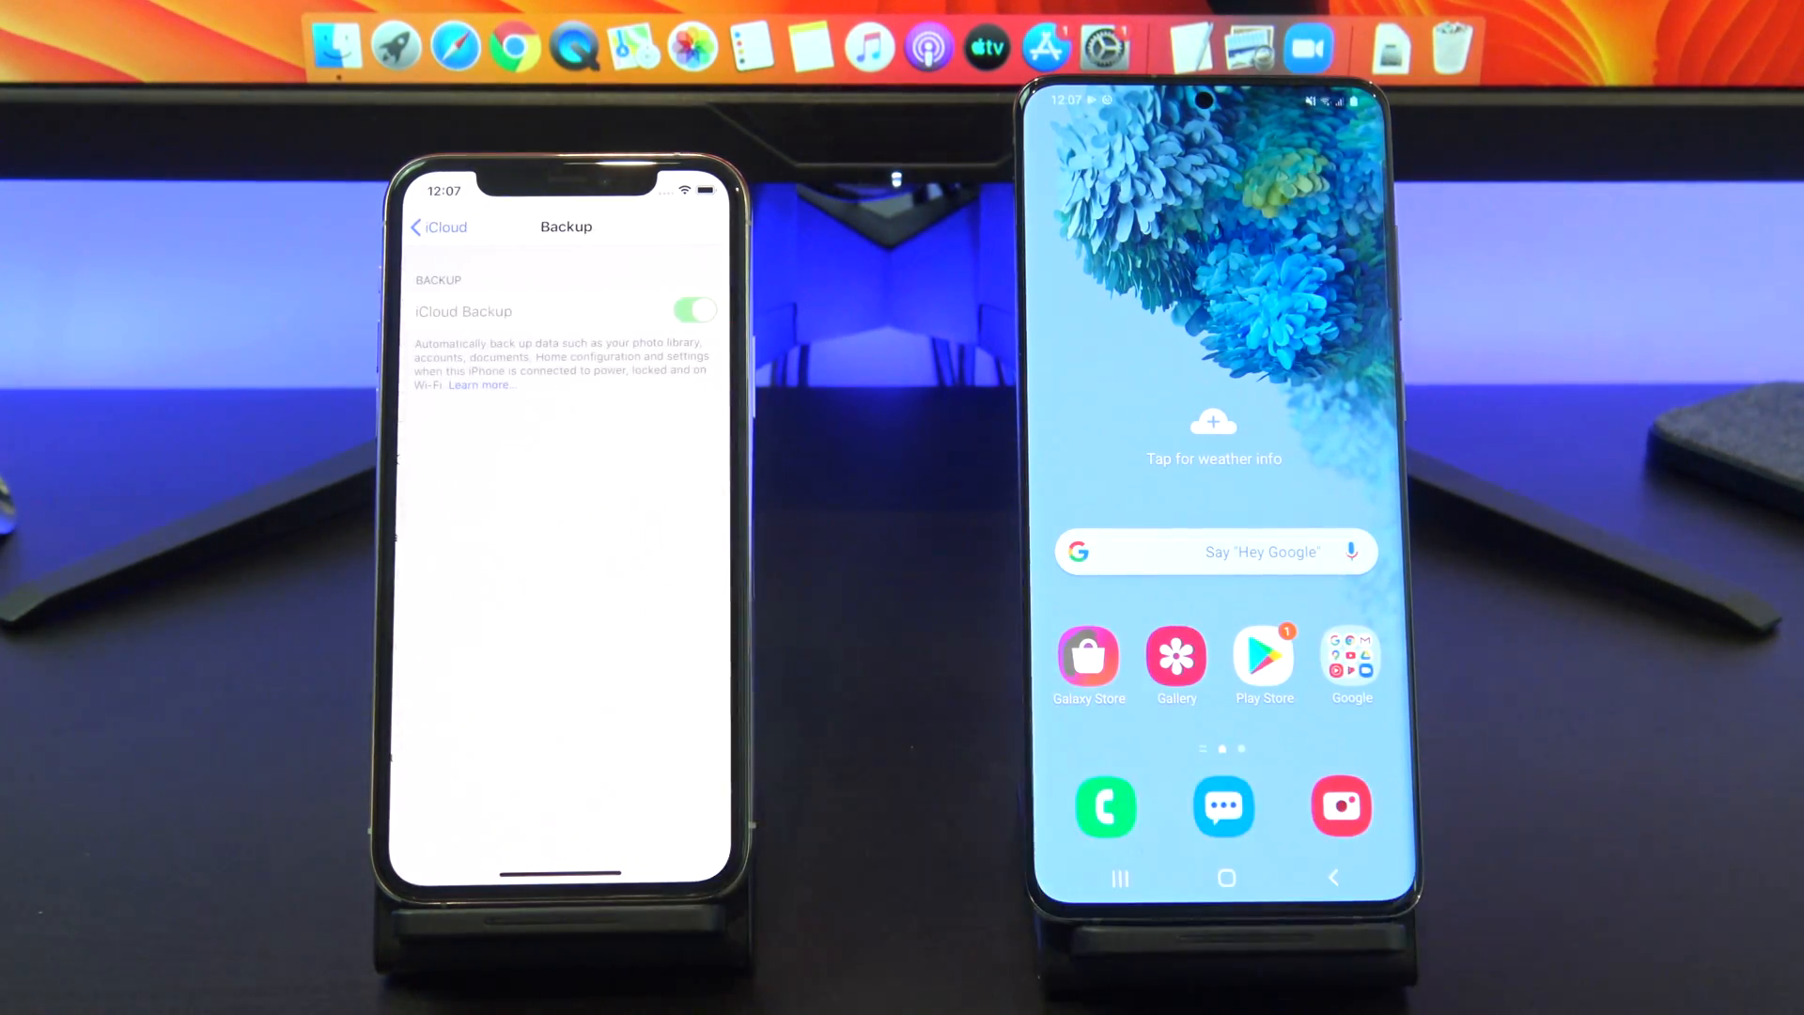
{"action": "left_click", "coordinate": [693, 311]}
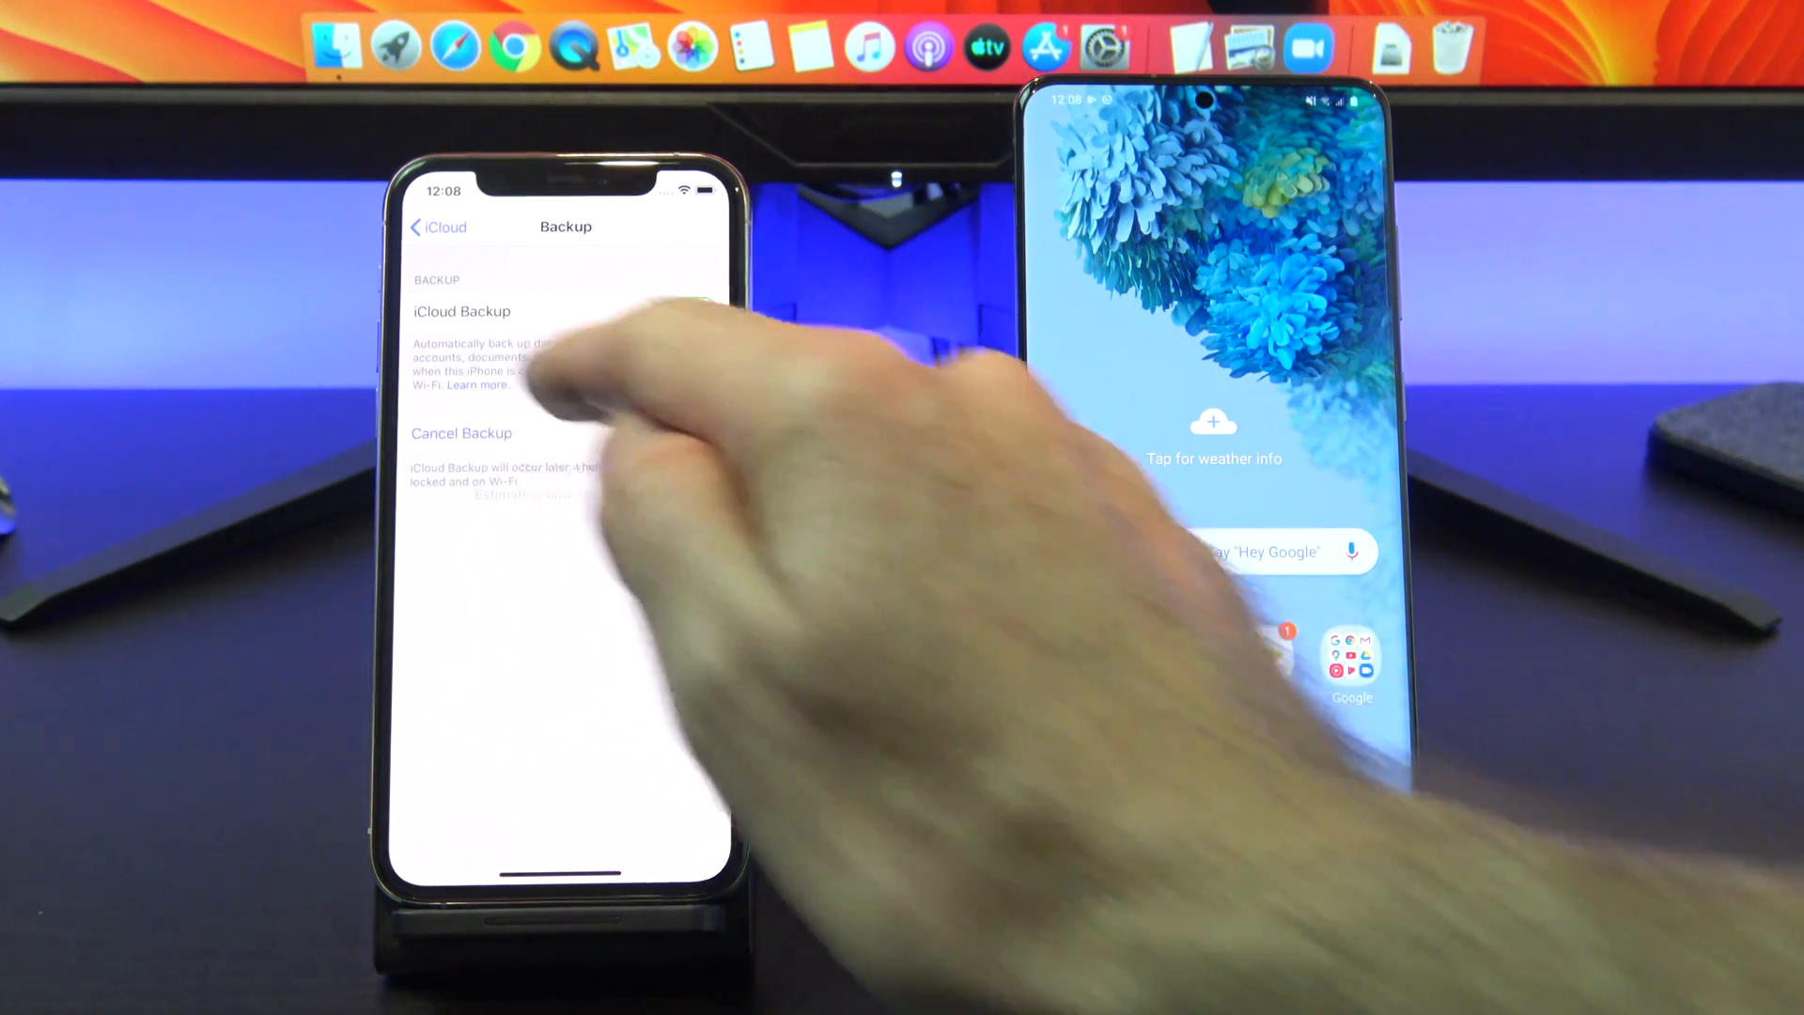
{"action": "left_click", "coordinate": [693, 309]}
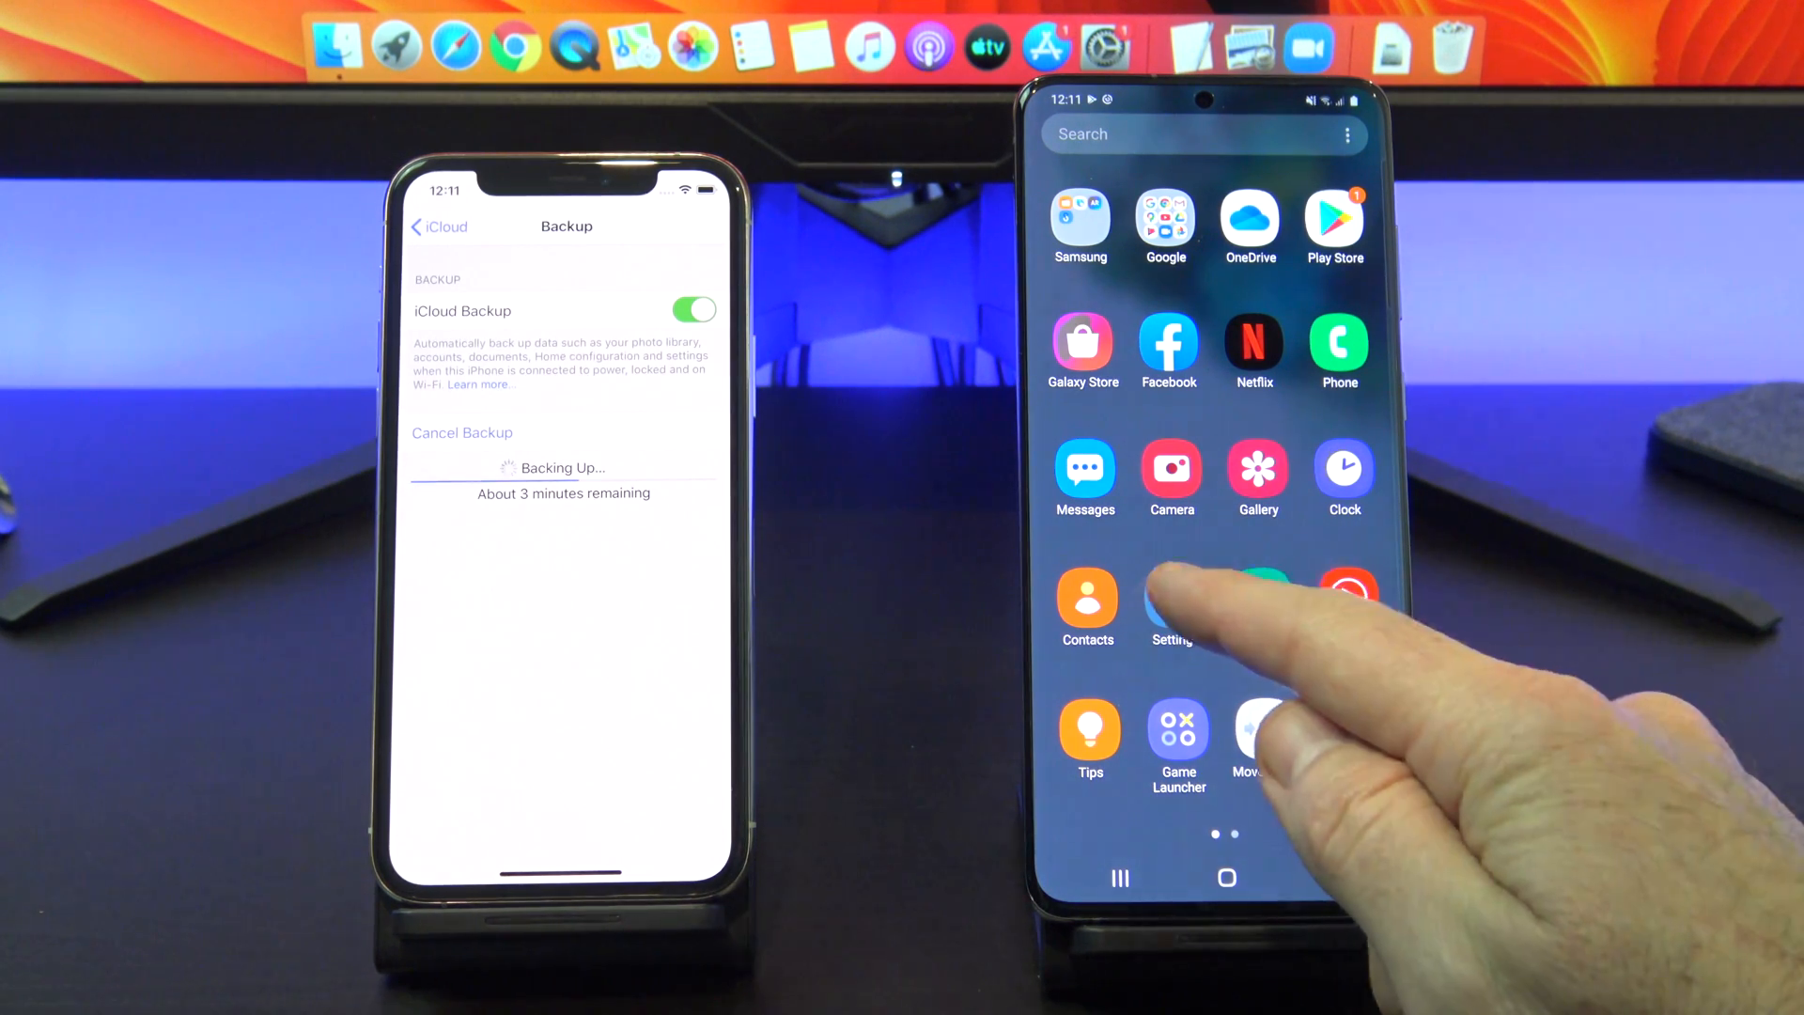
Reach Smart Switch through Accounts and backup in the Galaxy's Settings.
{"action": "left_click", "coordinate": [1171, 606]}
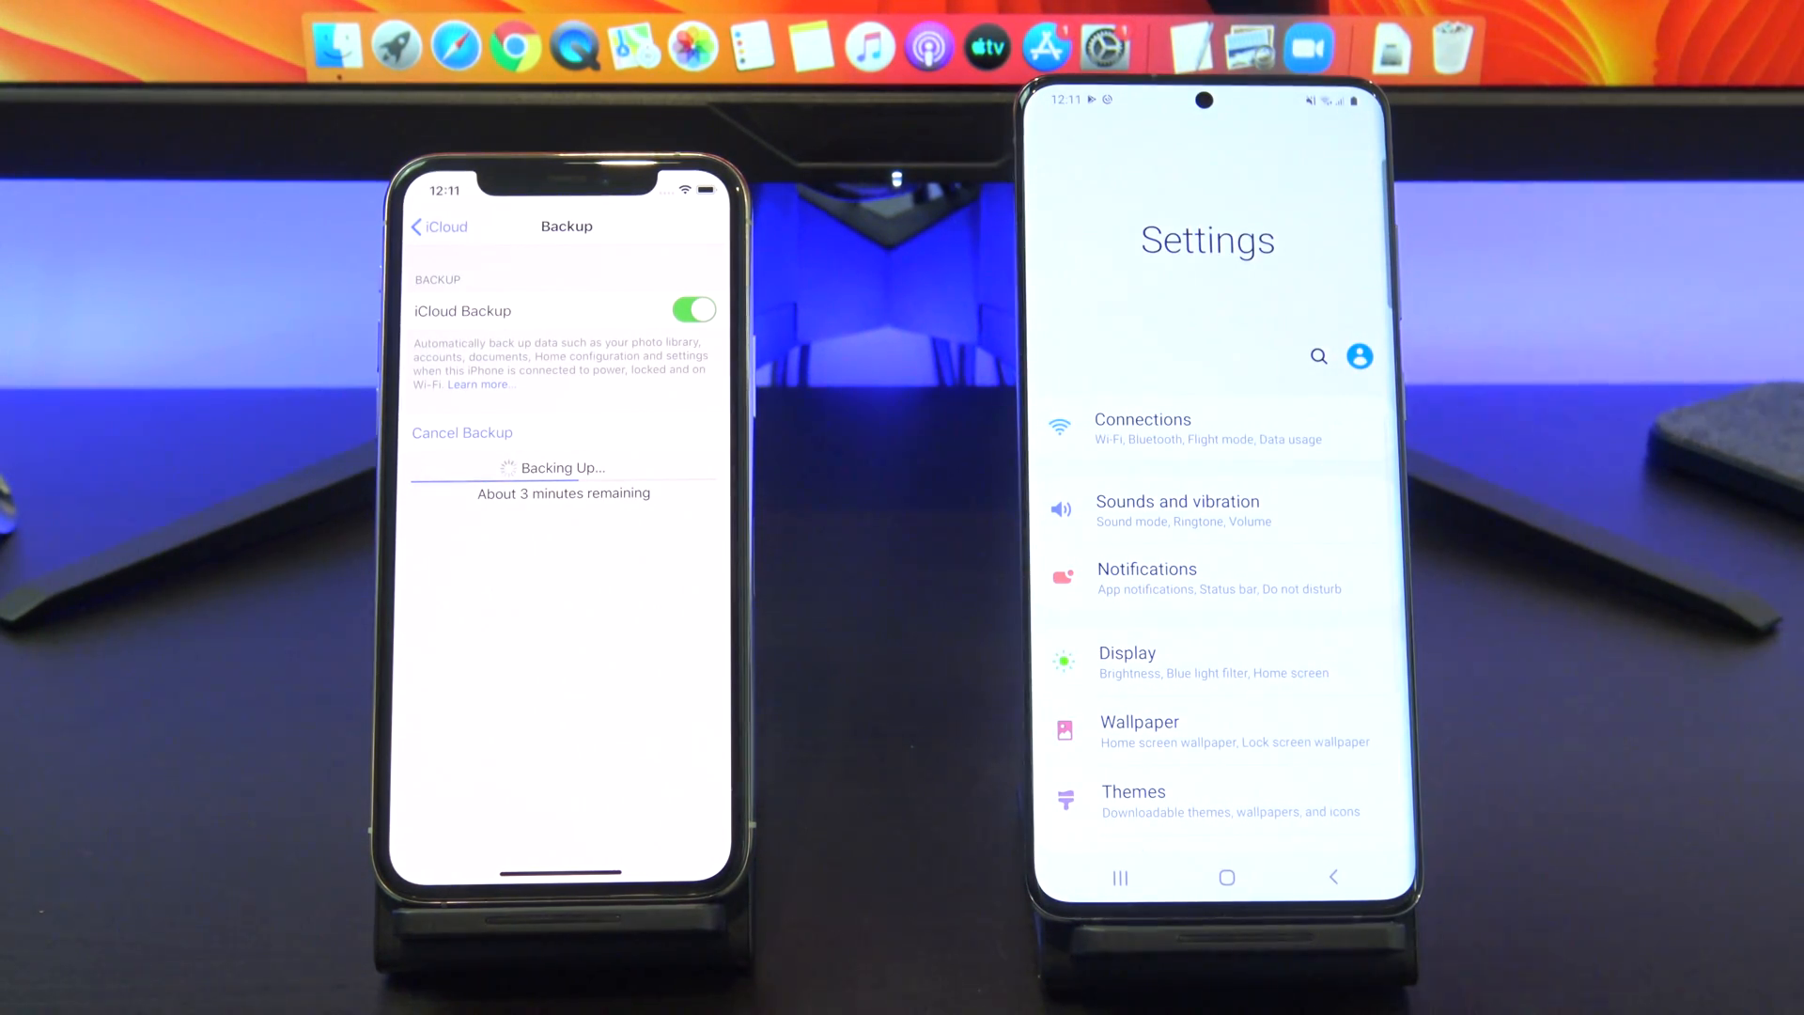
{"action": "scroll", "scroll_direction": "down", "scroll_amount": 3}
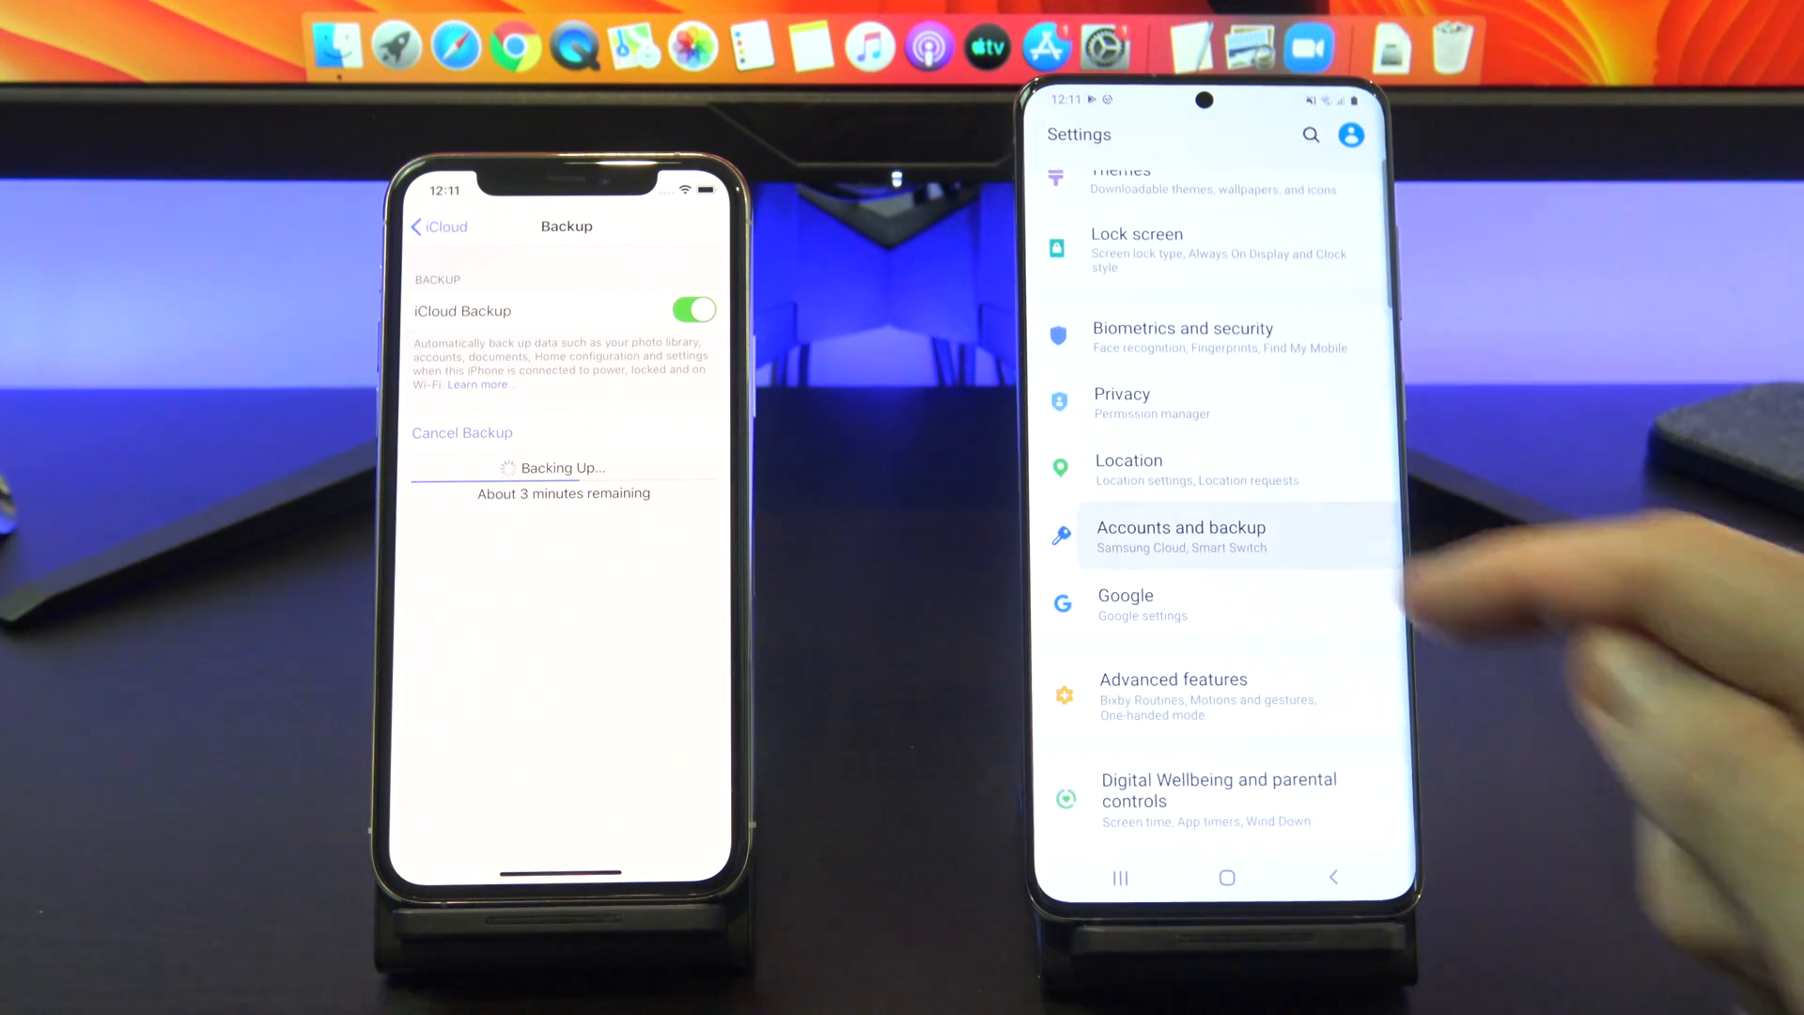
{"action": "left_click", "coordinate": [1179, 536]}
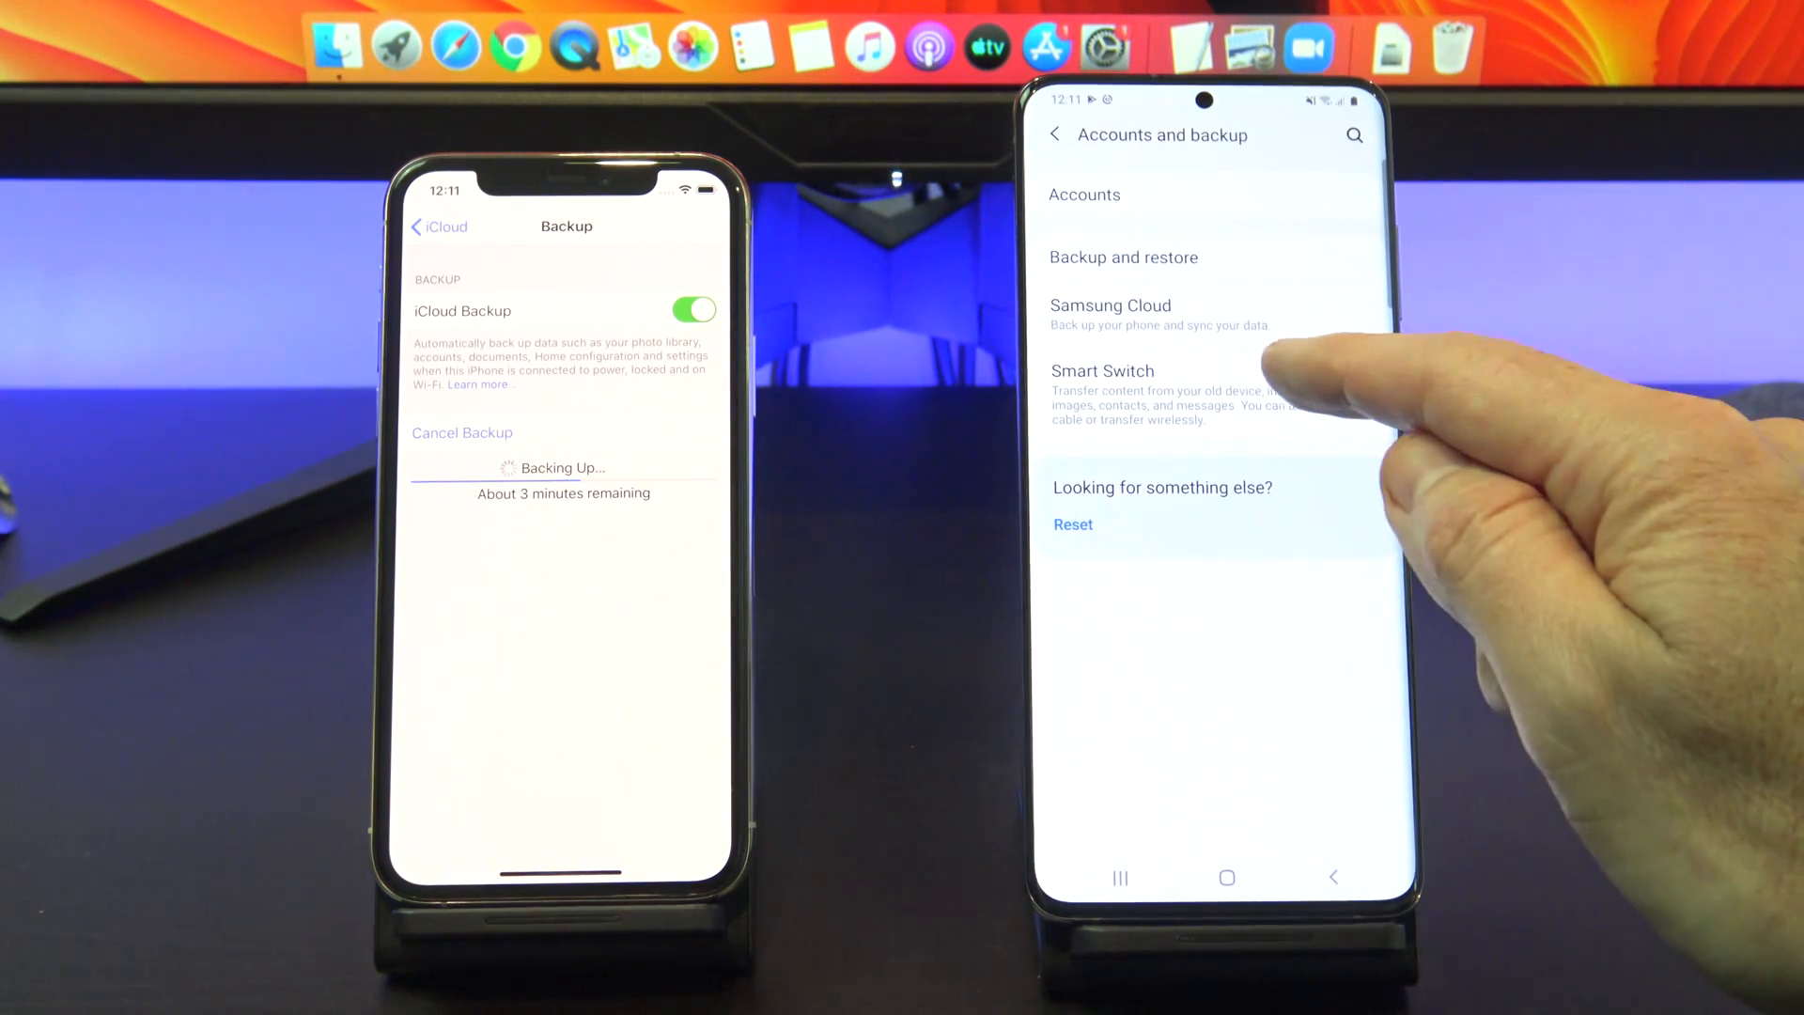
{"action": "left_click", "coordinate": [1101, 370]}
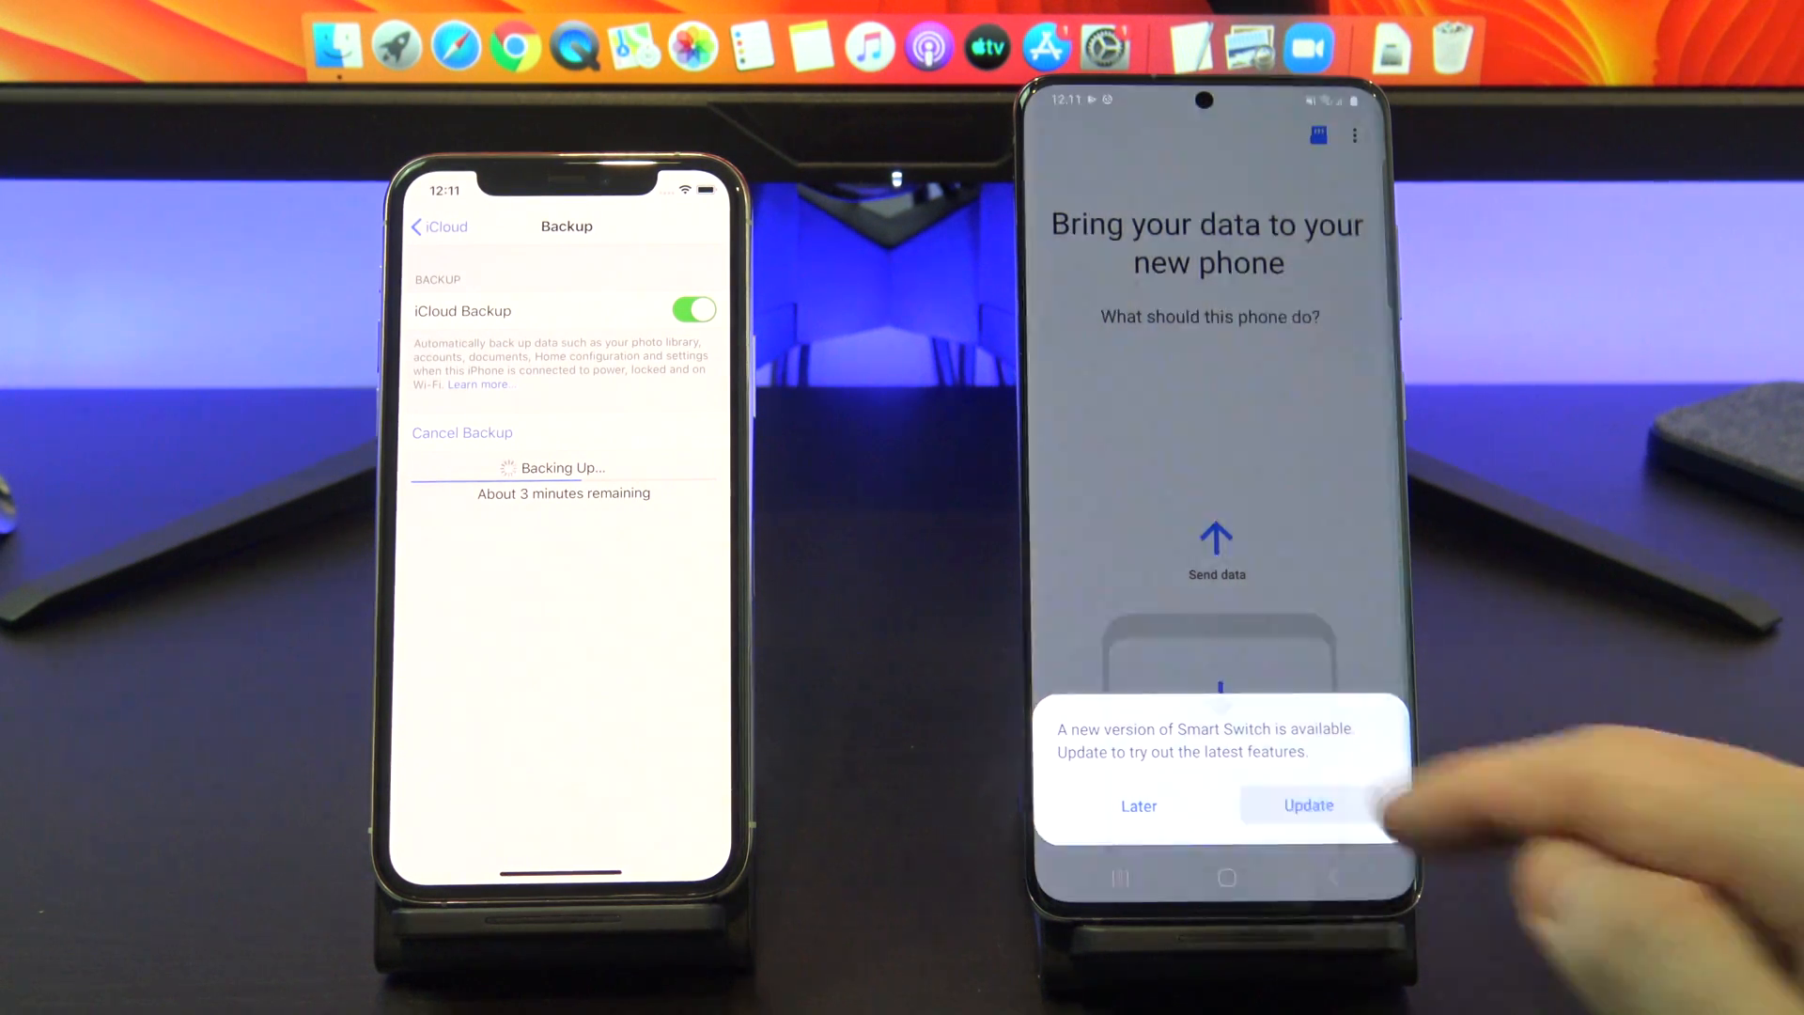
Dismiss the update notice and choose to get data wirelessly from iCloud.
{"action": "left_click", "coordinate": [1307, 806]}
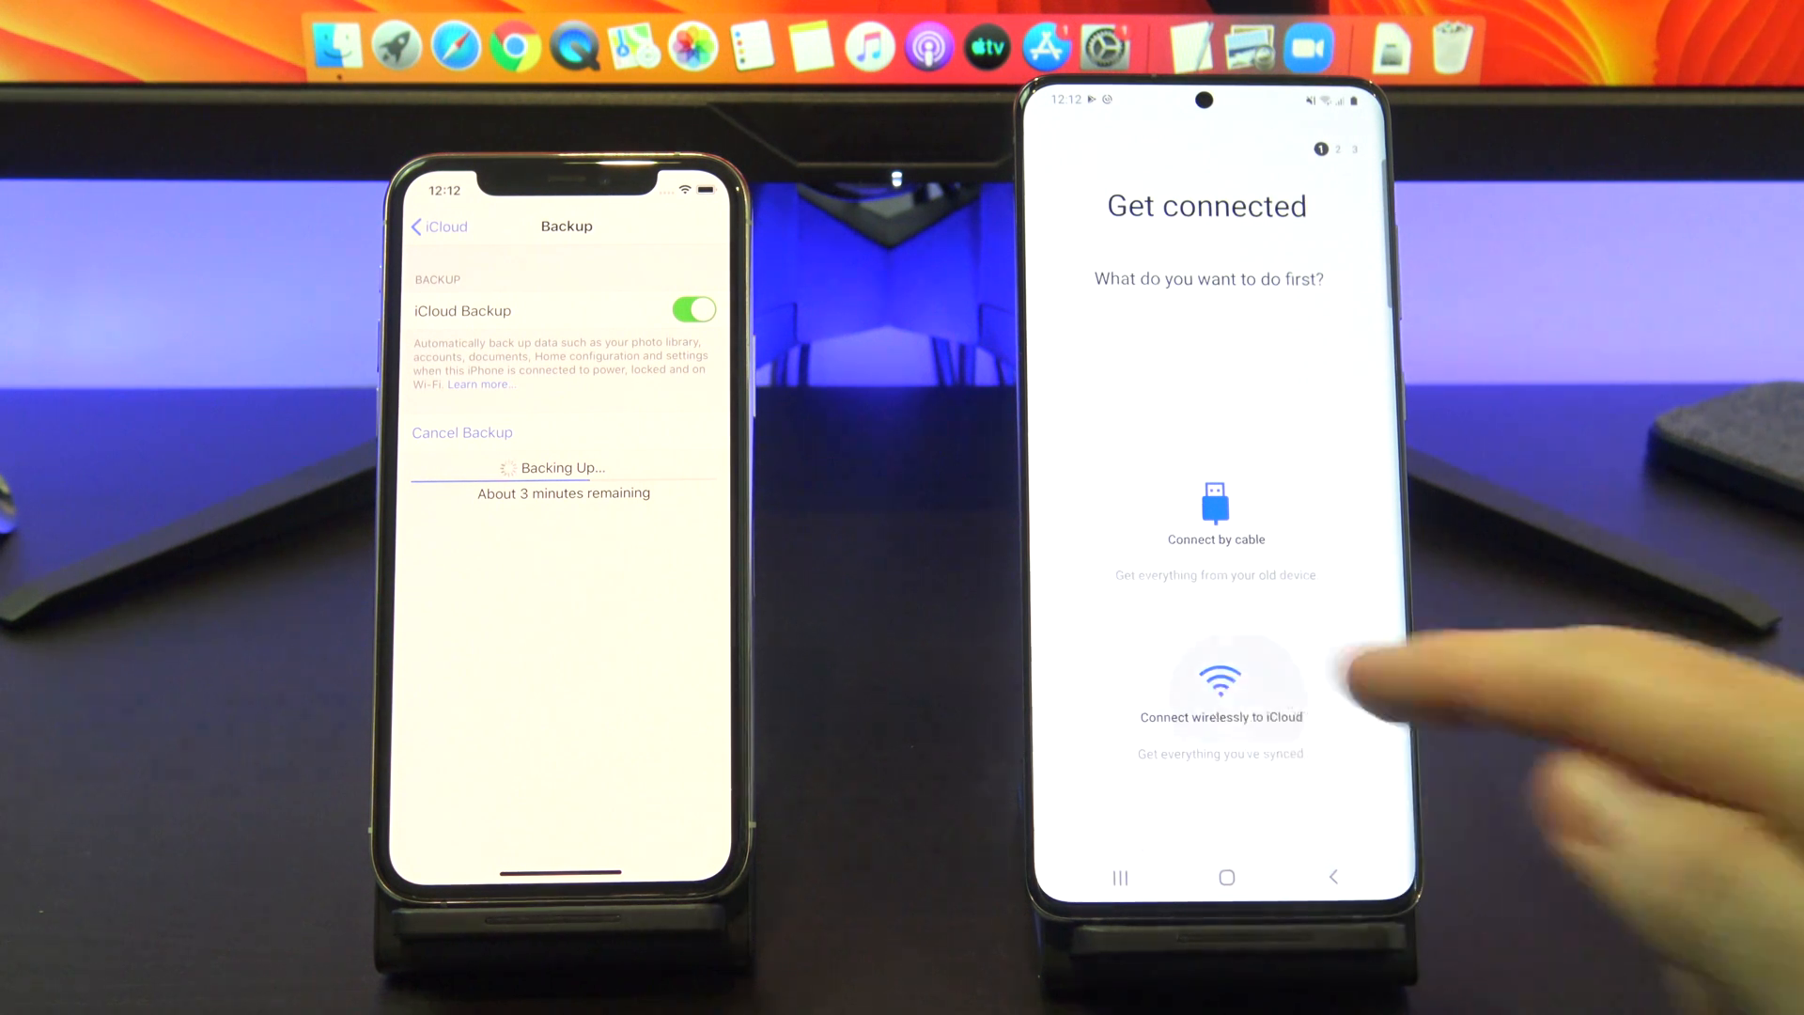
{"action": "left_click", "coordinate": [1219, 683]}
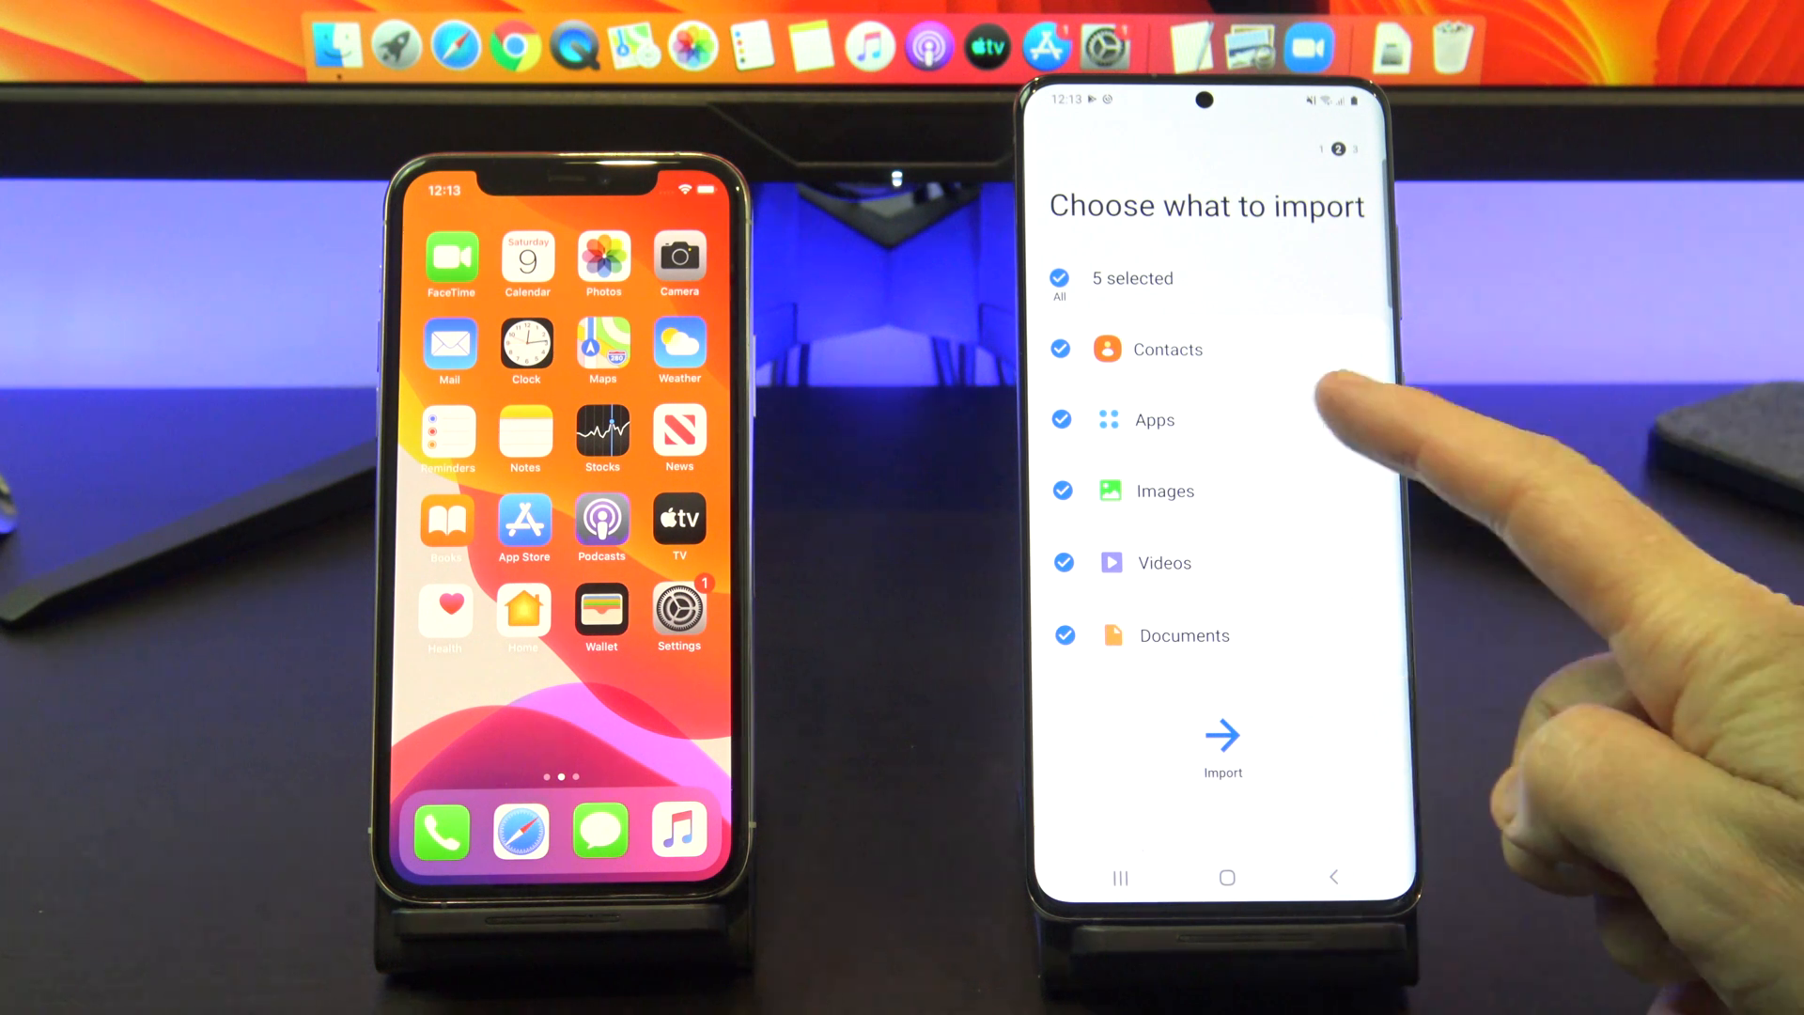
Uncheck Apps, Videos and Documents, then import Contacts and Images.
{"action": "left_click", "coordinate": [1060, 419]}
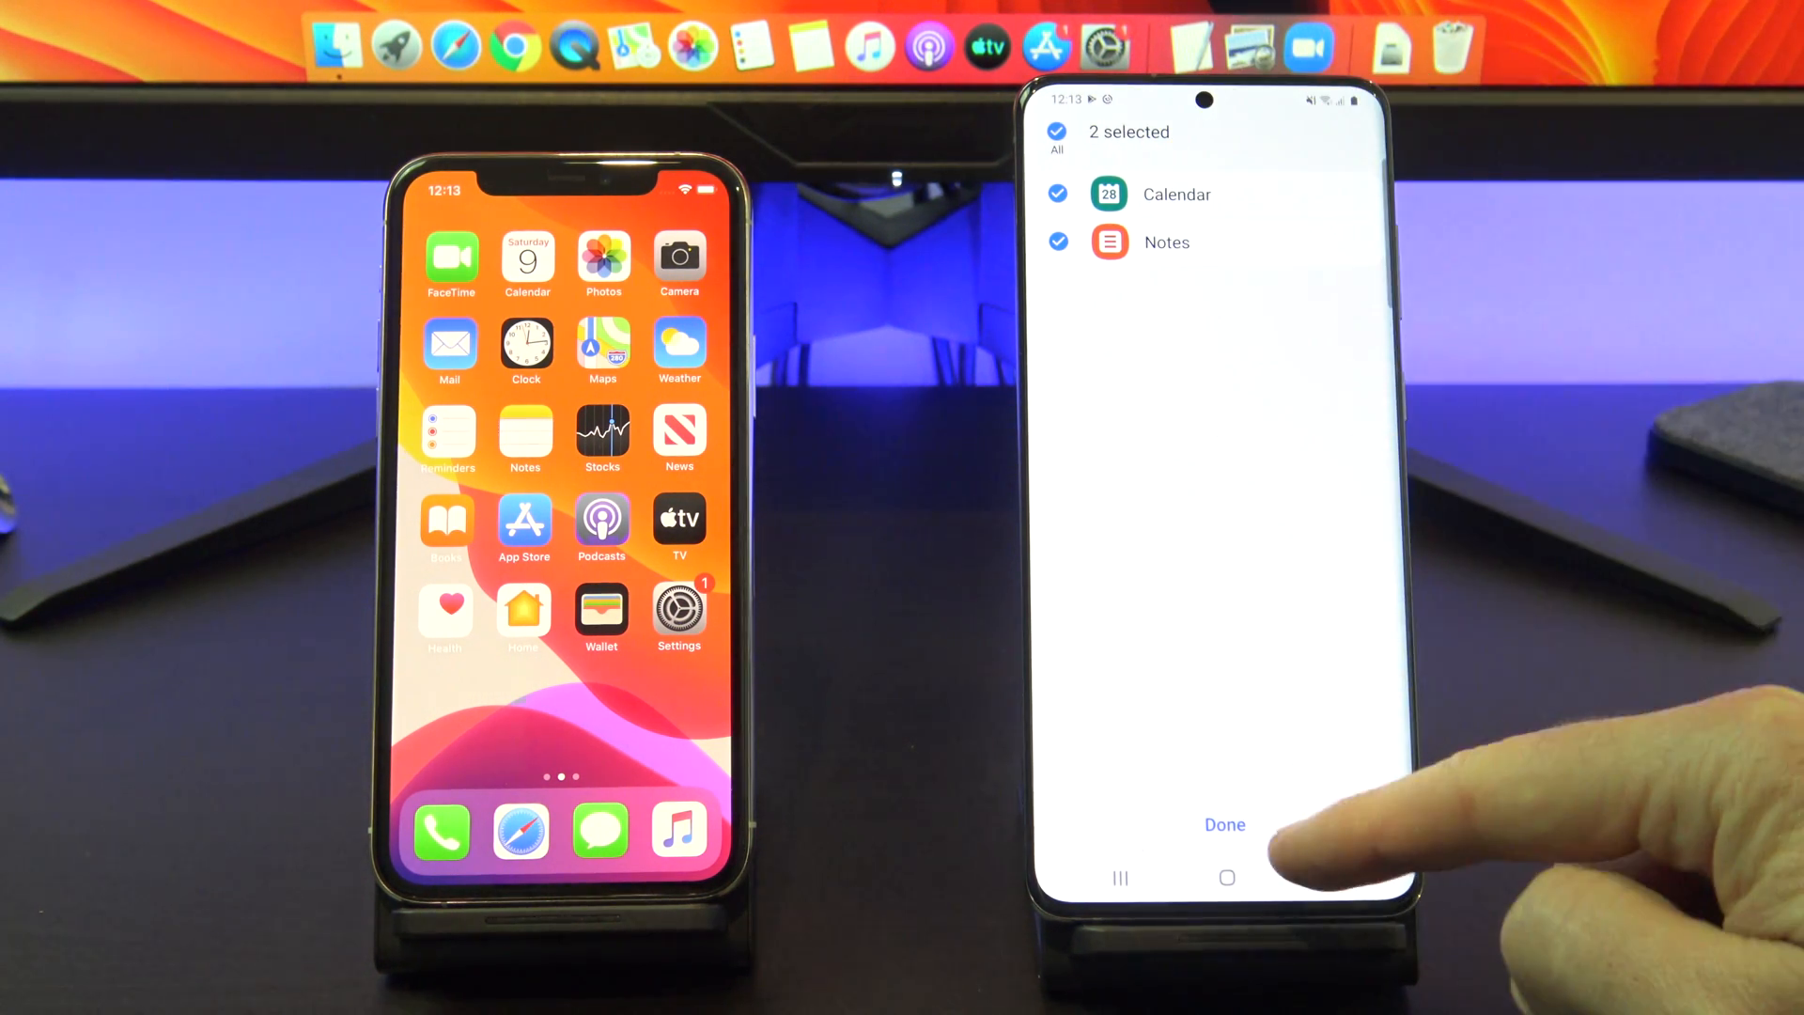
{"action": "left_click", "coordinate": [1224, 824]}
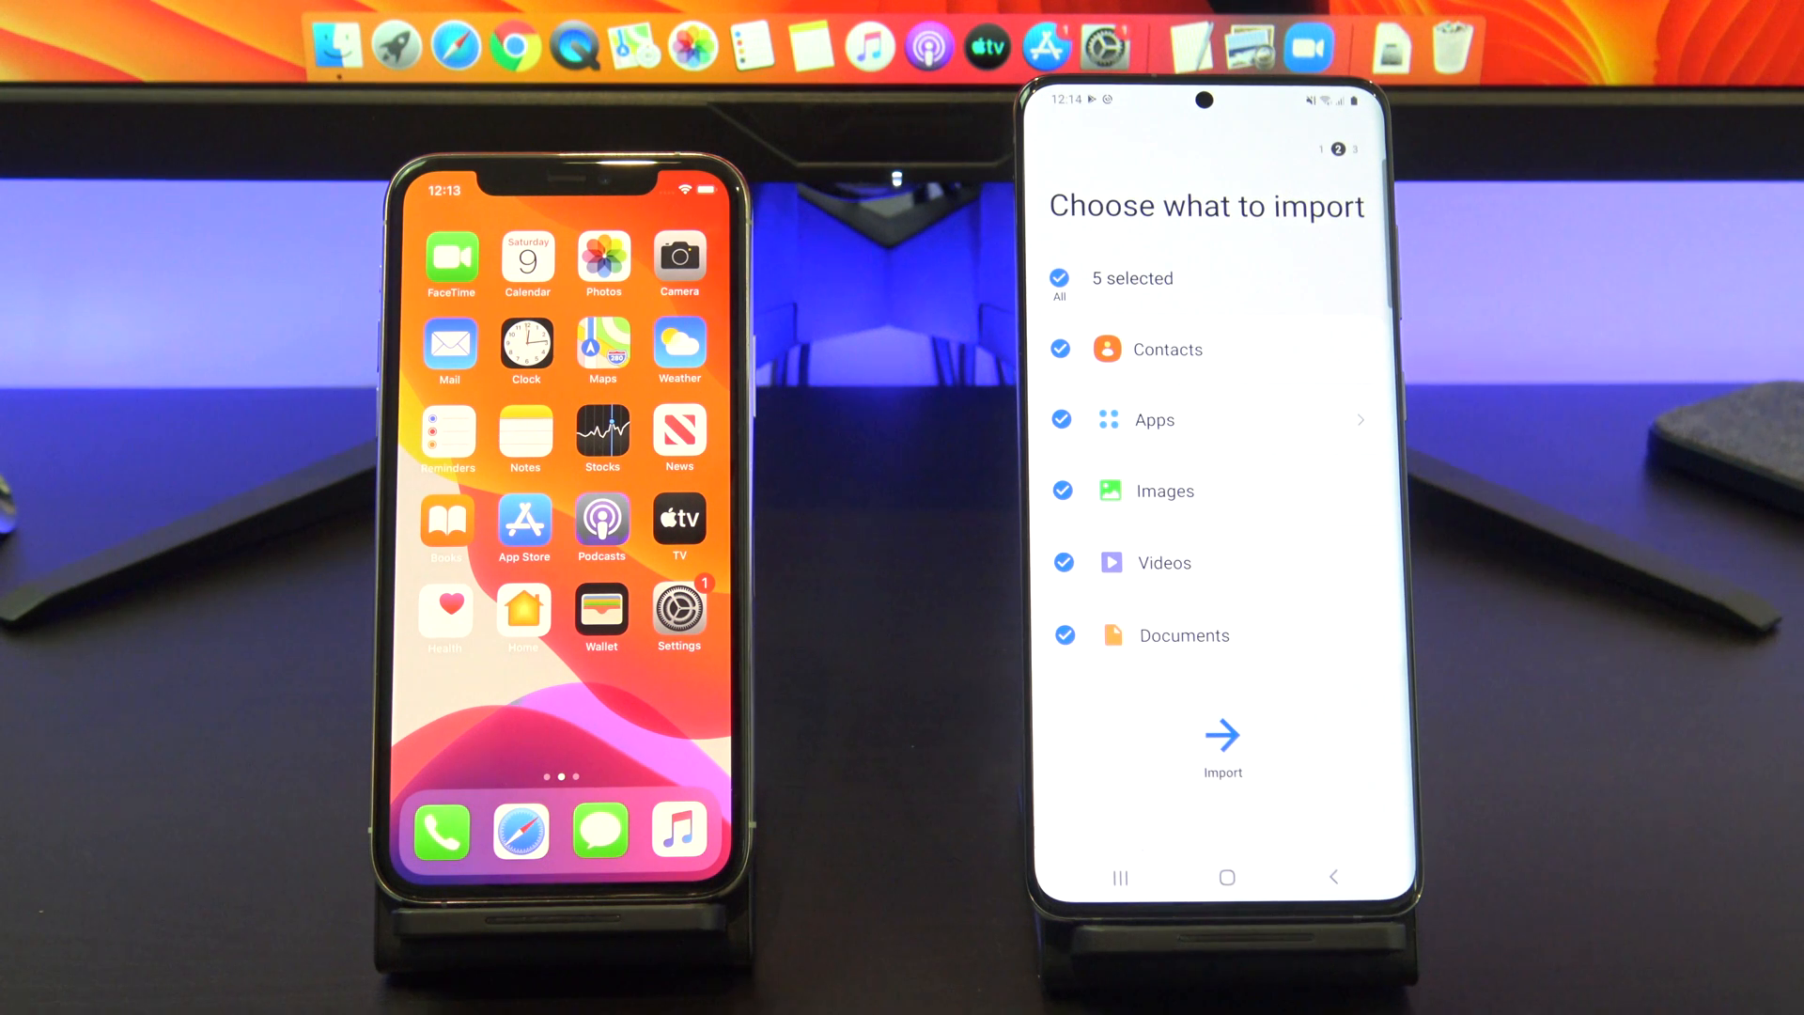
{"action": "left_click", "coordinate": [1059, 419]}
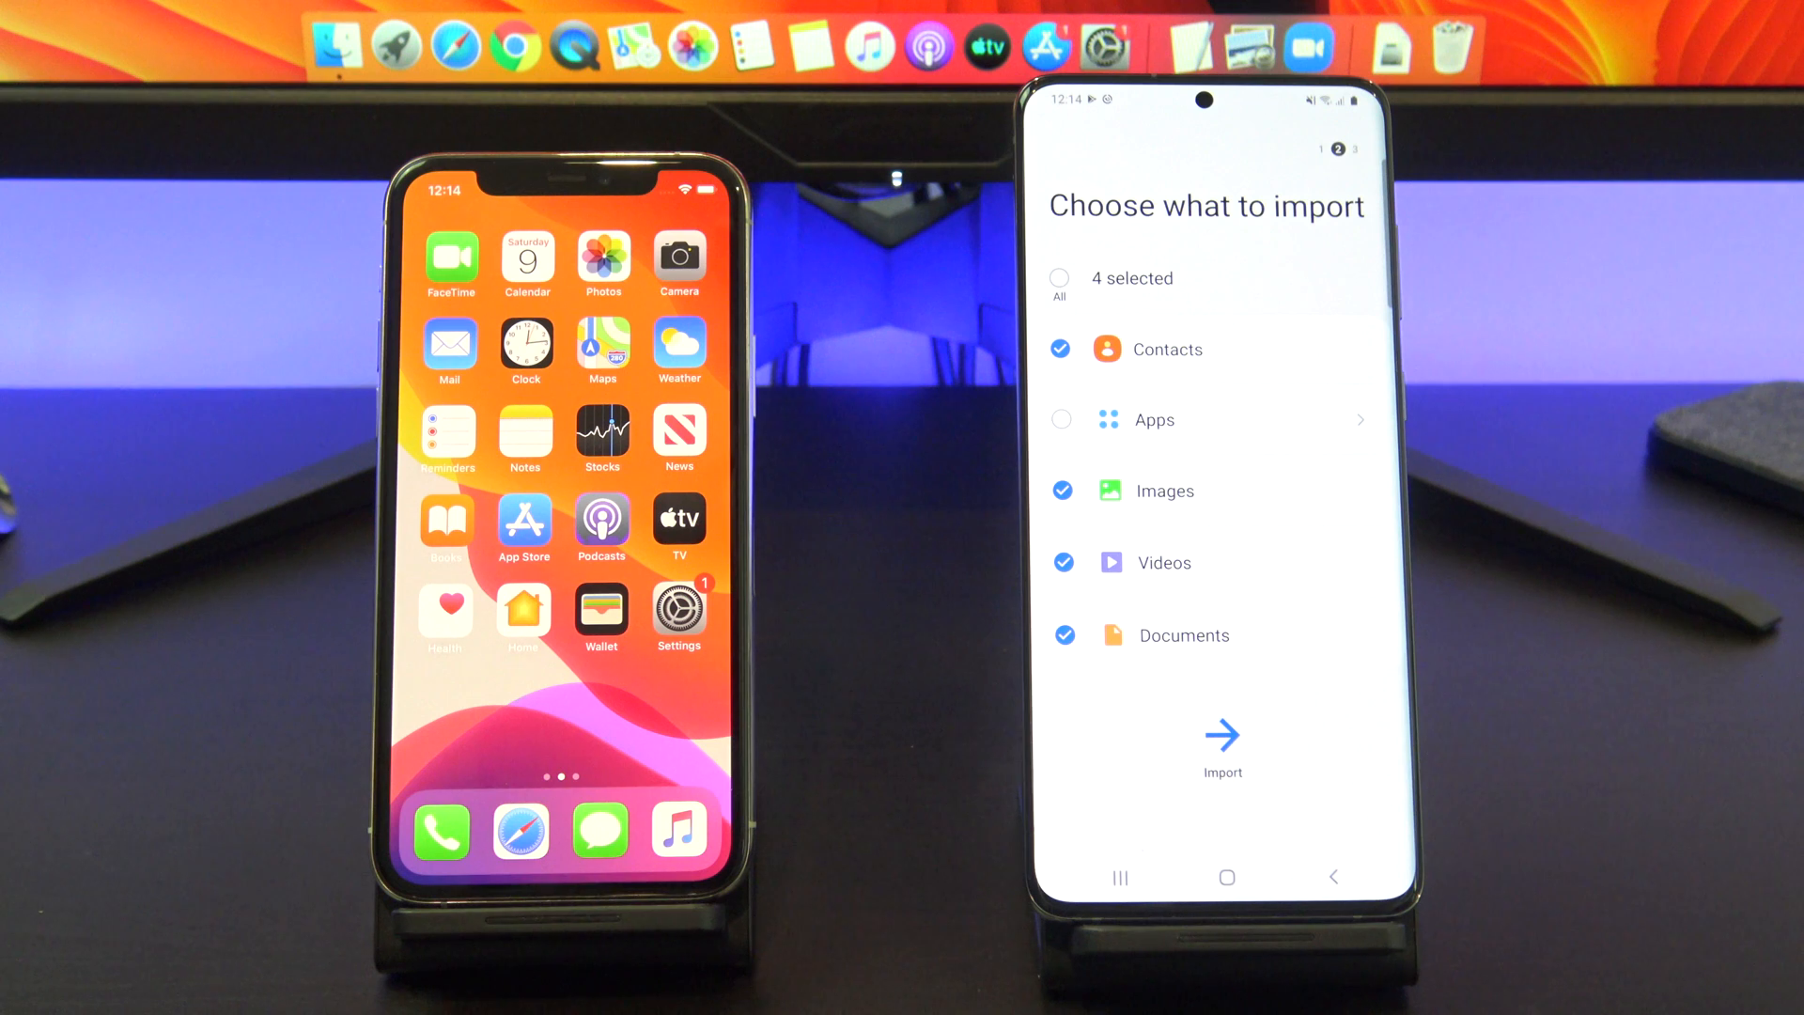
{"action": "left_click", "coordinate": [1061, 563]}
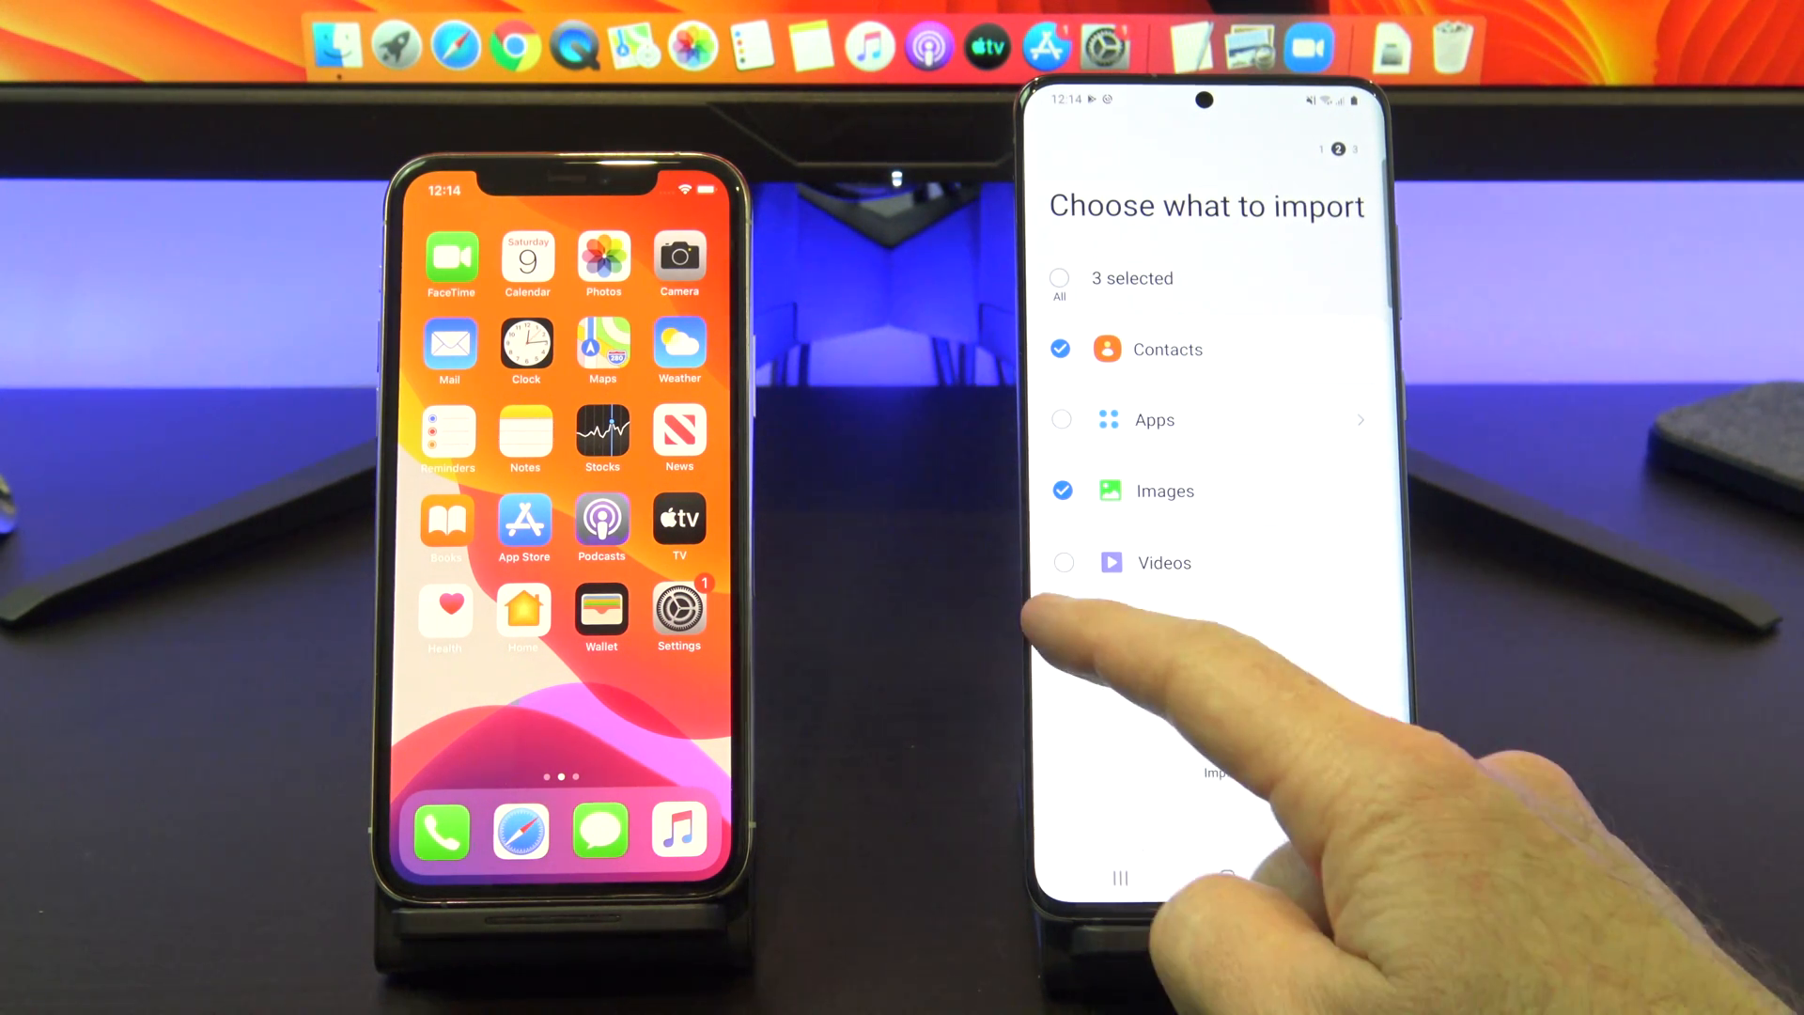
{"action": "left_click", "coordinate": [1058, 563]}
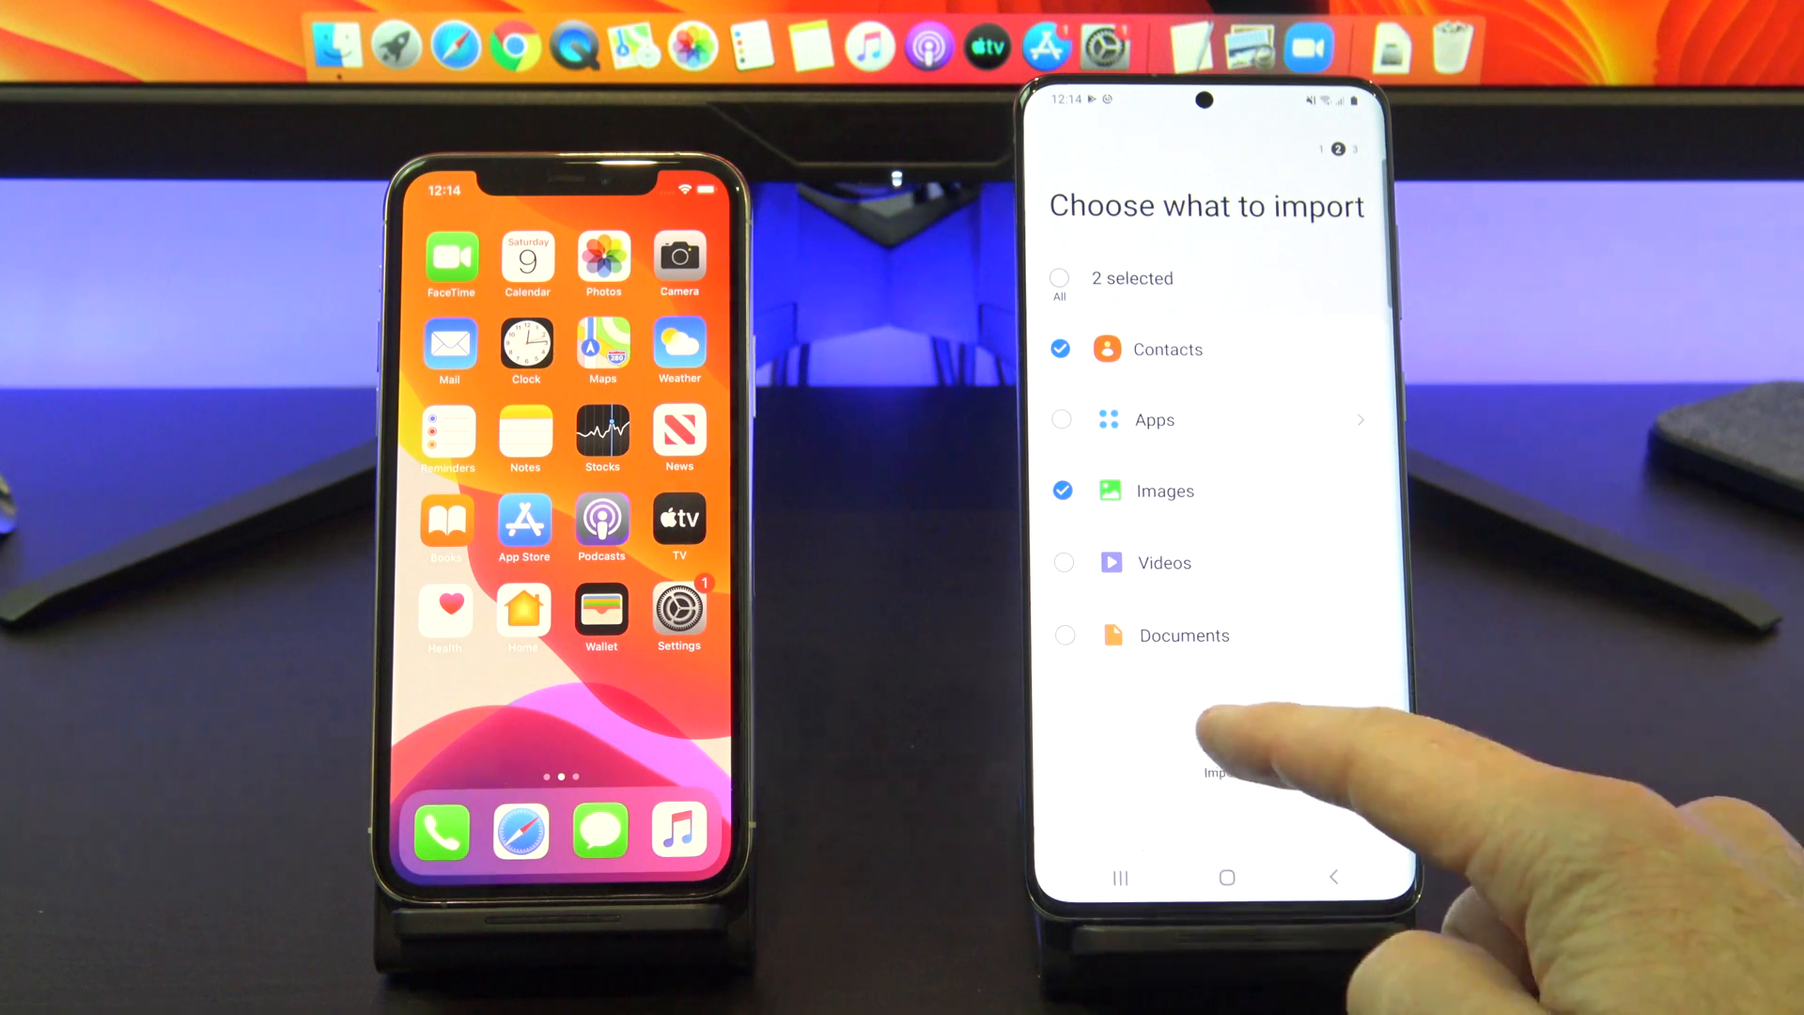
{"action": "left_click", "coordinate": [1214, 773]}
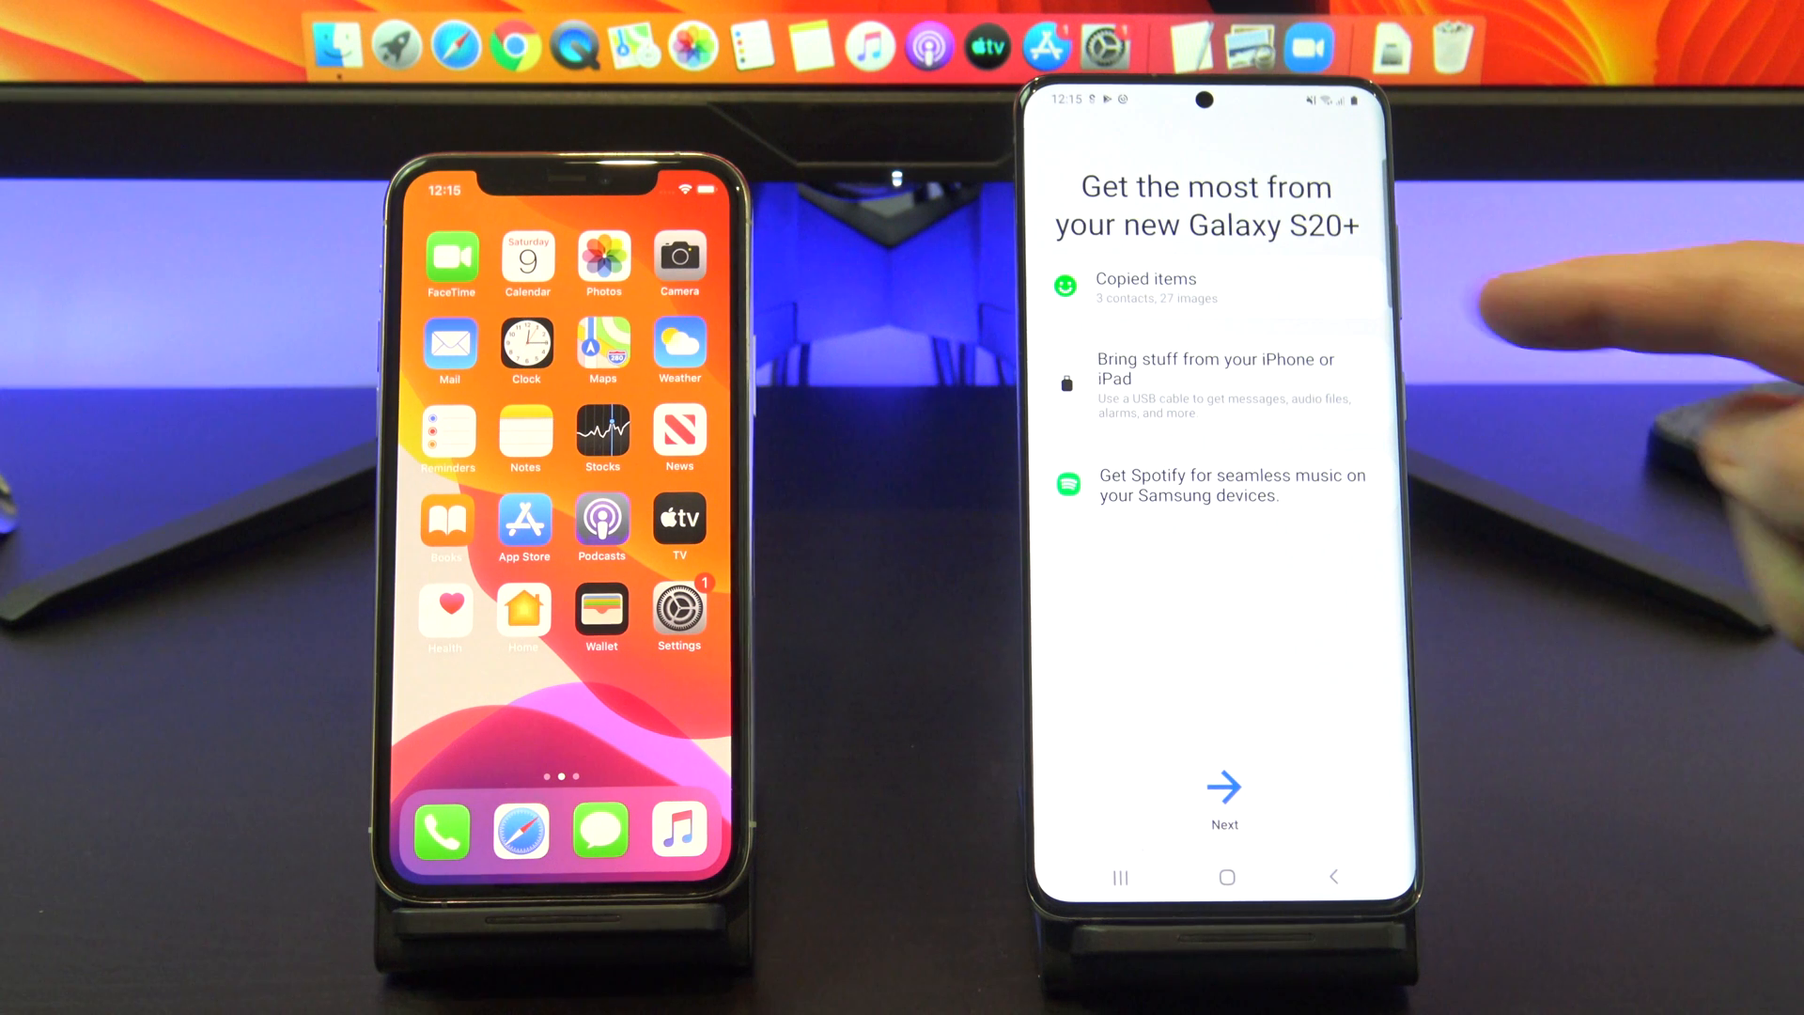
Continue past the copied-items summary and iMessage advice to the Galaxy's home screen.
{"action": "left_click", "coordinate": [1223, 788]}
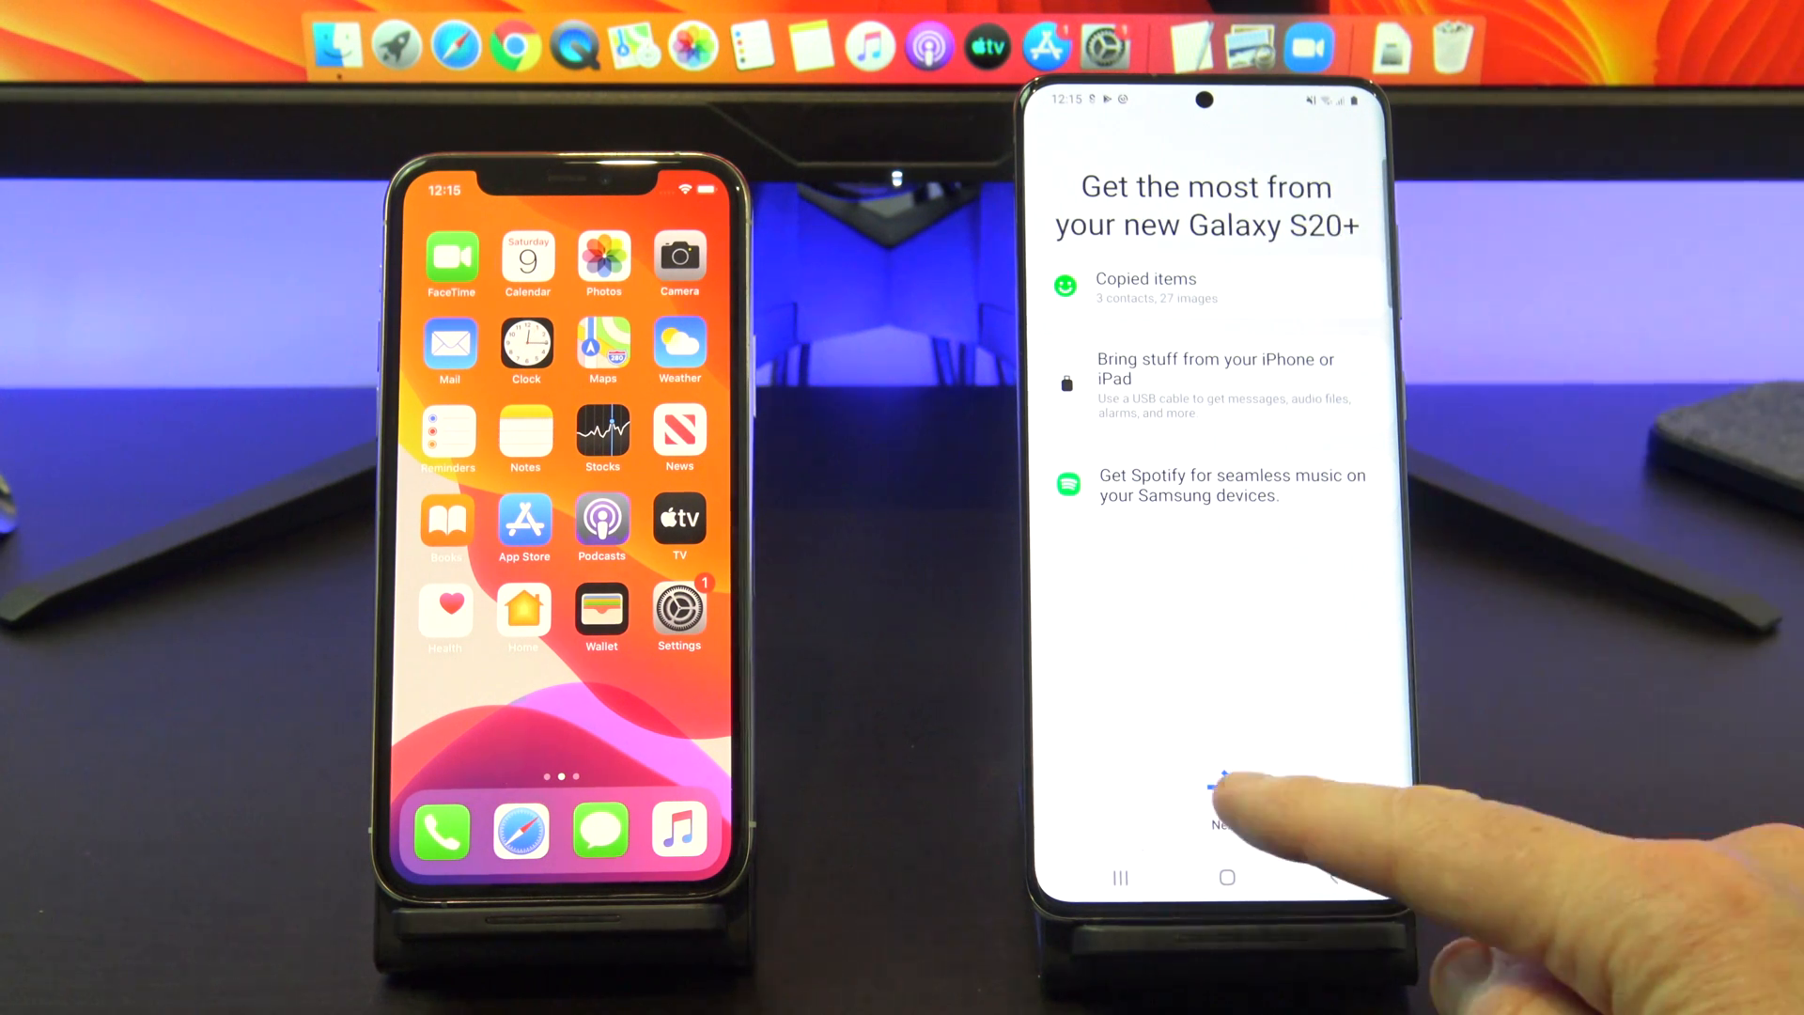
{"action": "left_click", "coordinate": [1223, 794]}
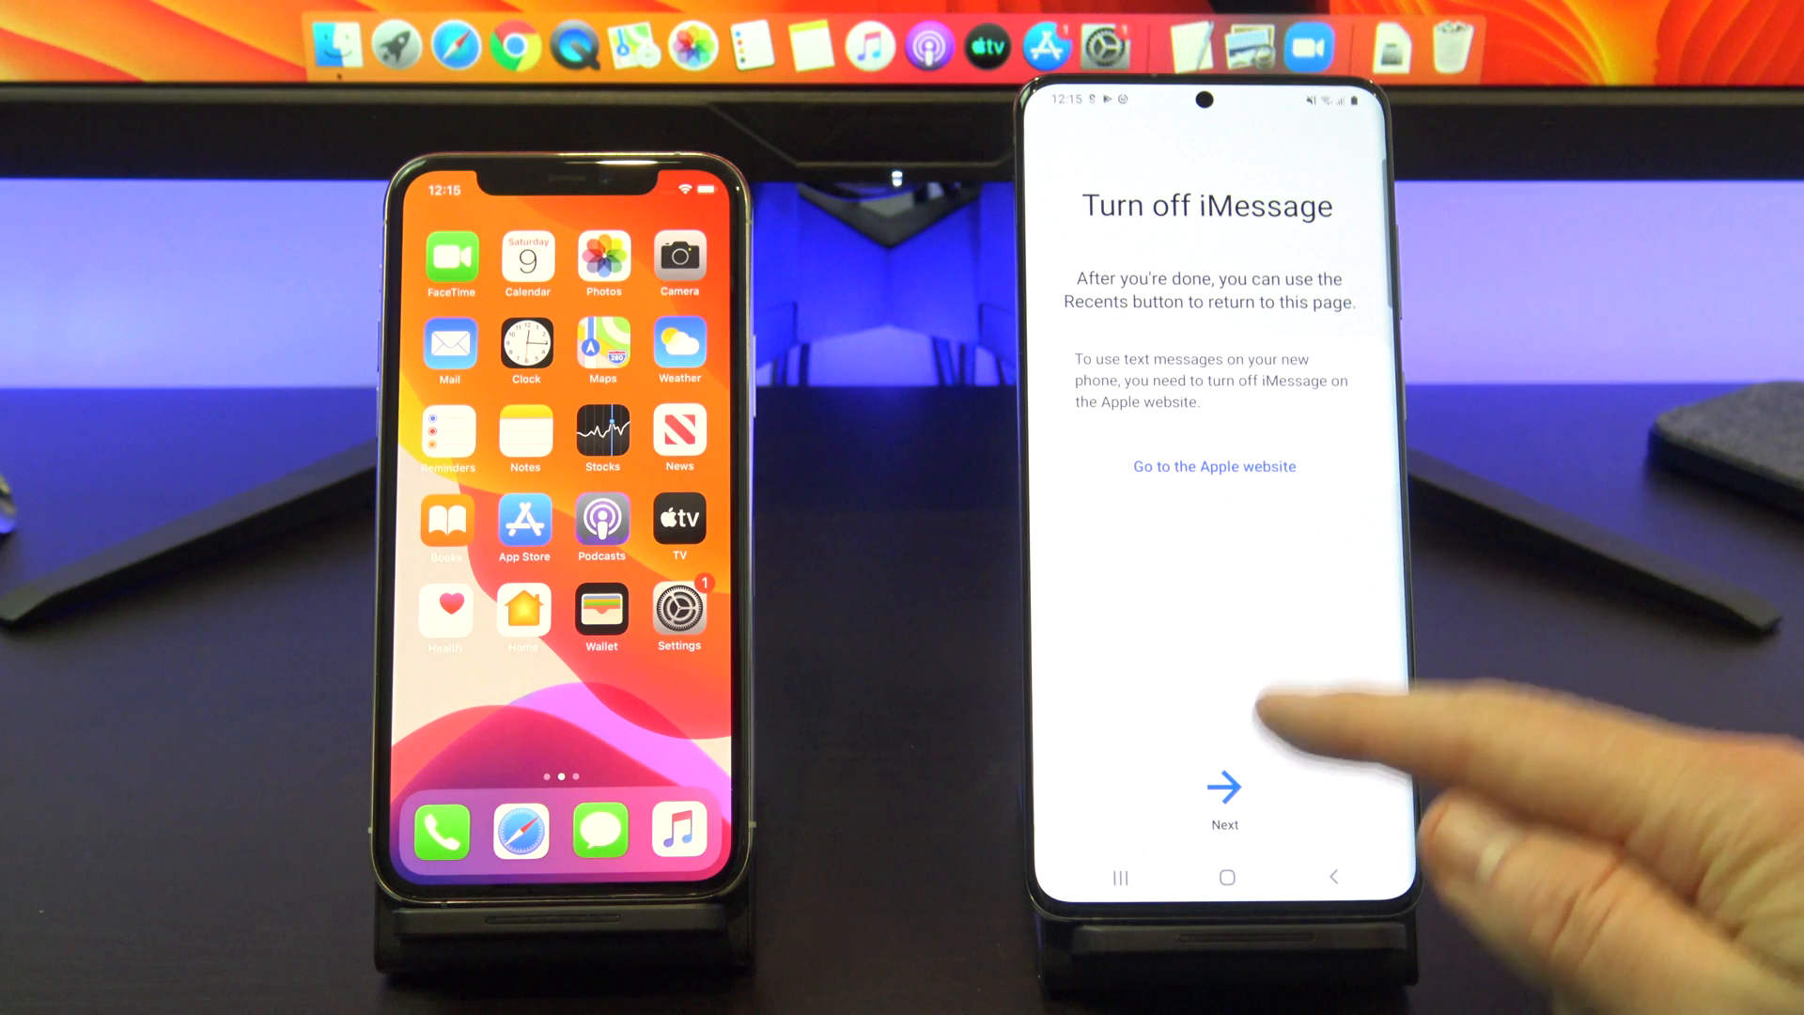
{"action": "left_click", "coordinate": [1223, 788]}
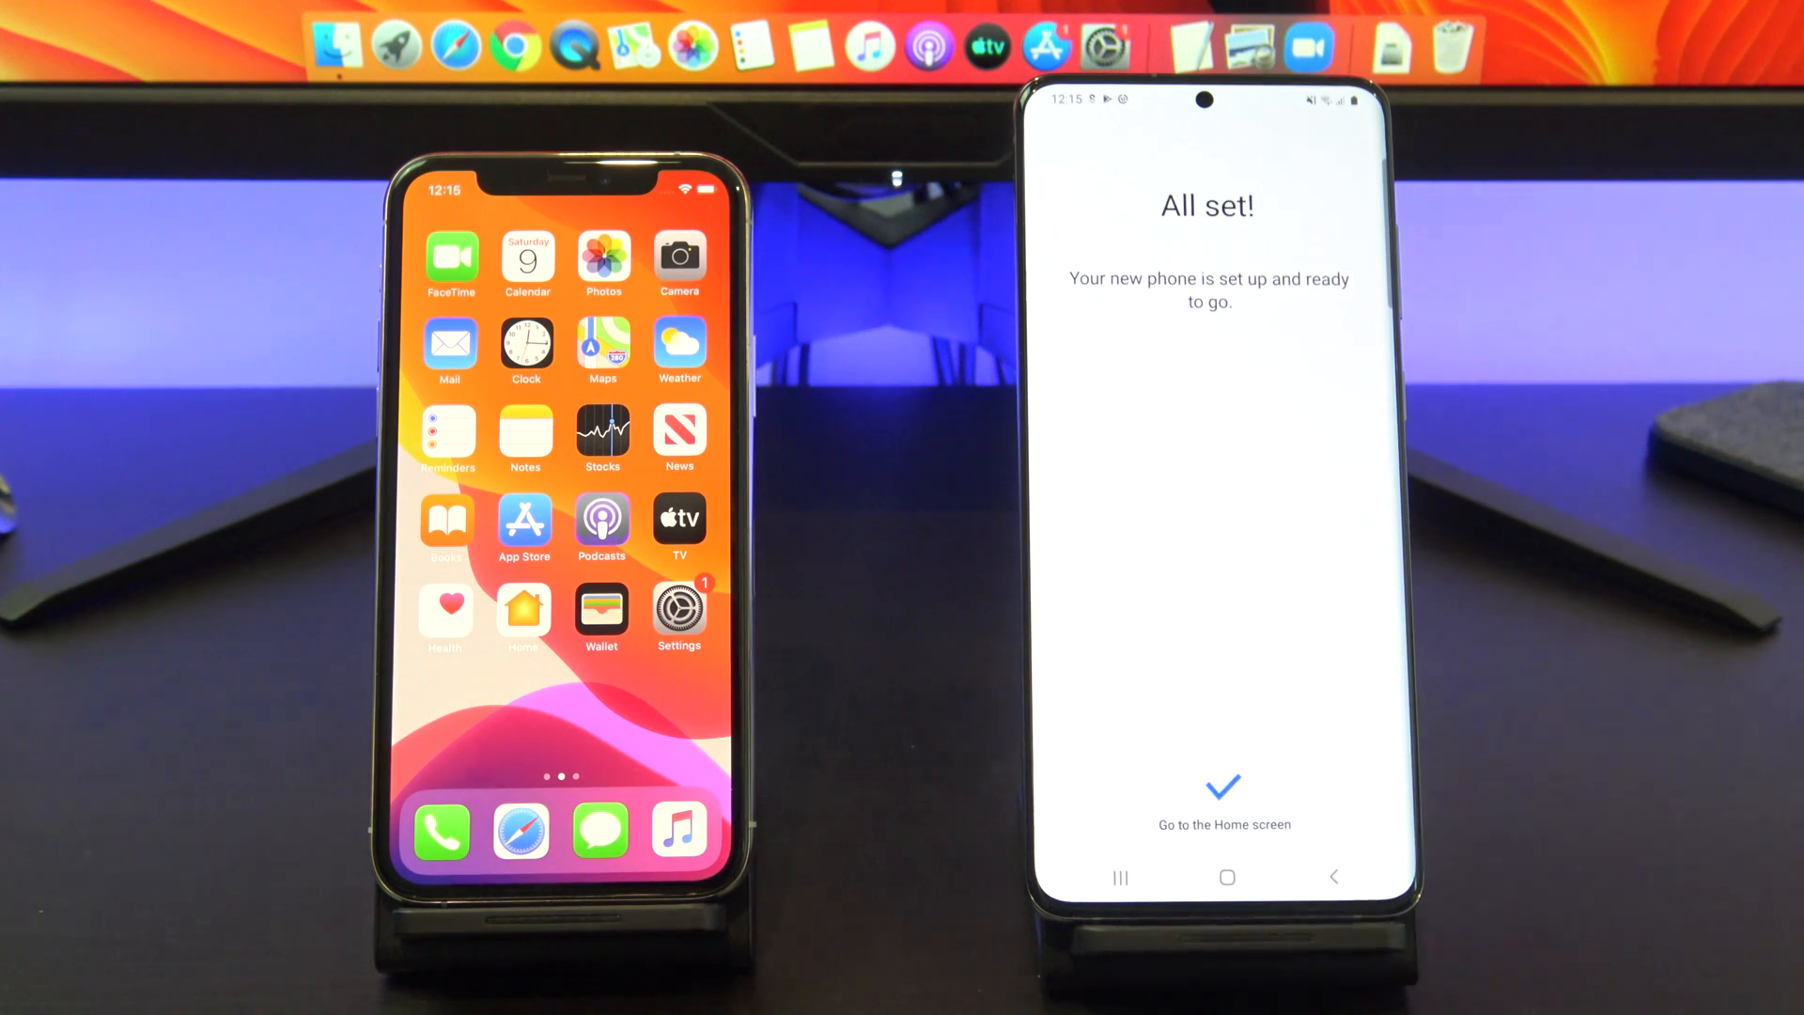
{"action": "left_click", "coordinate": [1225, 806]}
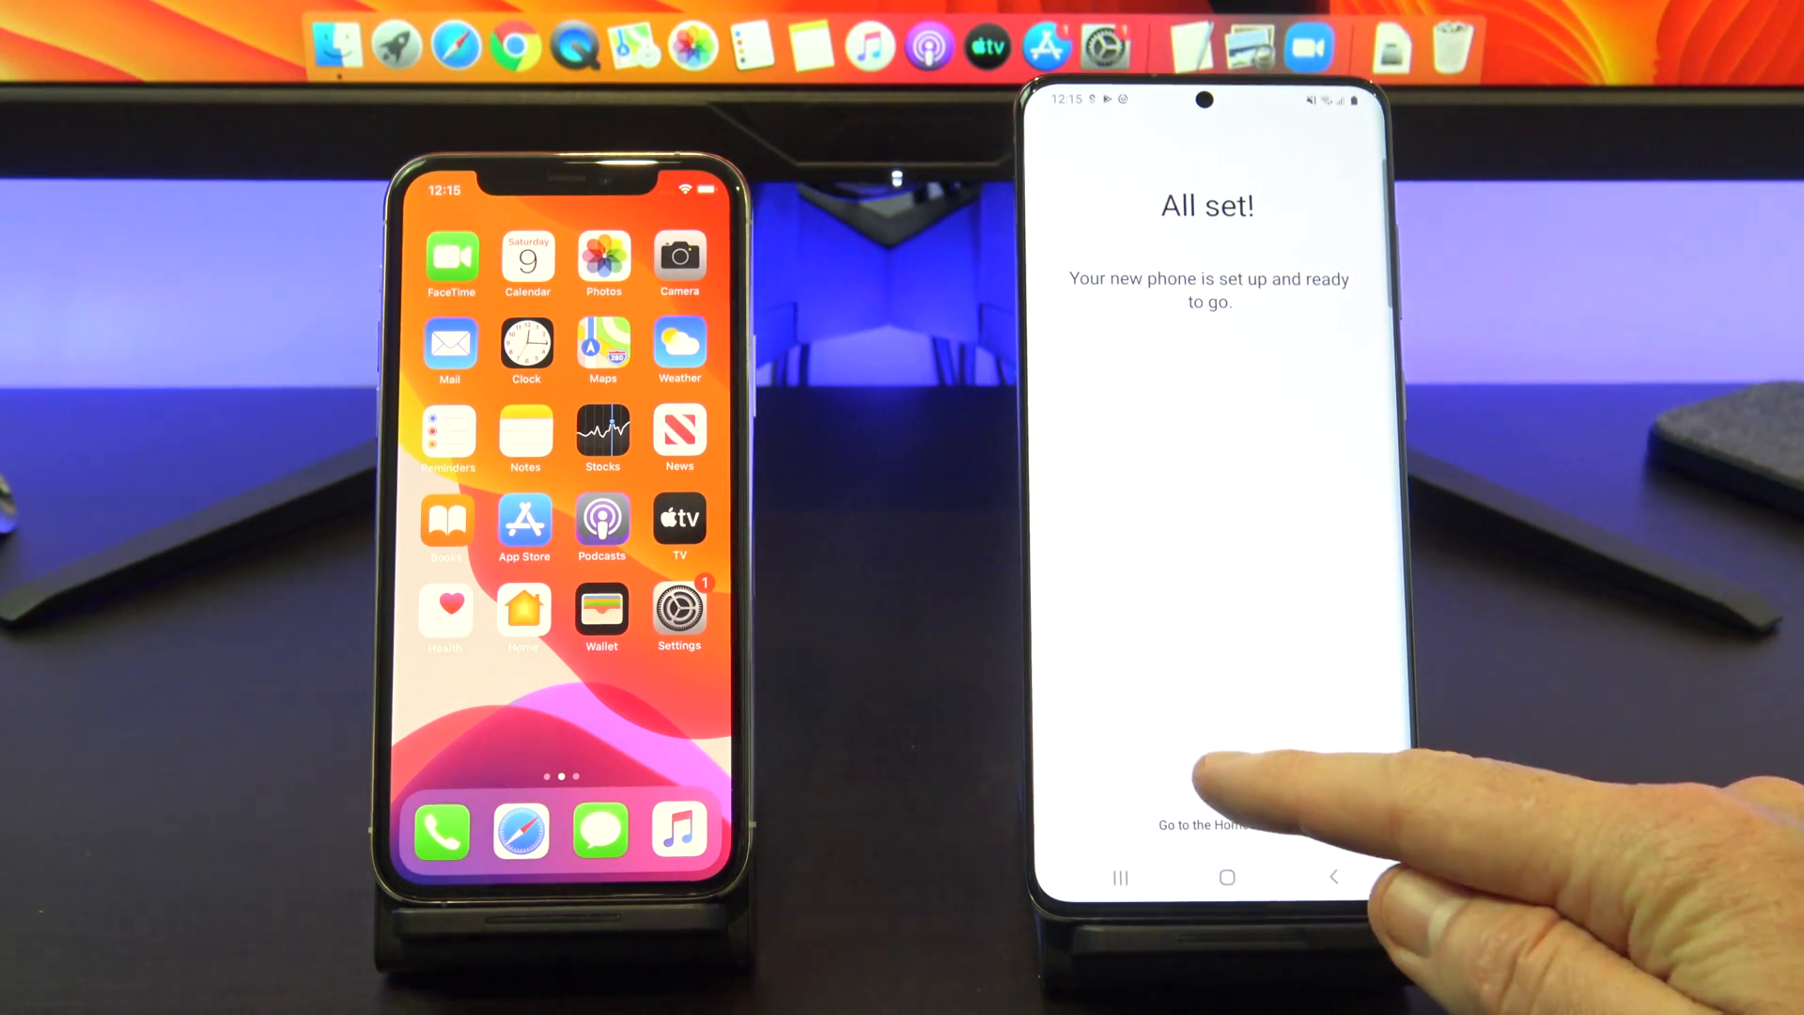
{"action": "left_click", "coordinate": [1205, 825]}
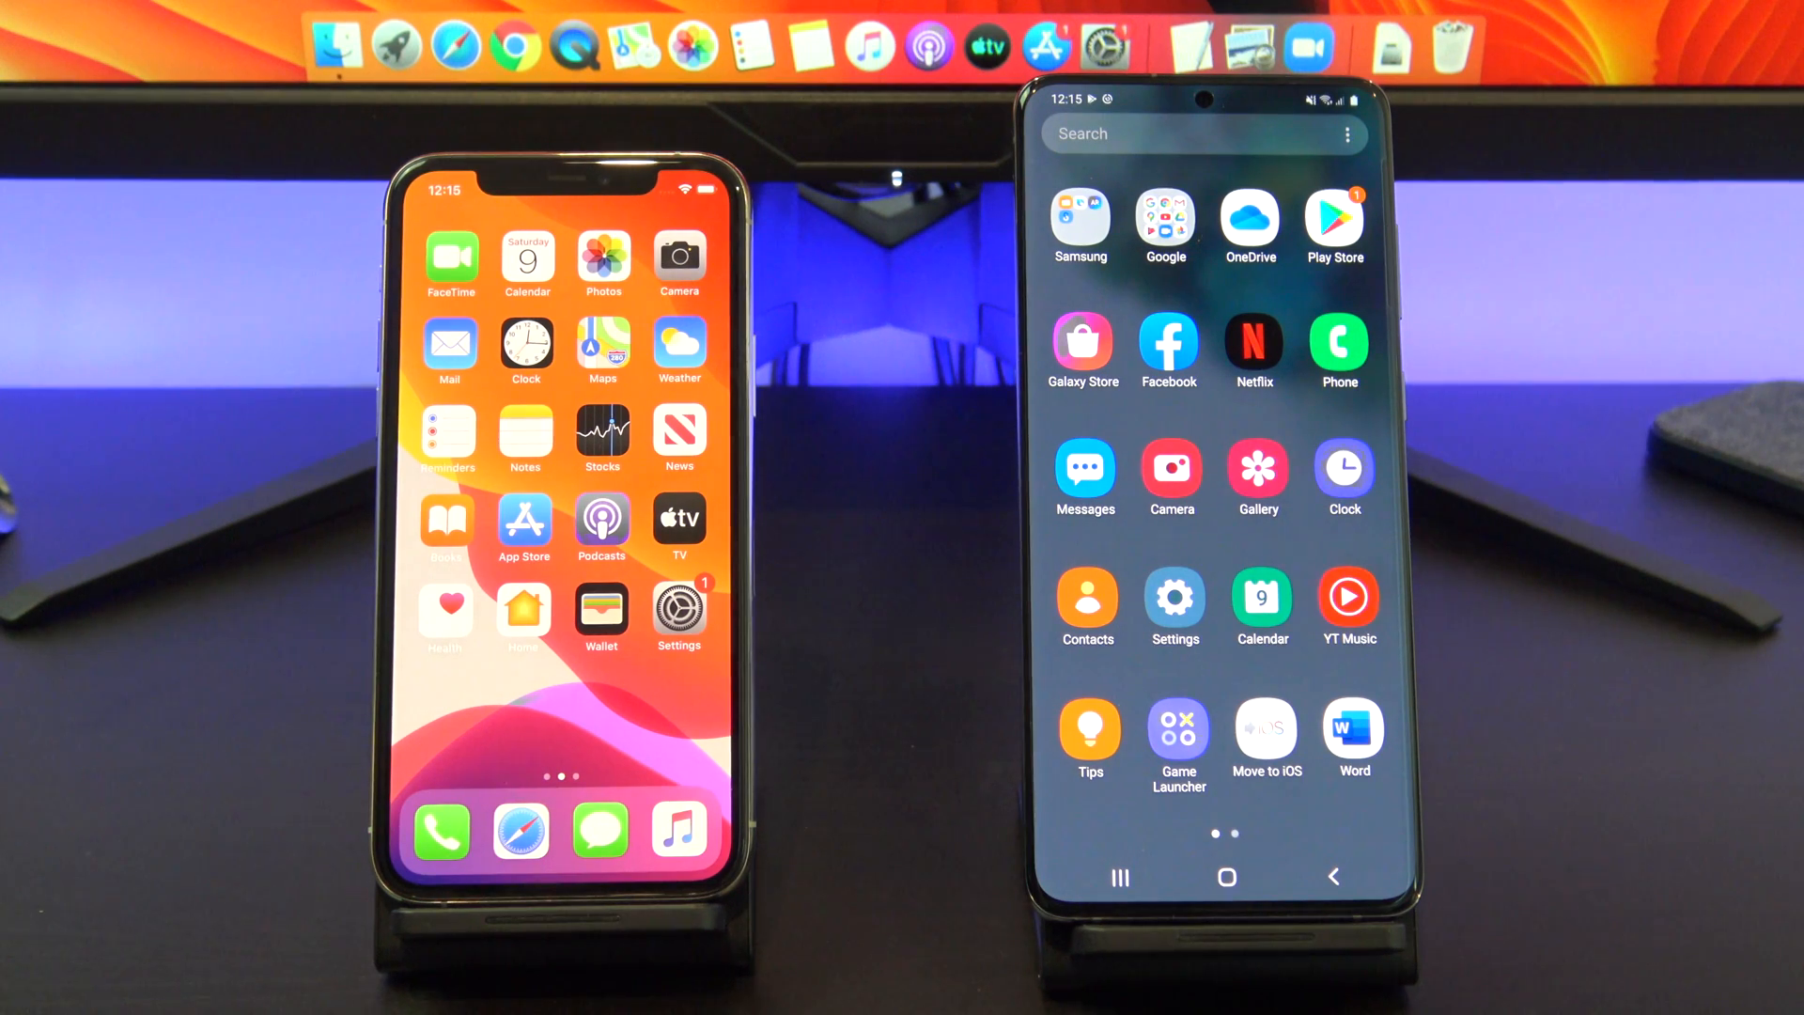